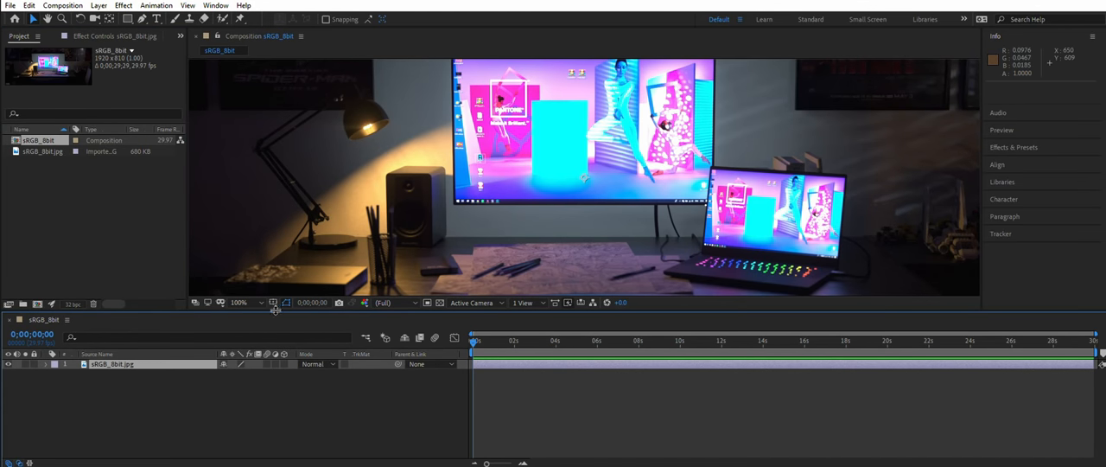
Fit the comp in the viewer and blend the fire layer additively with Add mode.
{"action": "left_click", "coordinate": [241, 302]}
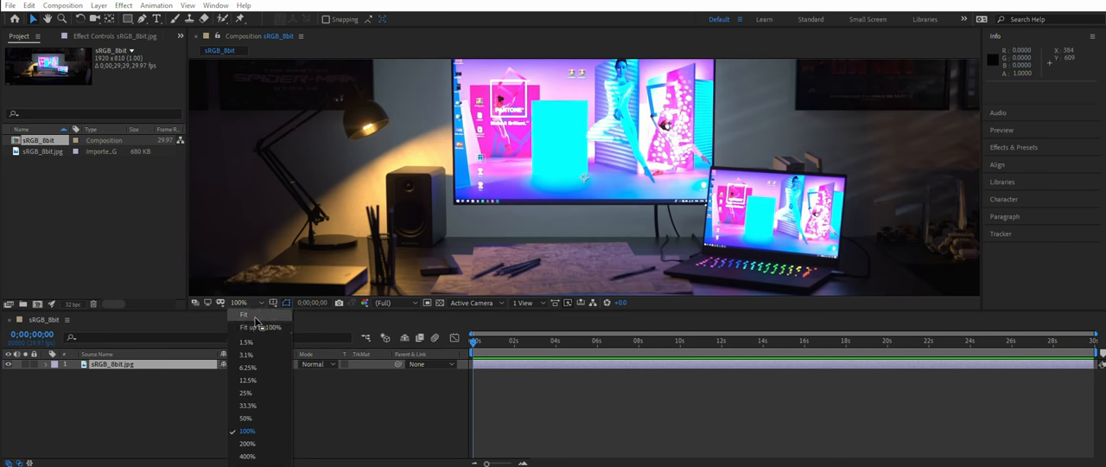
{"action": "left_click", "coordinate": [246, 315]}
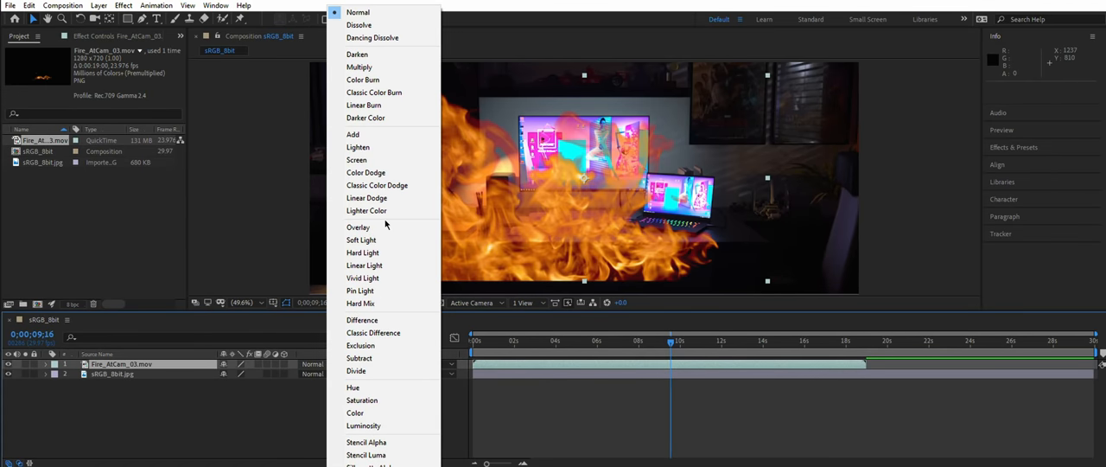
{"action": "left_click", "coordinate": [353, 134]}
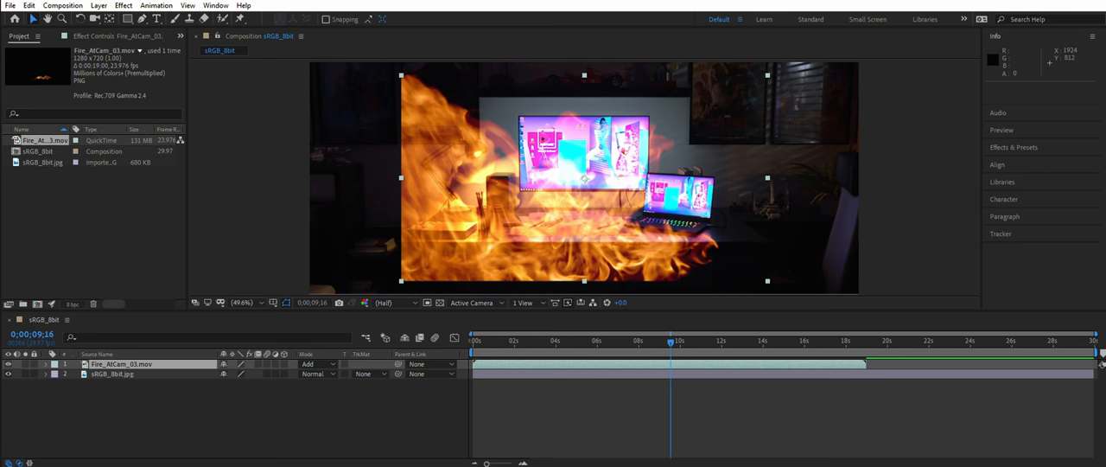
Try Linear Dodge then Screen on the fire layer and view the composite at 100%.
{"action": "left_click", "coordinate": [312, 363]}
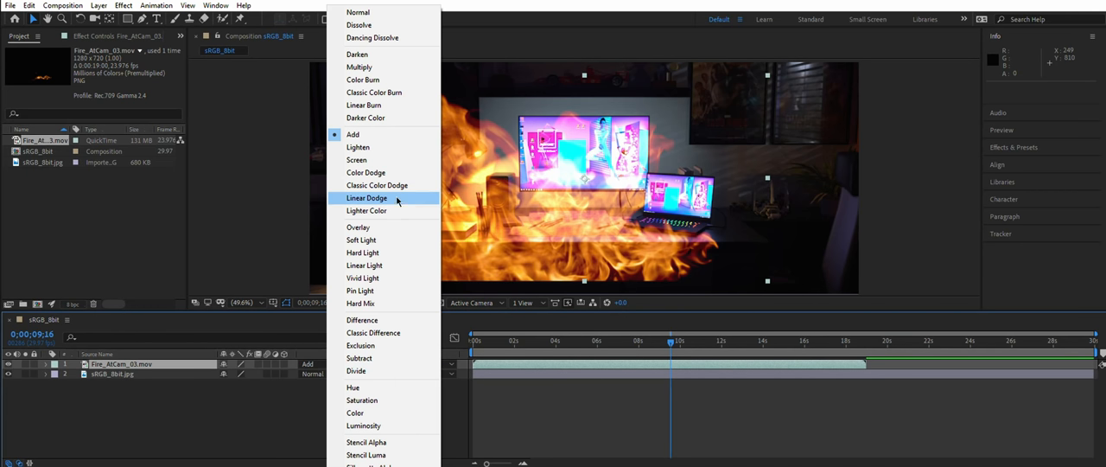
{"action": "left_click", "coordinate": [367, 197]}
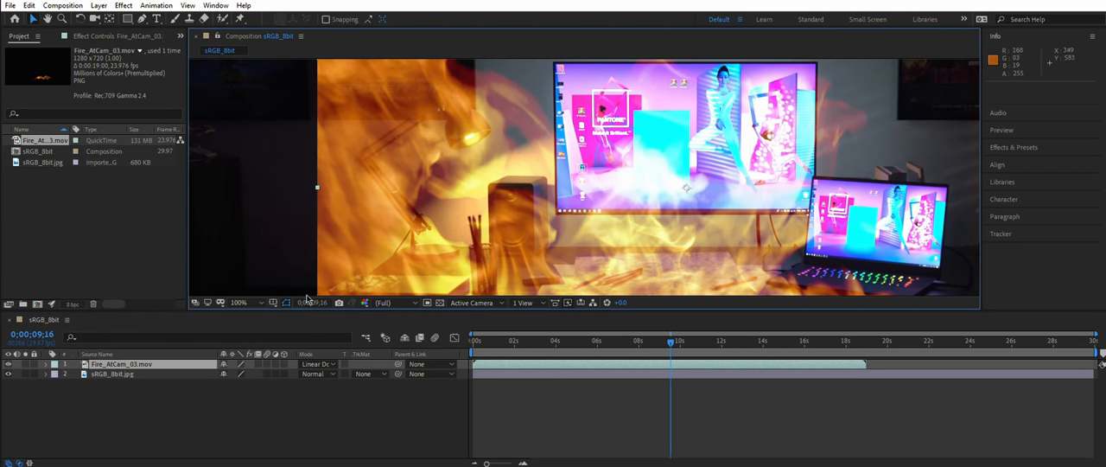
{"action": "left_click", "coordinate": [318, 363]}
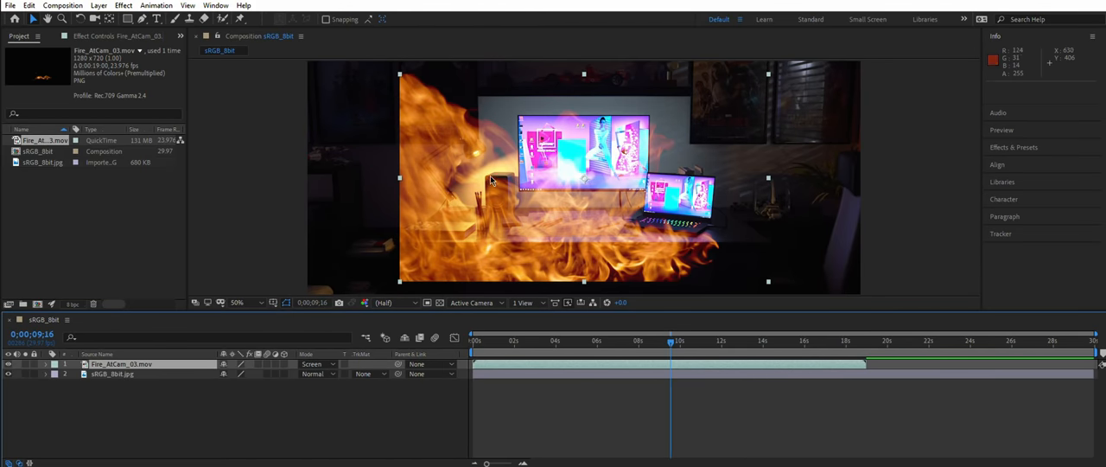
{"action": "left_click", "coordinate": [239, 303]}
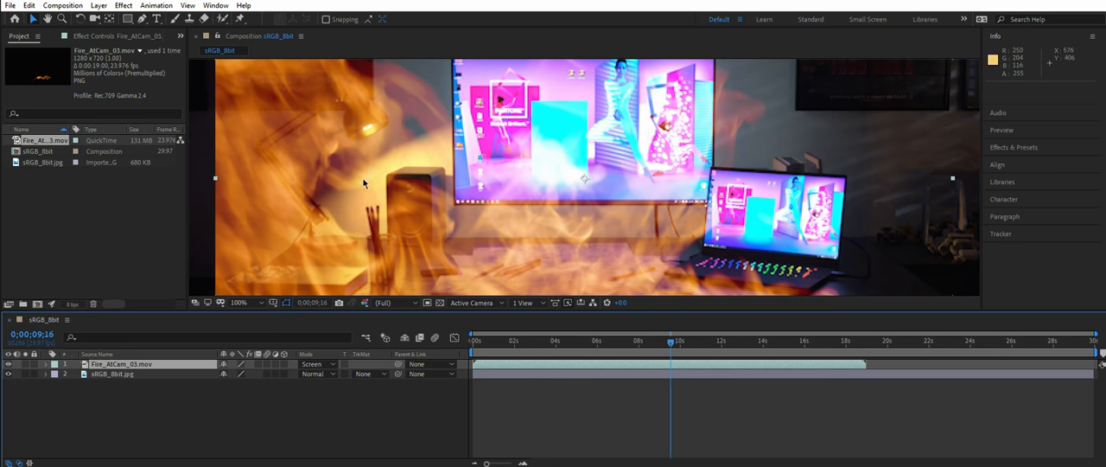
{"action": "mouse_move", "coordinate": [415, 166]}
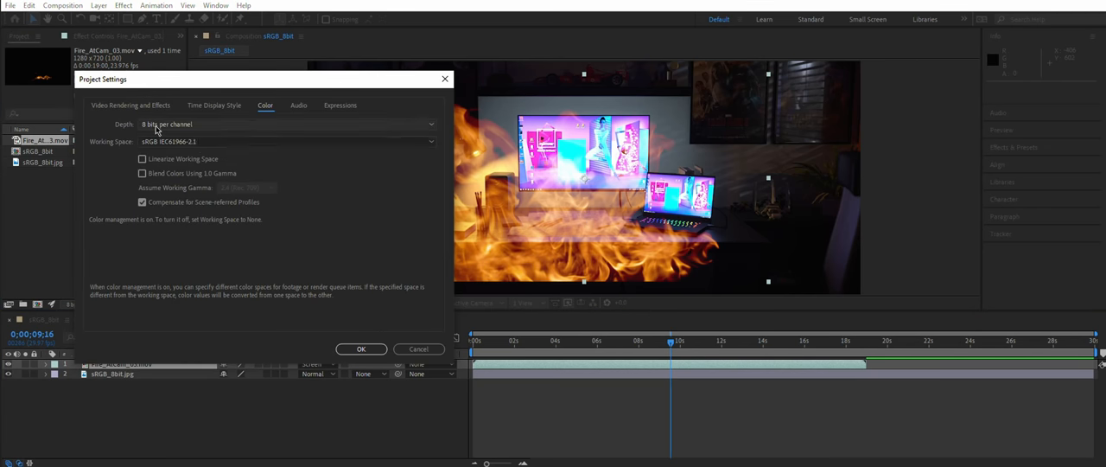
Set project depth to 32 bits per channel (float) and blend the fire layer with Linear Dodge.
{"action": "left_click", "coordinate": [285, 124]}
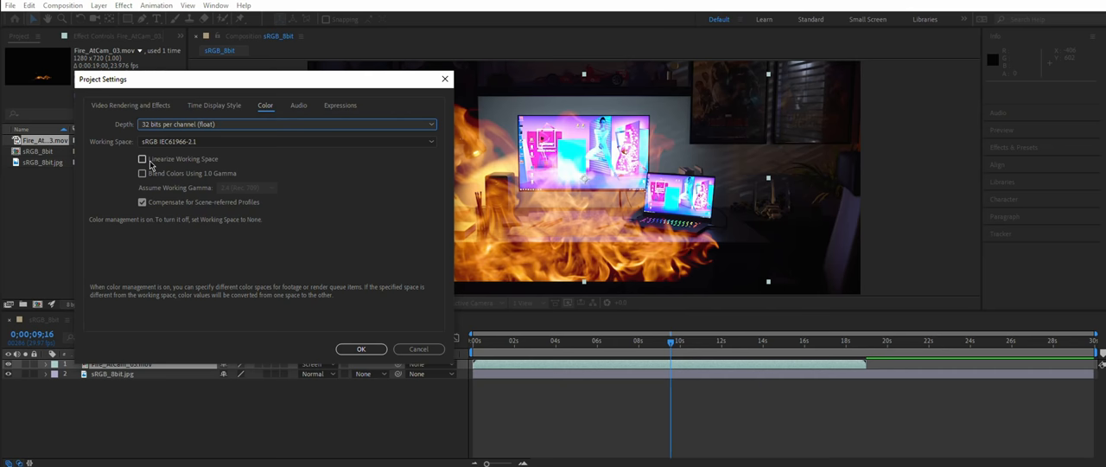
{"action": "left_click", "coordinate": [362, 349]}
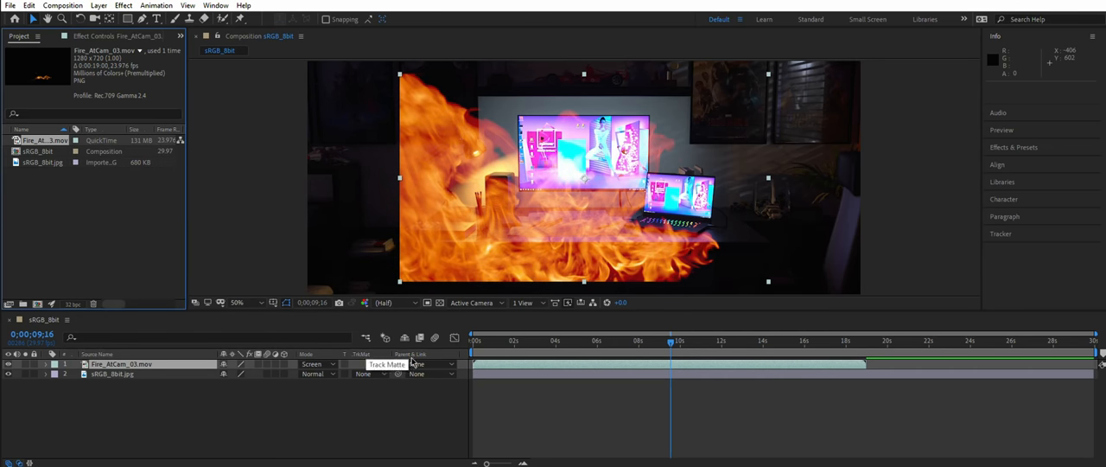
{"action": "left_click", "coordinate": [311, 363]}
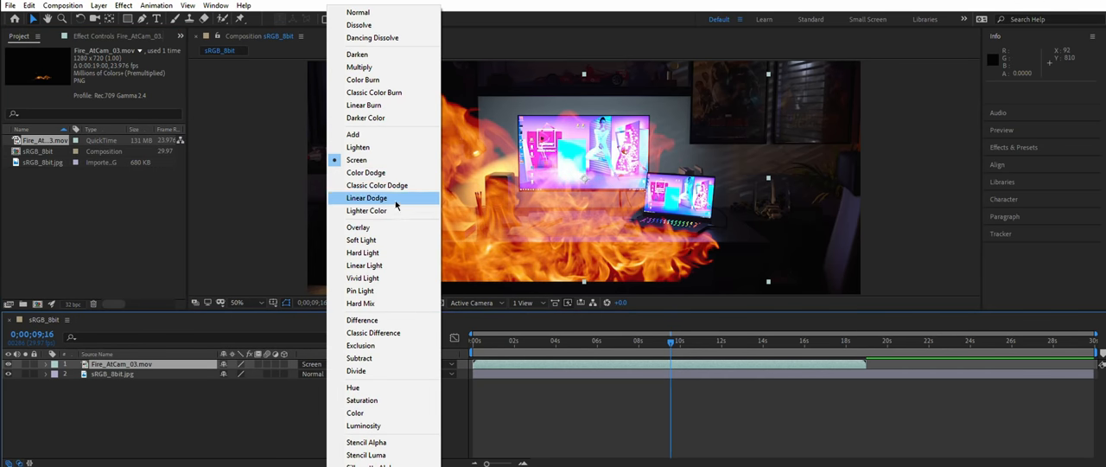
{"action": "left_click", "coordinate": [366, 197]}
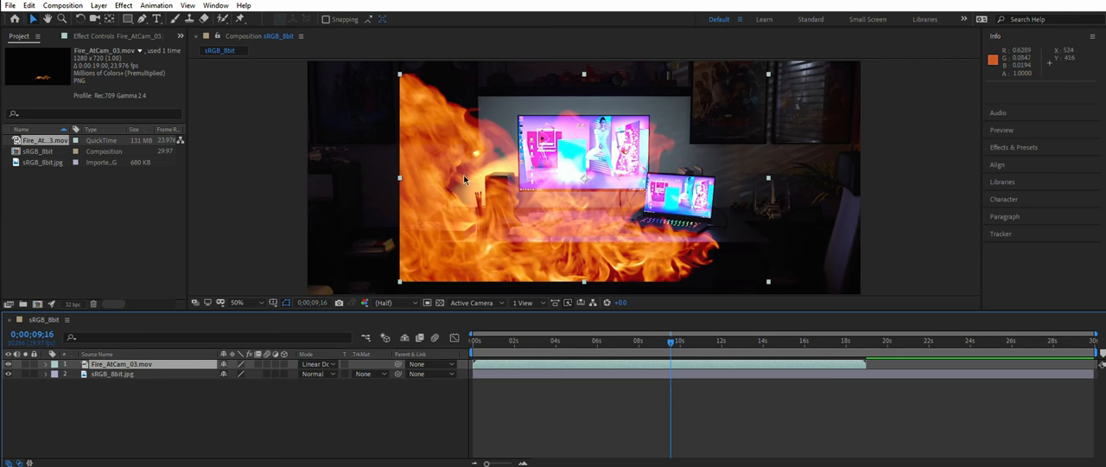
{"action": "mouse_move", "coordinate": [915, 163]}
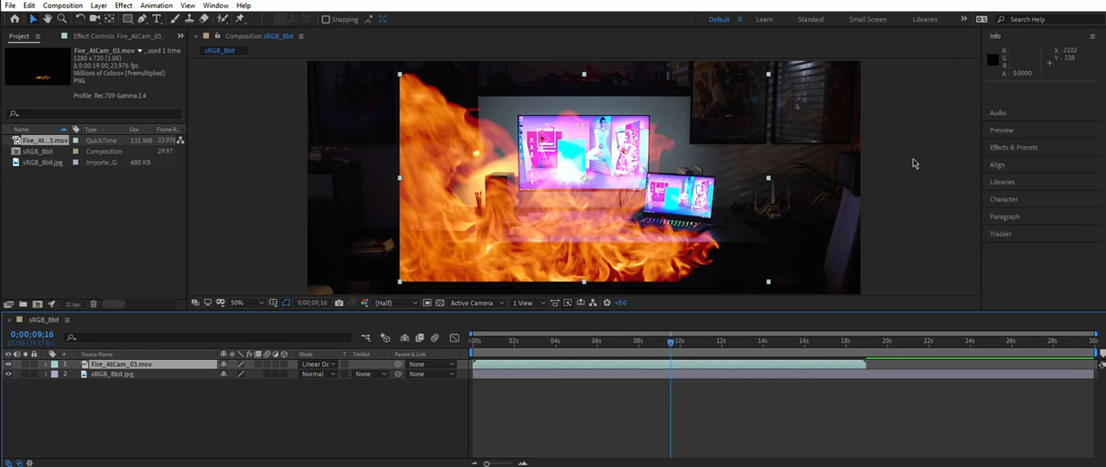
{"action": "left_click", "coordinate": [238, 303]}
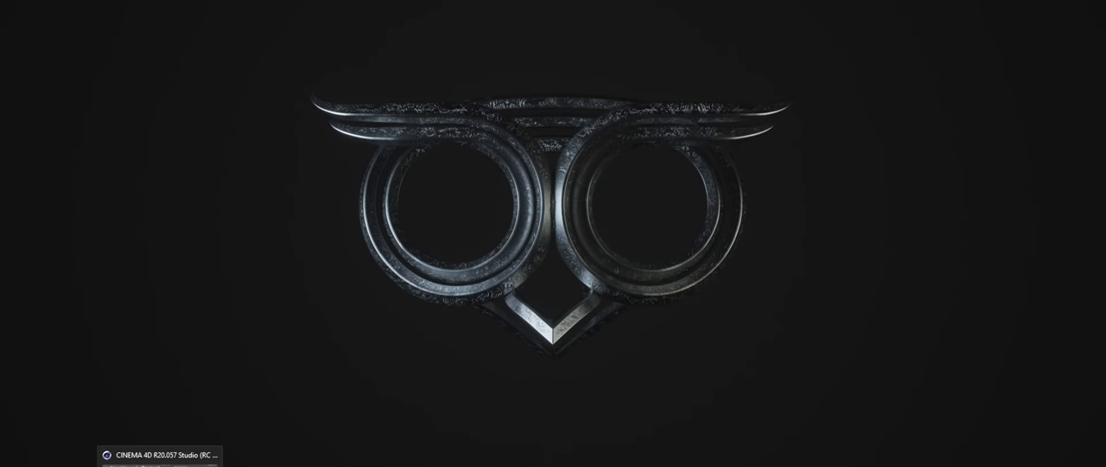
Launch Cinema 4D to reach the Octane render passes settings.
{"action": "left_click", "coordinate": [159, 451]}
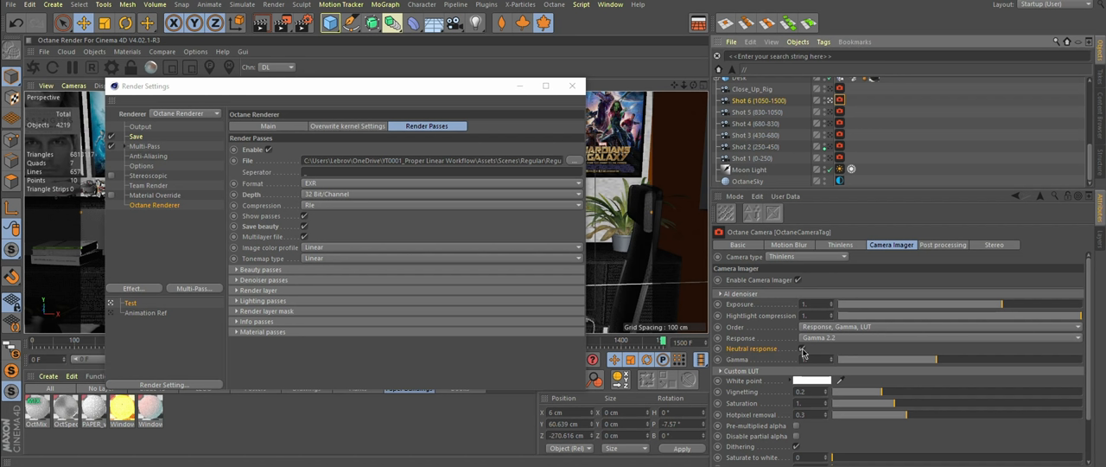
{"action": "mouse_move", "coordinate": [736, 337]}
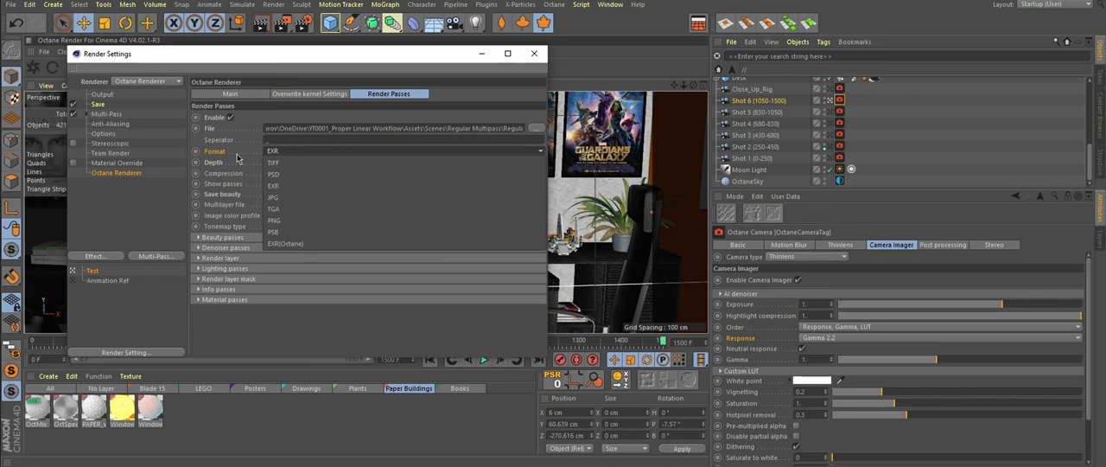
{"action": "left_click", "coordinate": [273, 152]}
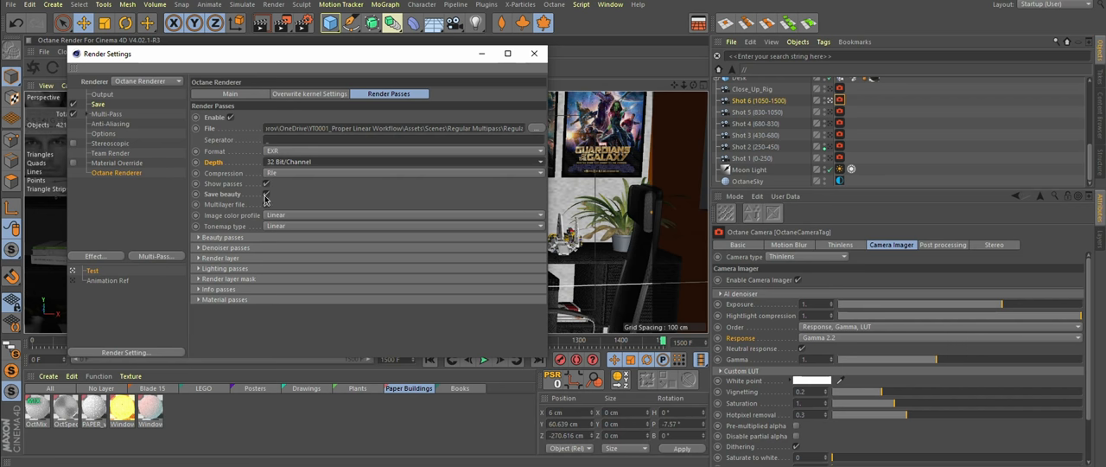
{"action": "mouse_move", "coordinate": [274, 204]}
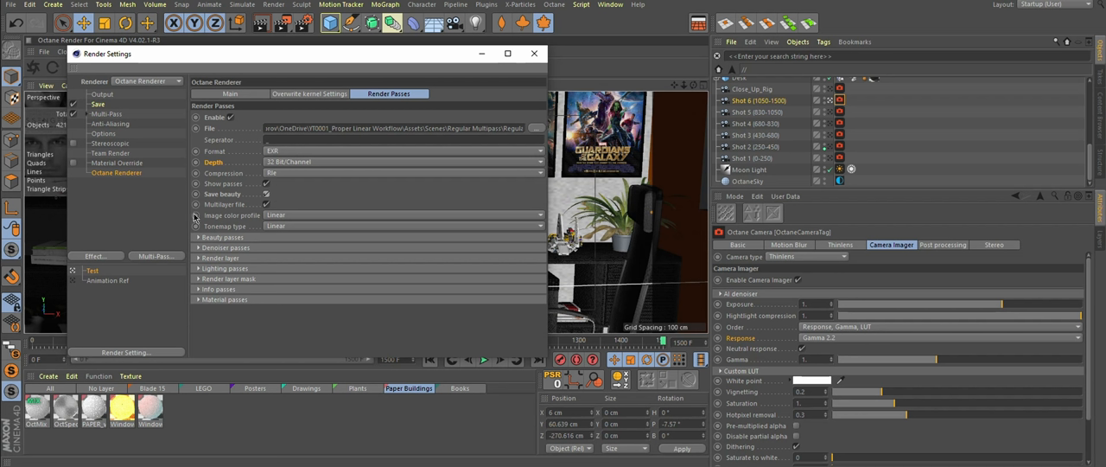
{"action": "mouse_move", "coordinate": [292, 230]}
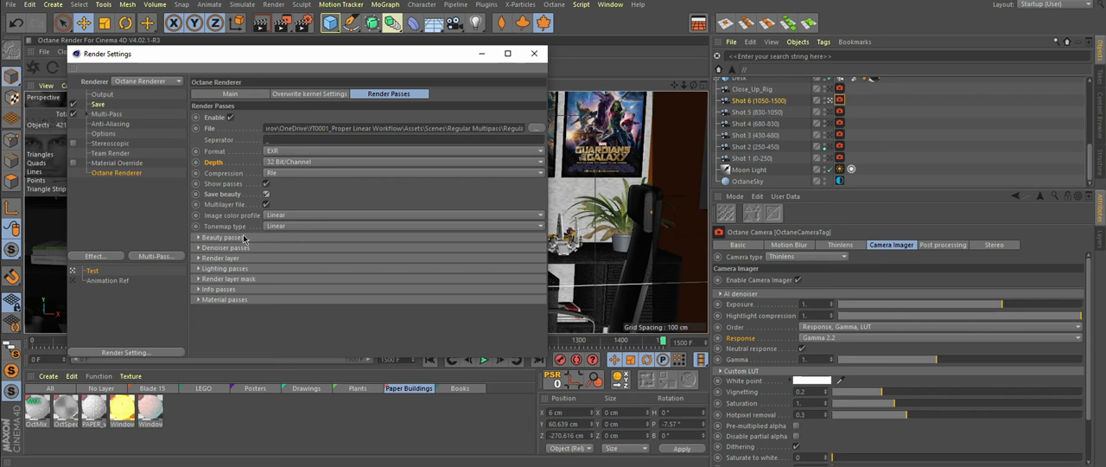
{"action": "left_click", "coordinate": [197, 237]}
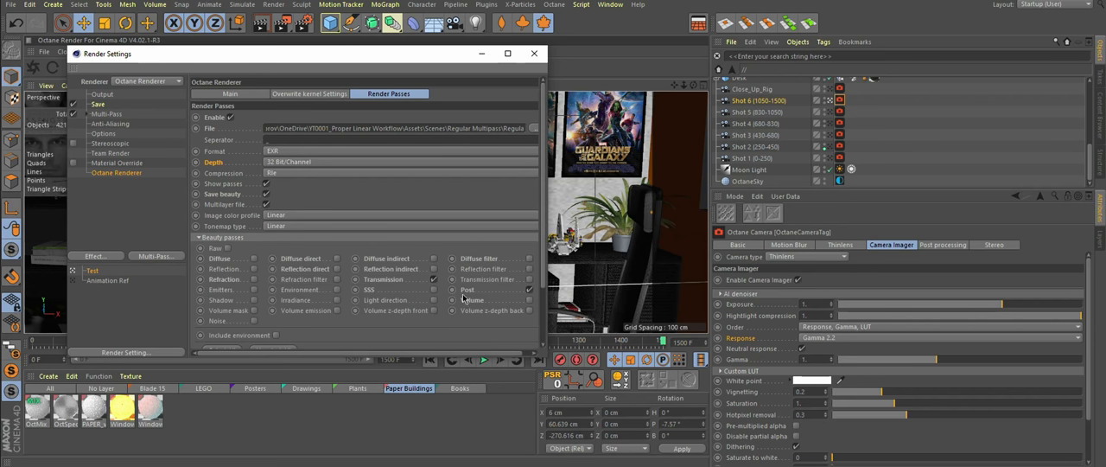
{"action": "left_click", "coordinate": [201, 237]}
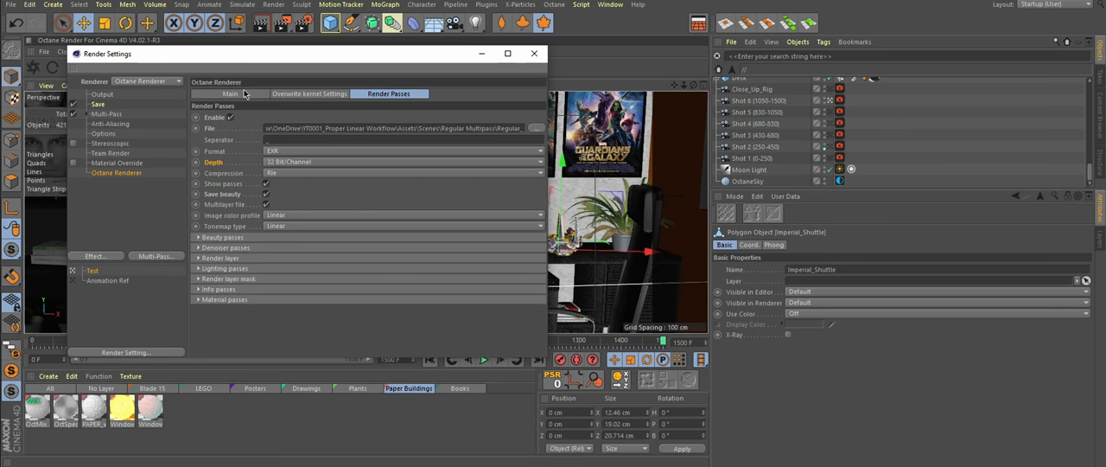
Review the Octane Main tab's render buffer type and the output Save settings.
{"action": "left_click", "coordinate": [230, 93]}
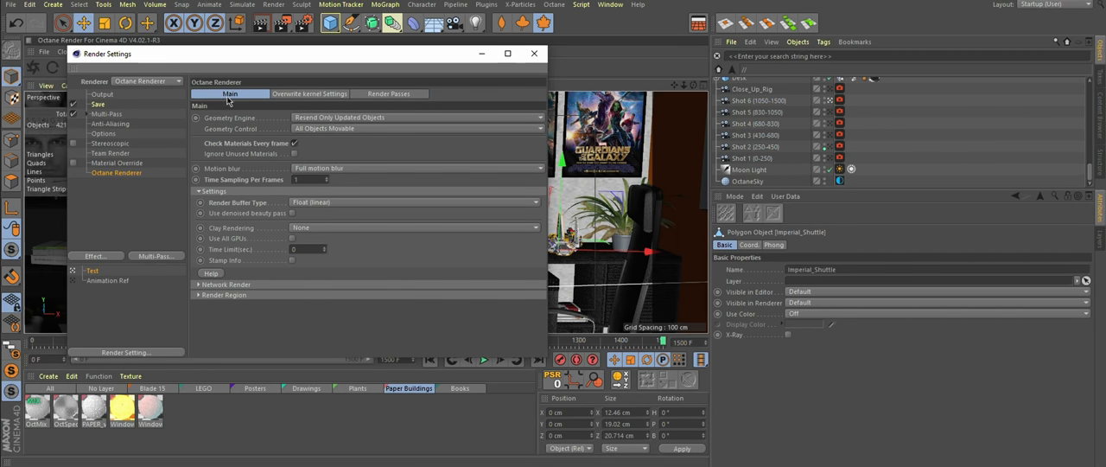
{"action": "left_click", "coordinate": [415, 203]}
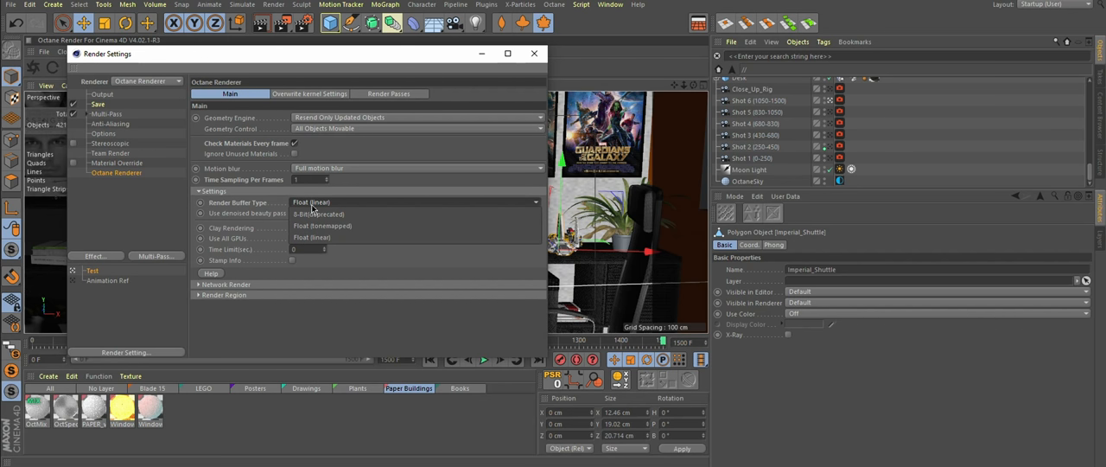
{"action": "mouse_move", "coordinate": [339, 224]}
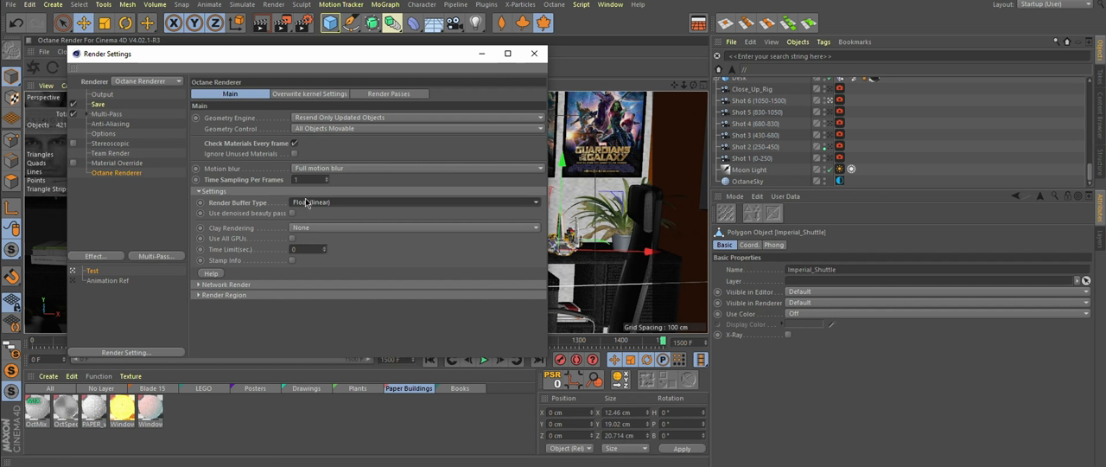
{"action": "mouse_move", "coordinate": [363, 215]}
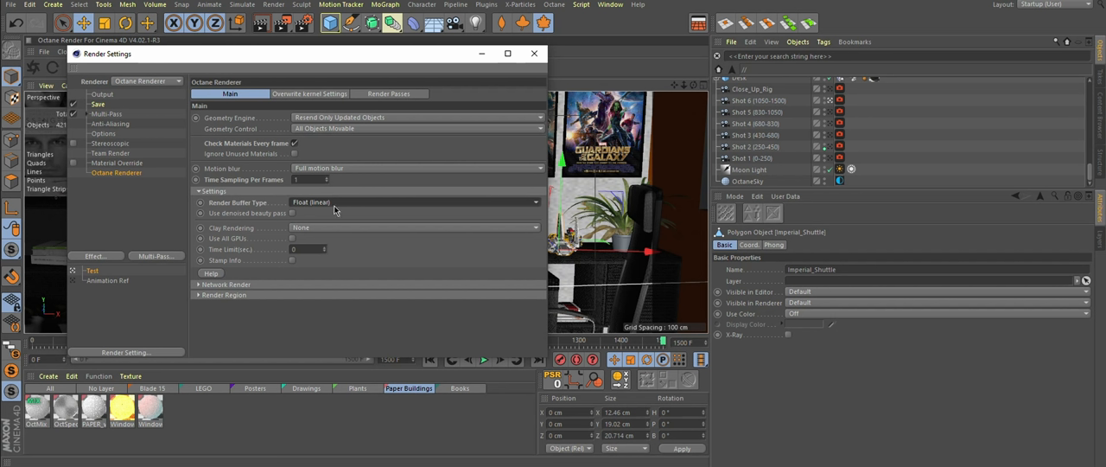
{"action": "mouse_move", "coordinate": [328, 207]}
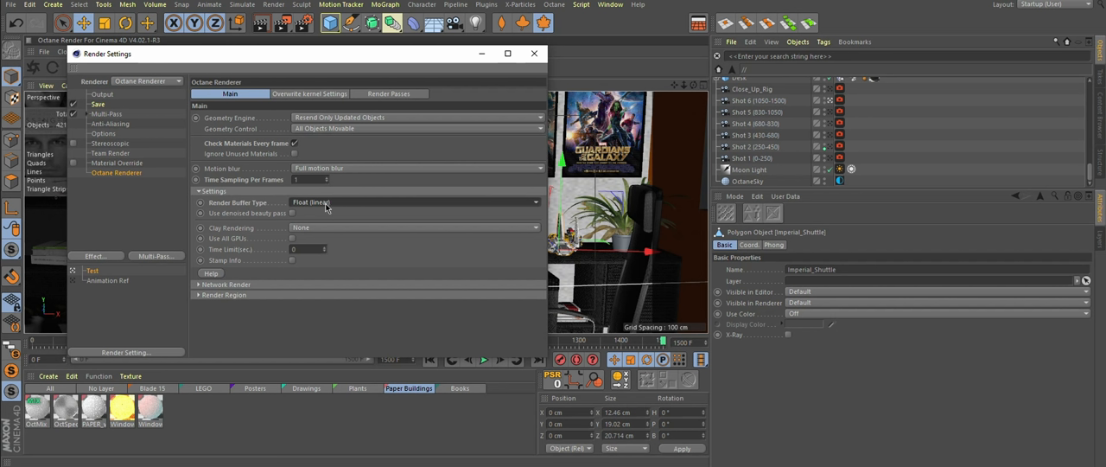
{"action": "mouse_move", "coordinate": [315, 205]}
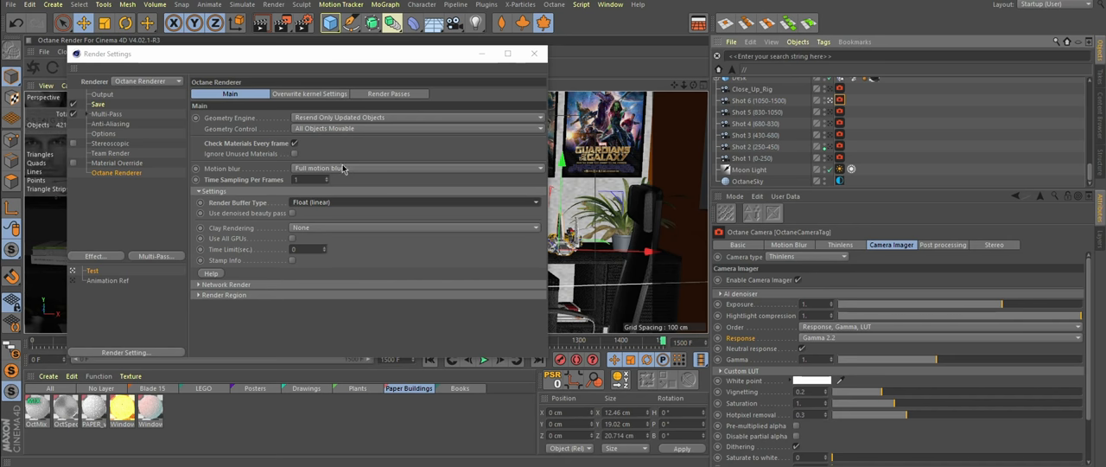
{"action": "left_click", "coordinate": [97, 103]}
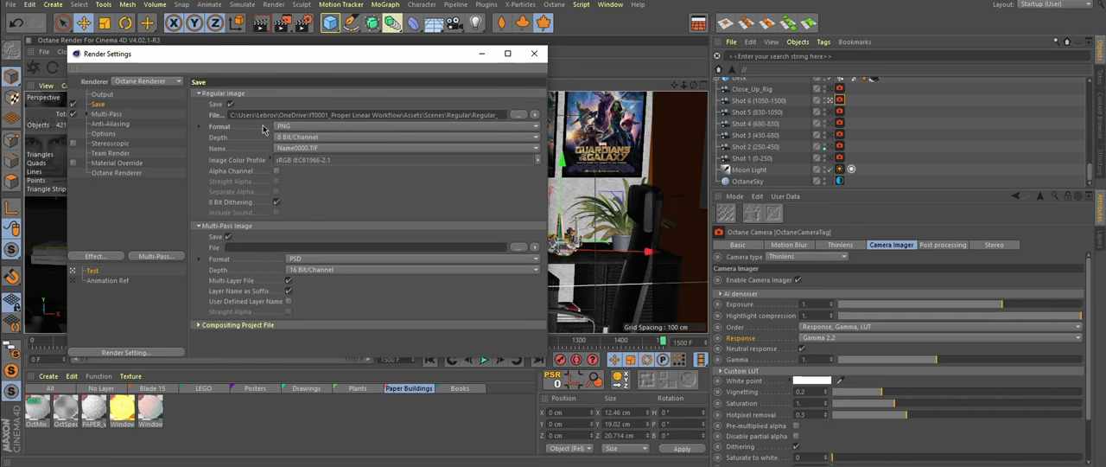
Check the save format and return to the Octane Renderer options.
{"action": "left_click", "coordinate": [406, 126]}
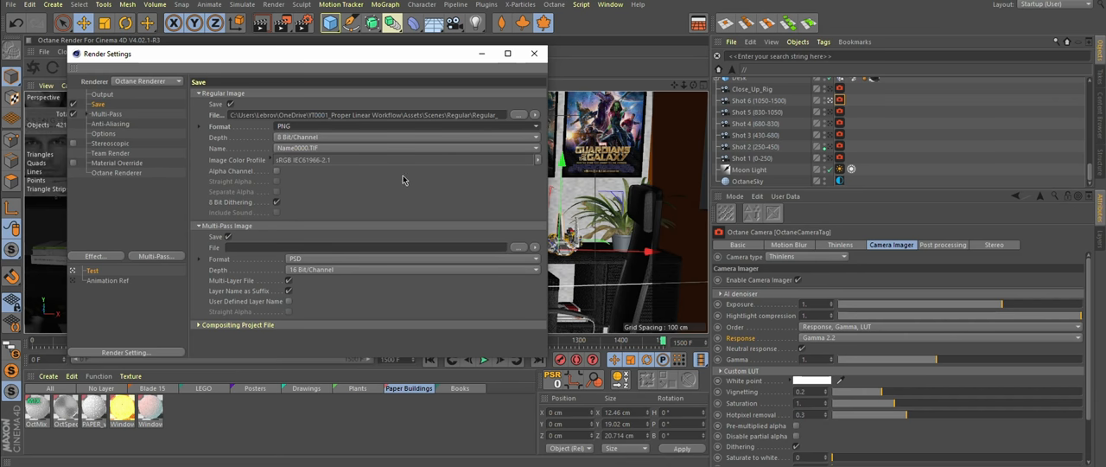
{"action": "mouse_move", "coordinate": [114, 176]}
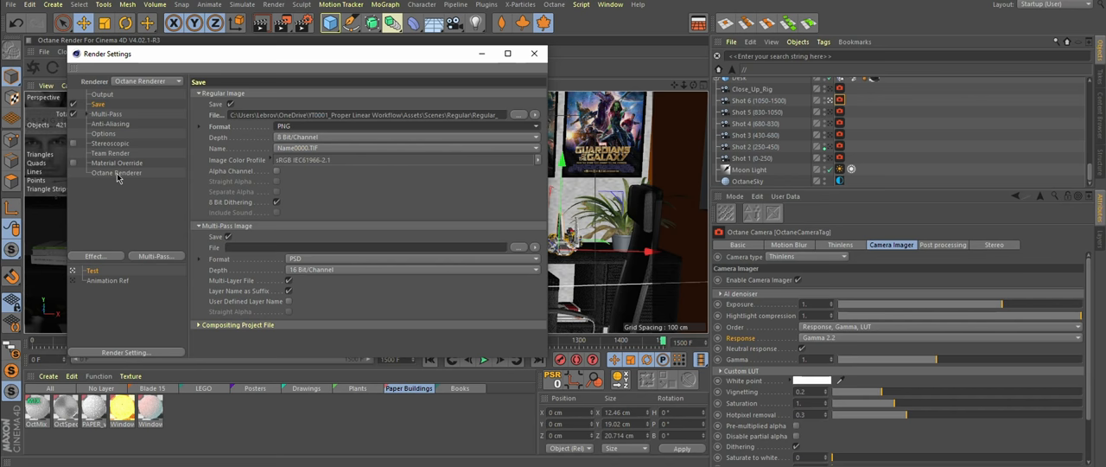
{"action": "left_click", "coordinate": [114, 173]}
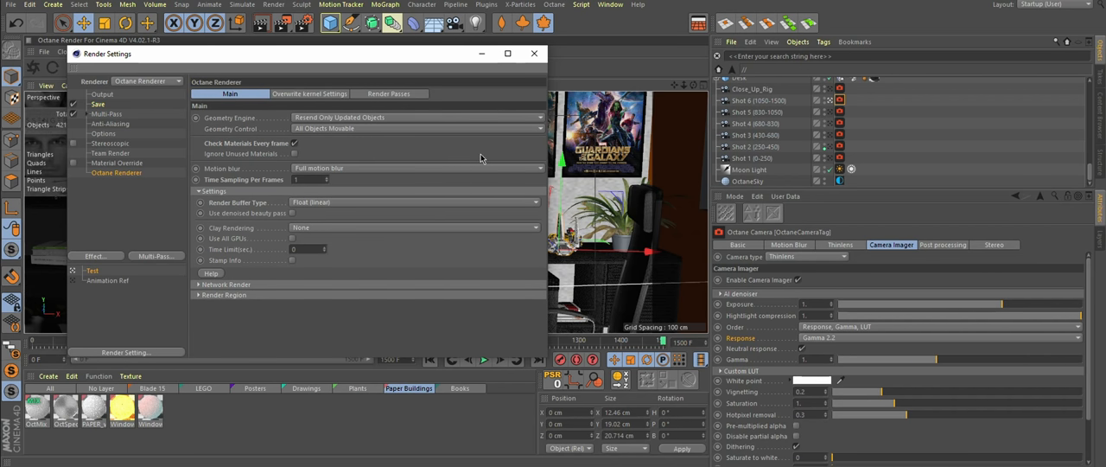
{"action": "left_click", "coordinate": [389, 93]}
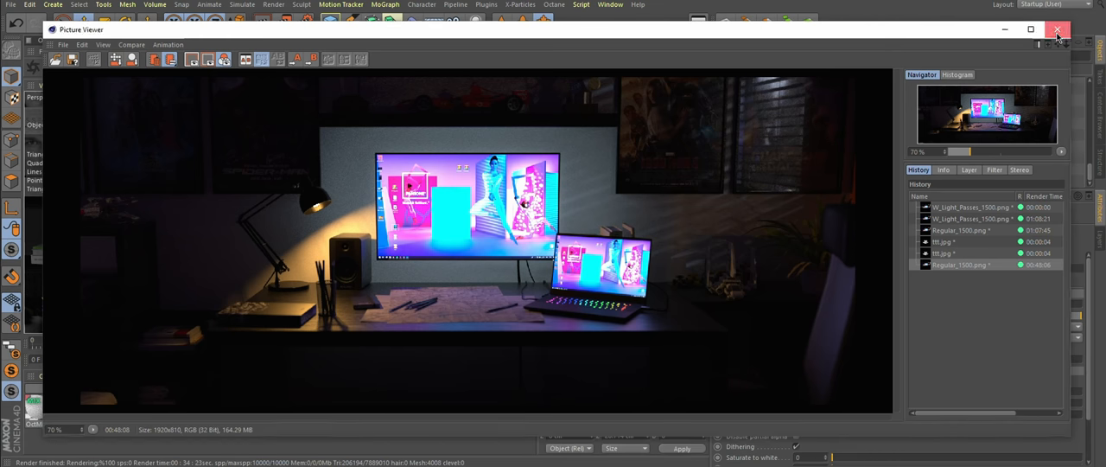
Close the Picture Viewer showing the finished desk scene render.
{"action": "left_click", "coordinate": [1057, 31]}
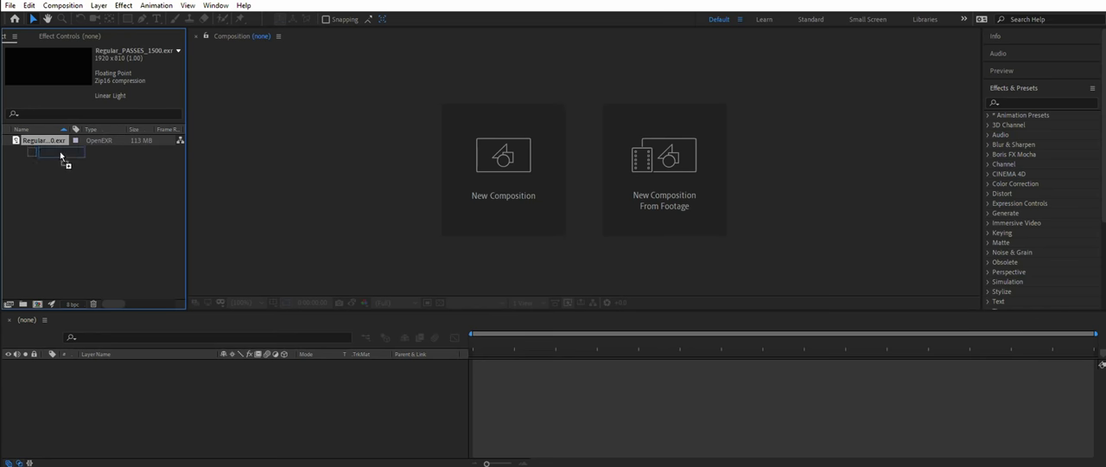
Create a composition from the Regular_PASSES_1500 EXR and search effects for 'Ex'.
{"action": "left_click_drag", "start_coordinate": [43, 140], "coordinate": [503, 165]}
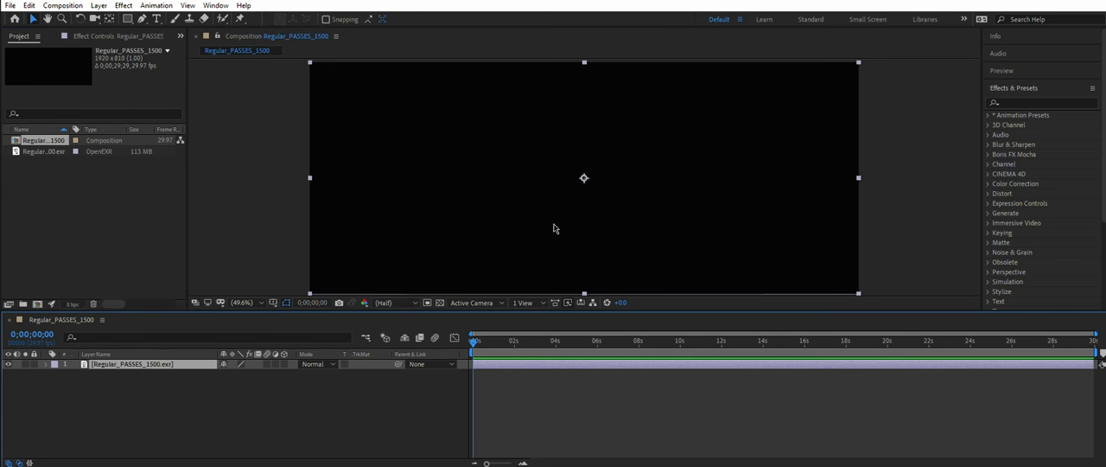
{"action": "mouse_move", "coordinate": [629, 183]}
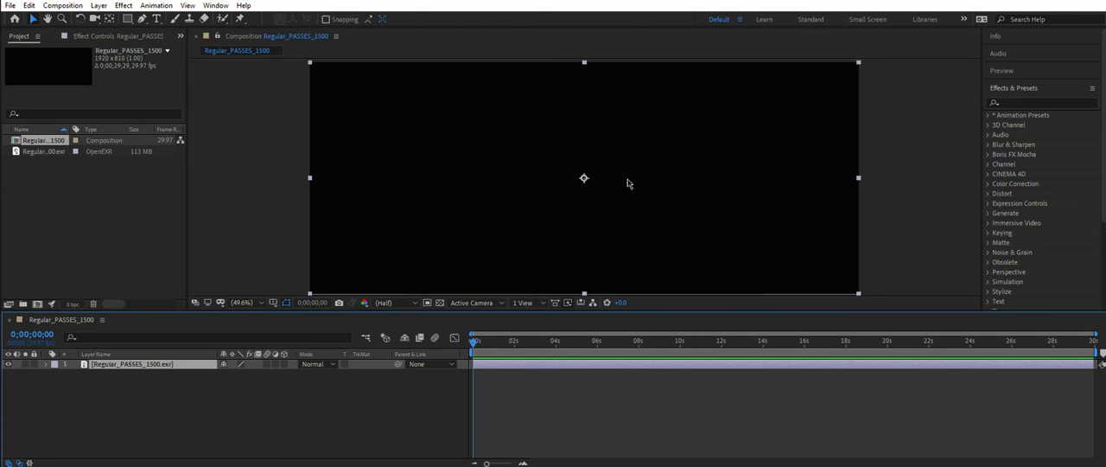
{"action": "mouse_move", "coordinate": [546, 176]}
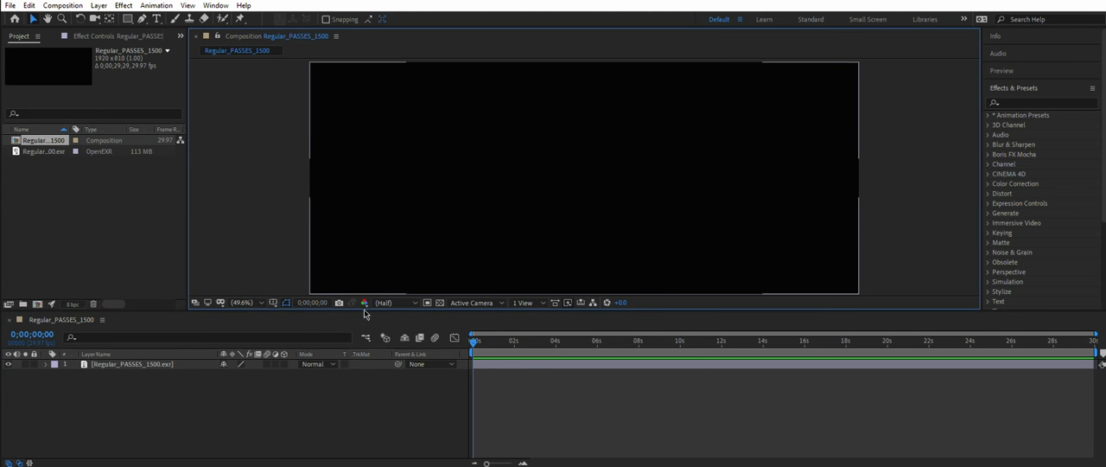
{"action": "left_click", "coordinate": [137, 365]}
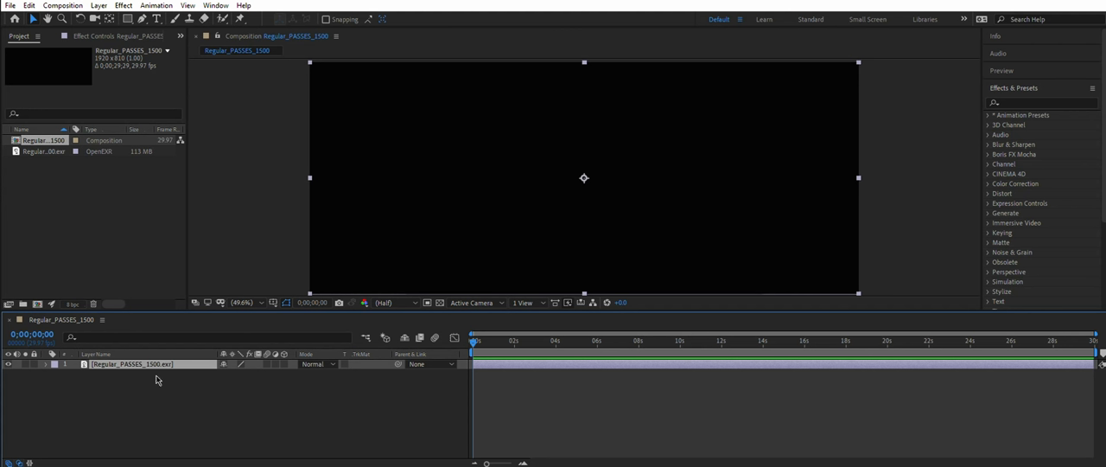
{"action": "mouse_move", "coordinate": [850, 263]}
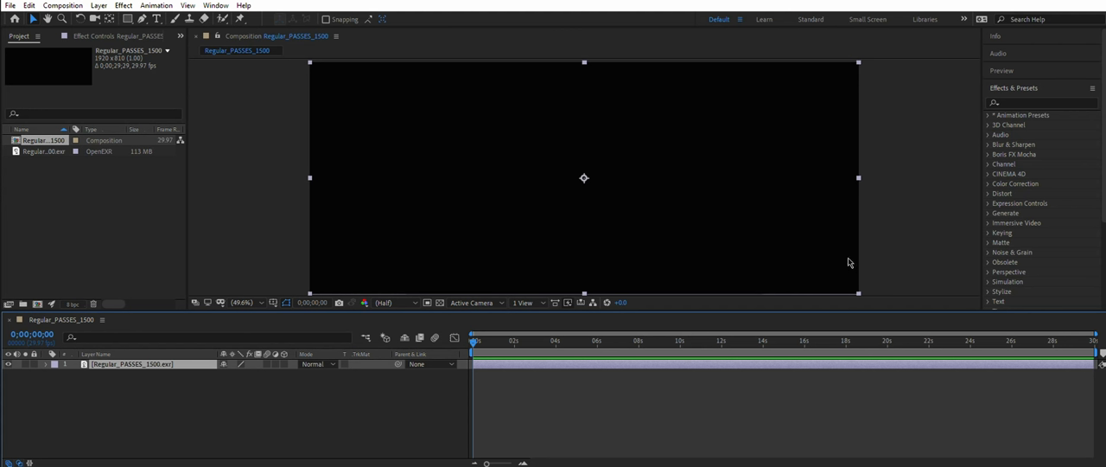
{"action": "mouse_move", "coordinate": [920, 175]}
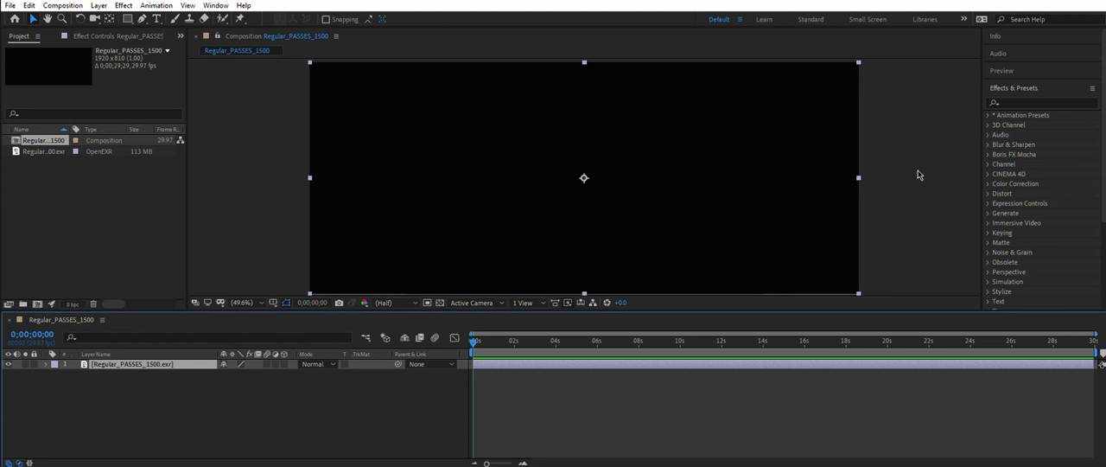
{"action": "left_click", "coordinate": [1037, 103]}
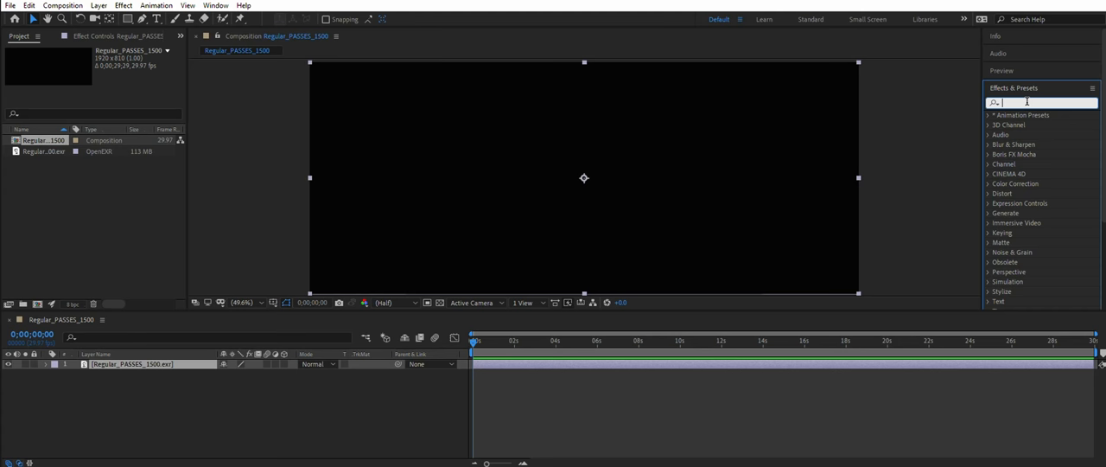
{"action": "type", "text": "Ex"}
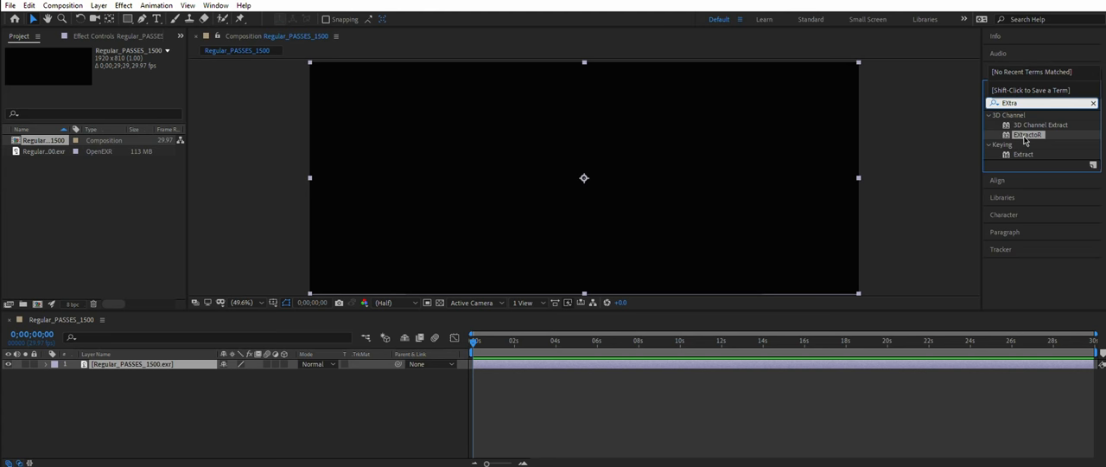
Apply EXtractoR to the EXR layer and choose the Denoised beauty pass from its Layers list.
{"action": "double_click", "coordinate": [1019, 135]}
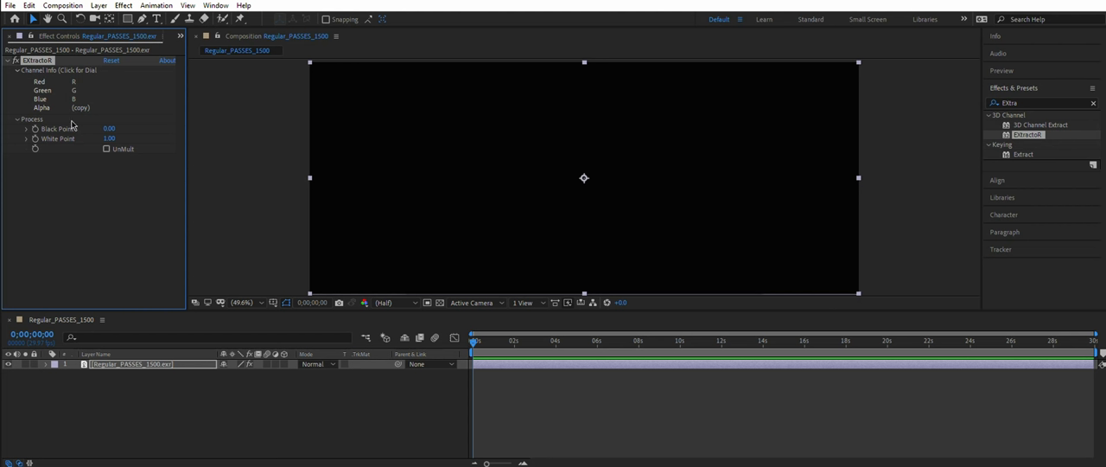
{"action": "mouse_move", "coordinate": [44, 100]}
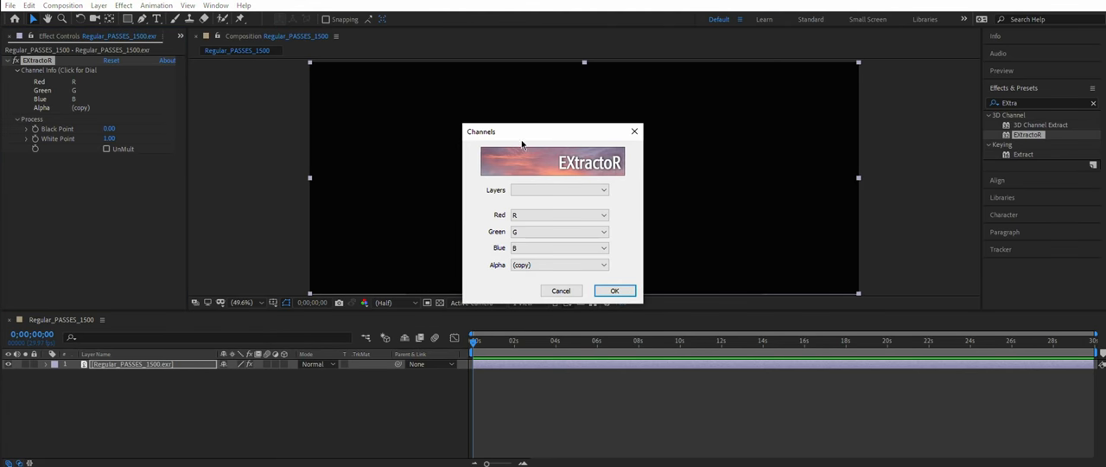
{"action": "left_click_drag", "start_coordinate": [522, 131], "coordinate": [298, 99]}
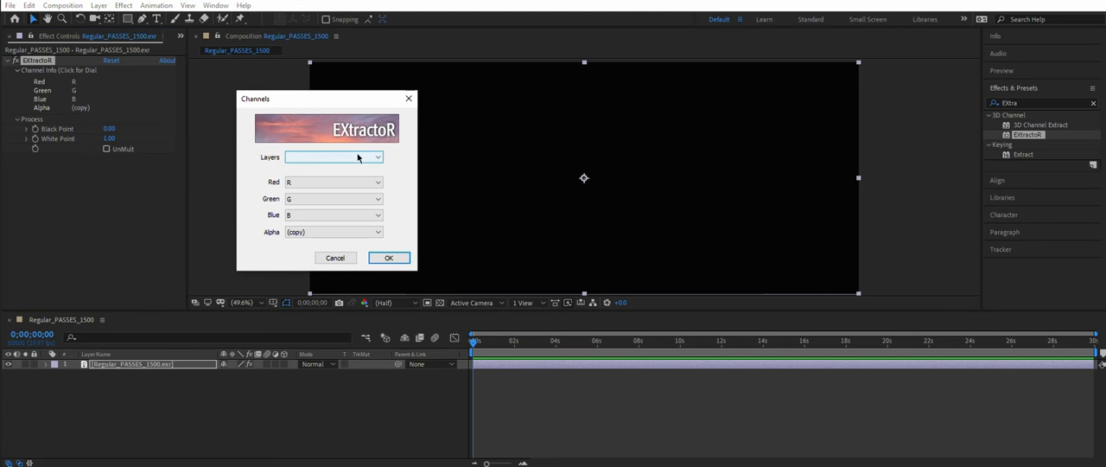
{"action": "left_click", "coordinate": [334, 155]}
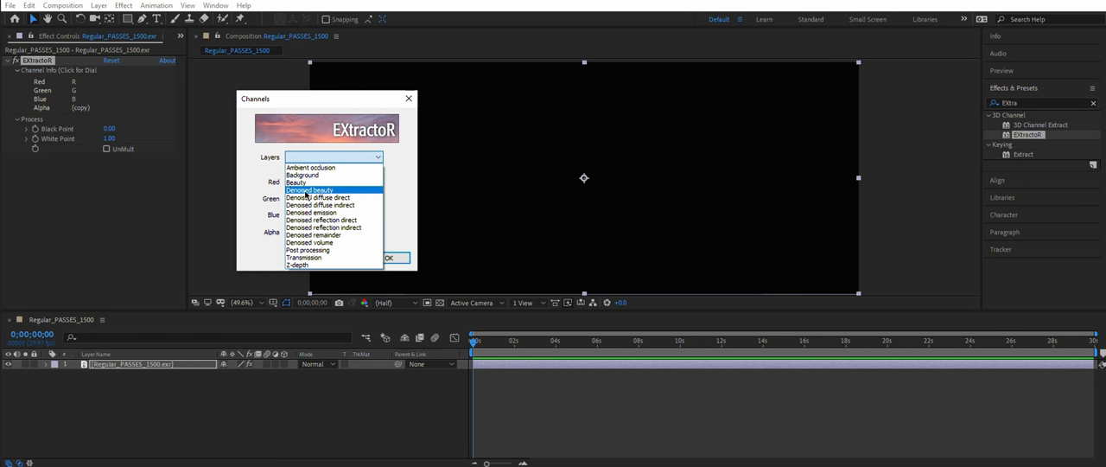
{"action": "mouse_move", "coordinate": [325, 190]}
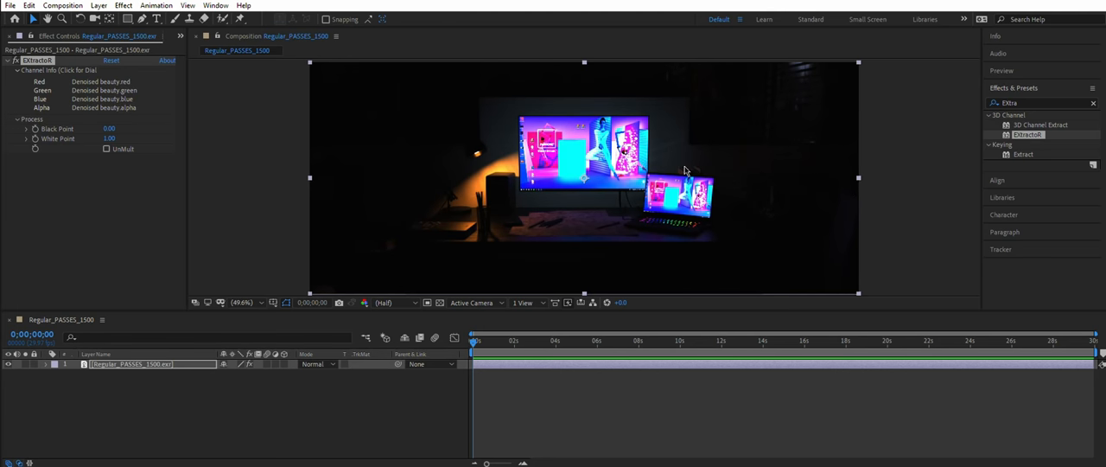
{"action": "mouse_move", "coordinate": [908, 187]}
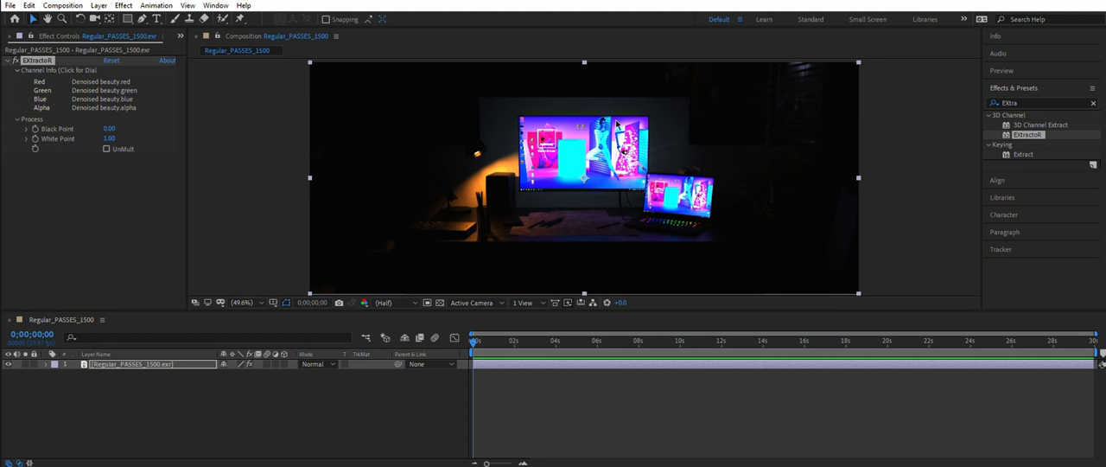
{"action": "mouse_move", "coordinate": [266, 169]}
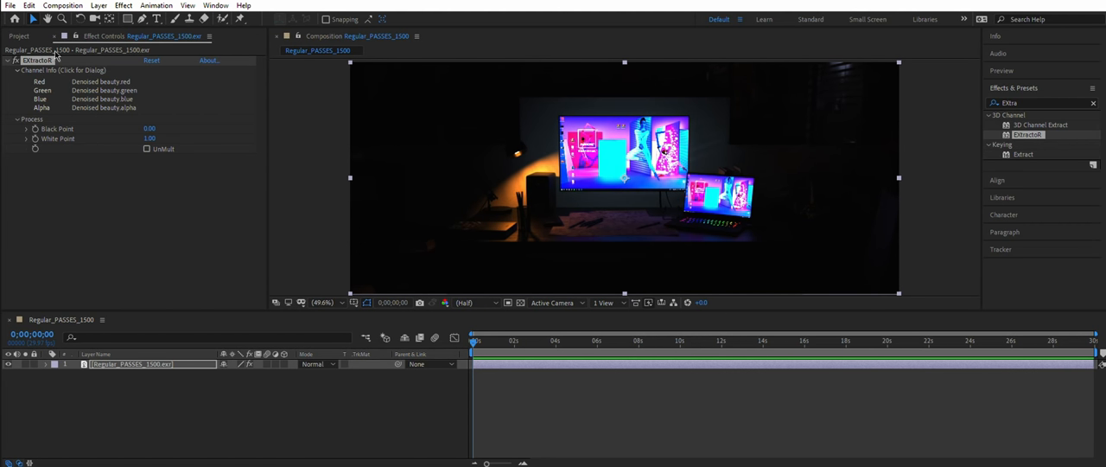
Set the working space to sRGB IEC61966-2.1 with Linearize Working Space enabled.
{"action": "left_click", "coordinate": [21, 35]}
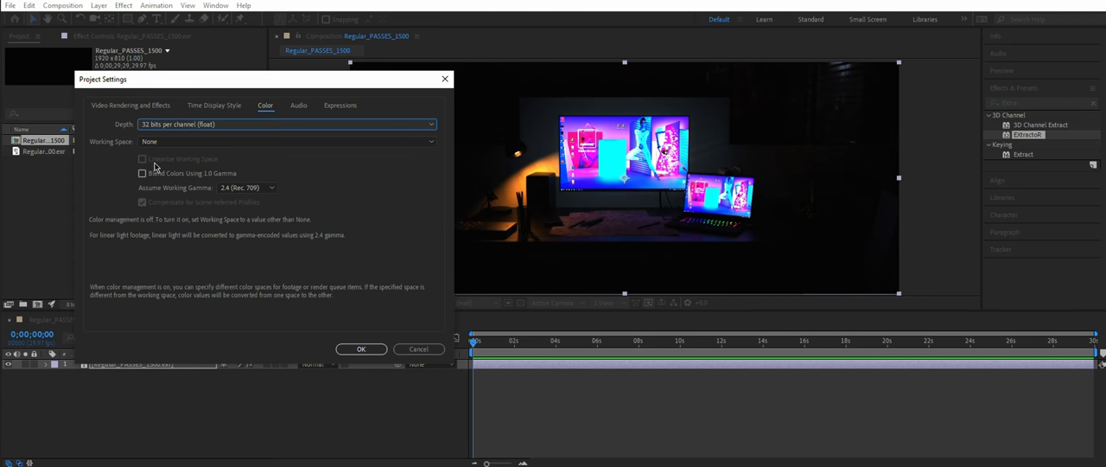
{"action": "mouse_move", "coordinate": [197, 138]}
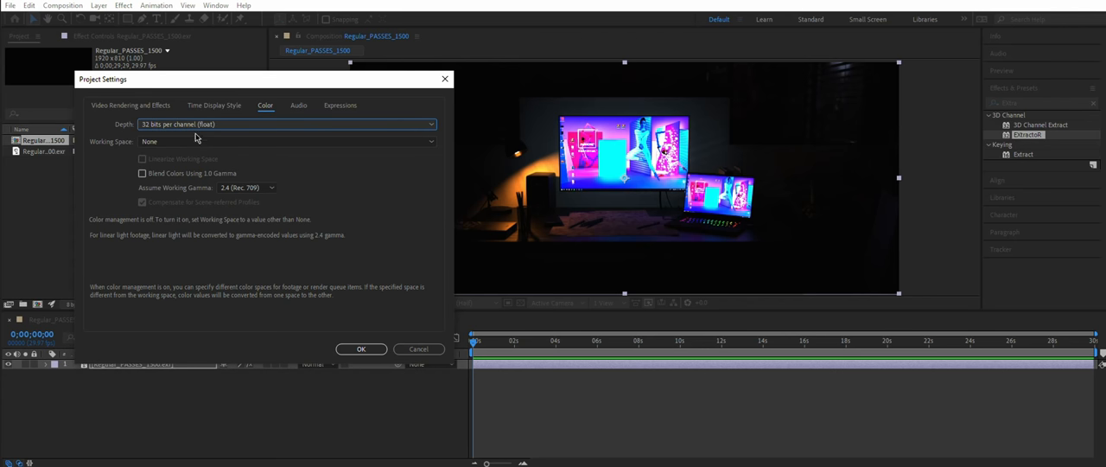
{"action": "left_click", "coordinate": [287, 141]}
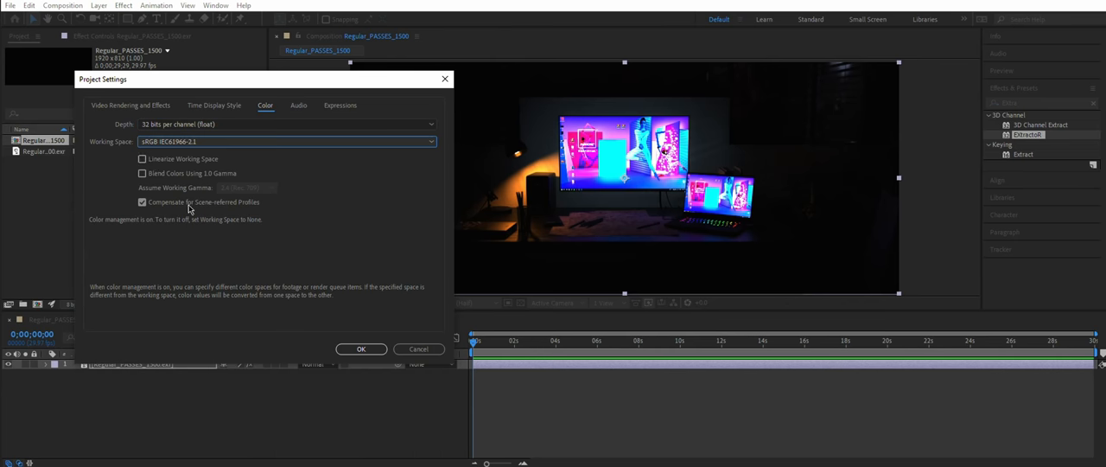
{"action": "left_click", "coordinate": [142, 159]}
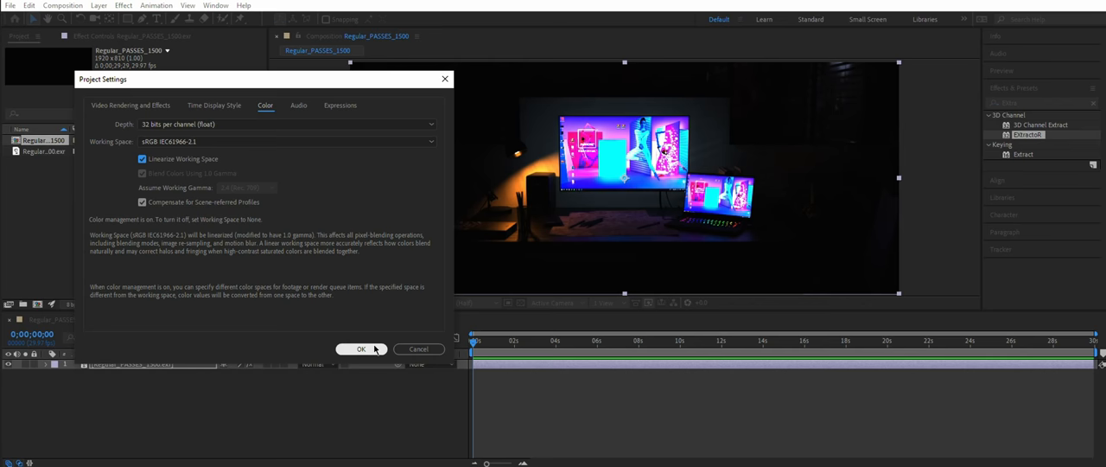
{"action": "left_click", "coordinate": [363, 349]}
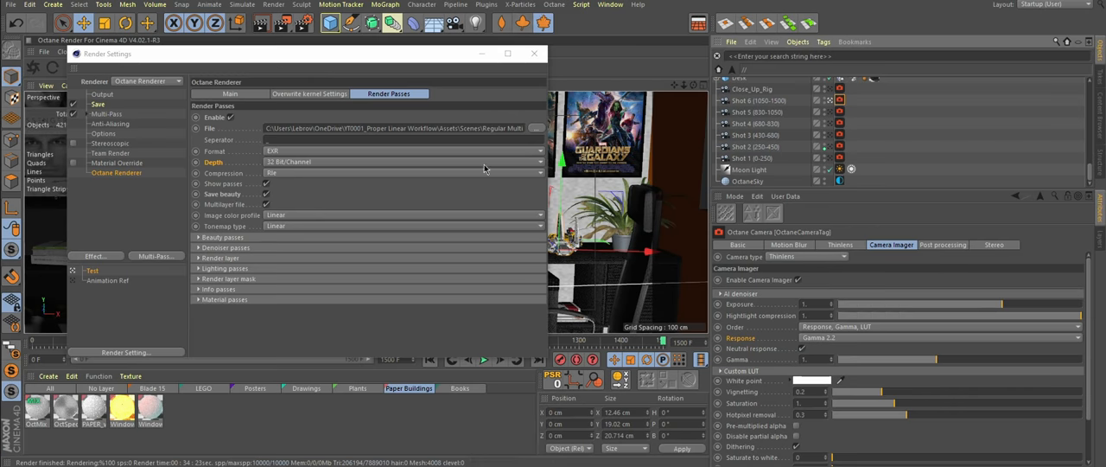
Pick a manager from Cinema 4D's Window menu after viewing the Octane passes.
{"action": "left_click", "coordinate": [605, 6]}
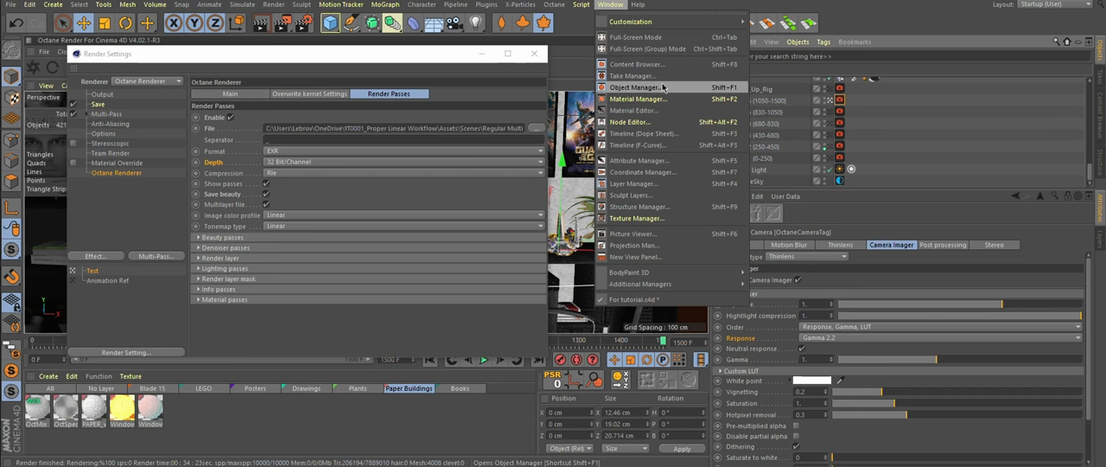
{"action": "left_click", "coordinate": [636, 233]}
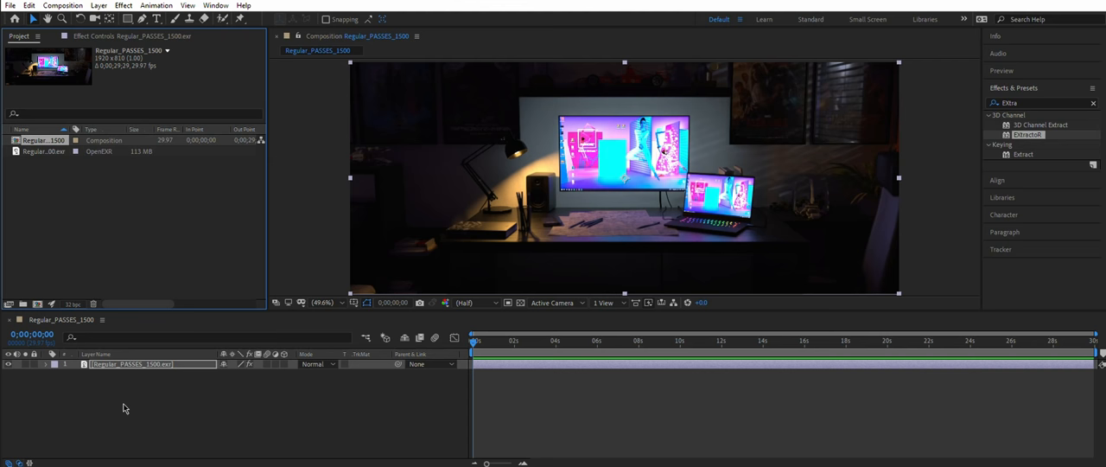
Rename the EXR layer 'Beauty' and review its EXtractoR layer list.
{"action": "double_click", "coordinate": [139, 364]}
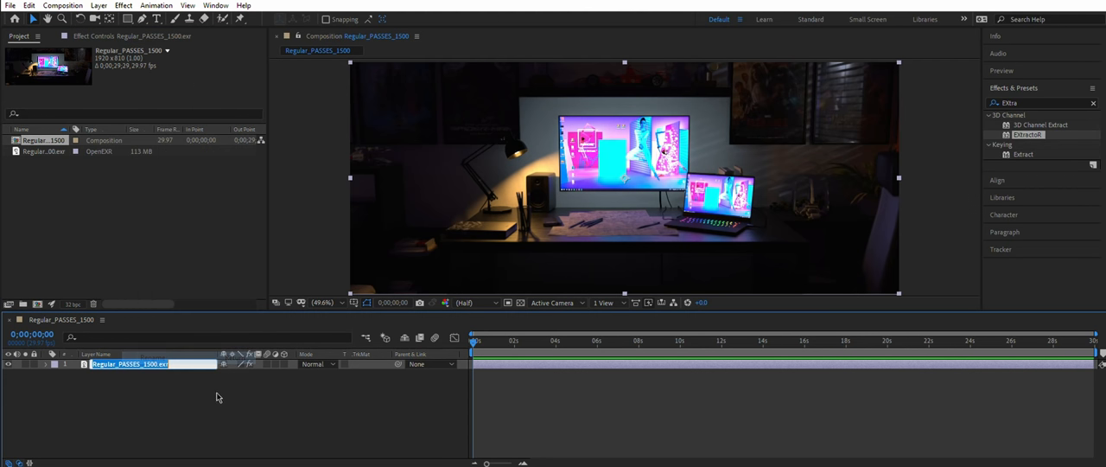
{"action": "type", "text": "Beauty Reference"}
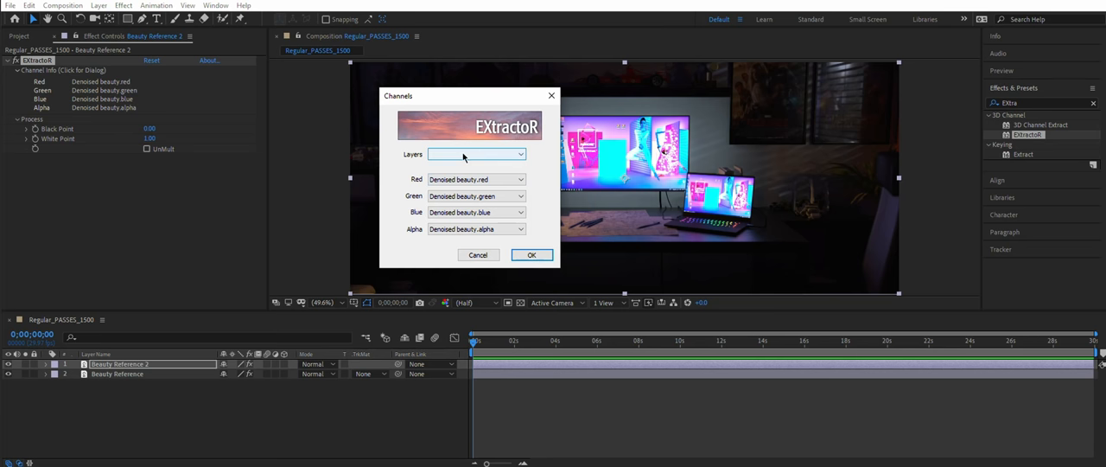
{"action": "left_click", "coordinate": [475, 154]}
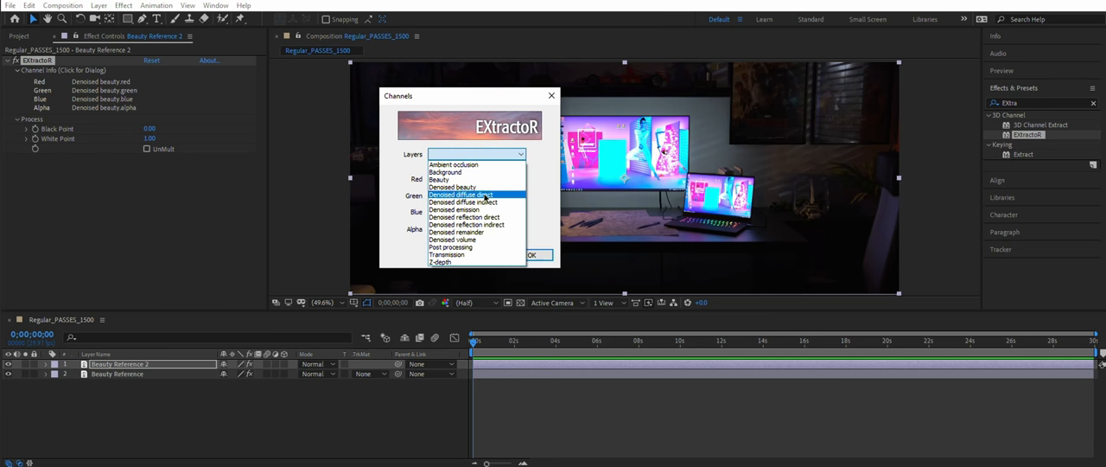
{"action": "mouse_move", "coordinate": [463, 217]}
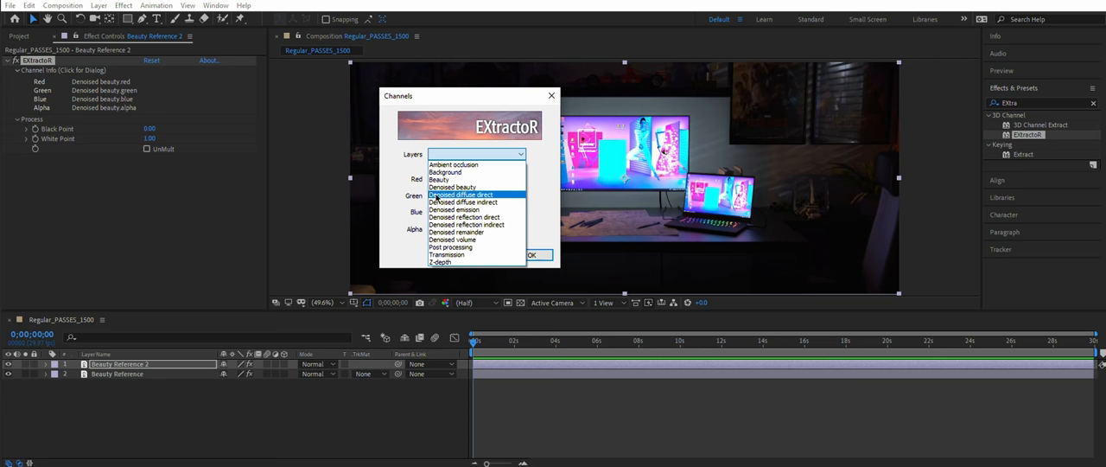
Rename the duplicated layer 'Diffuse Direct' for the denoised diffuse pass.
{"action": "left_click", "coordinate": [460, 194]}
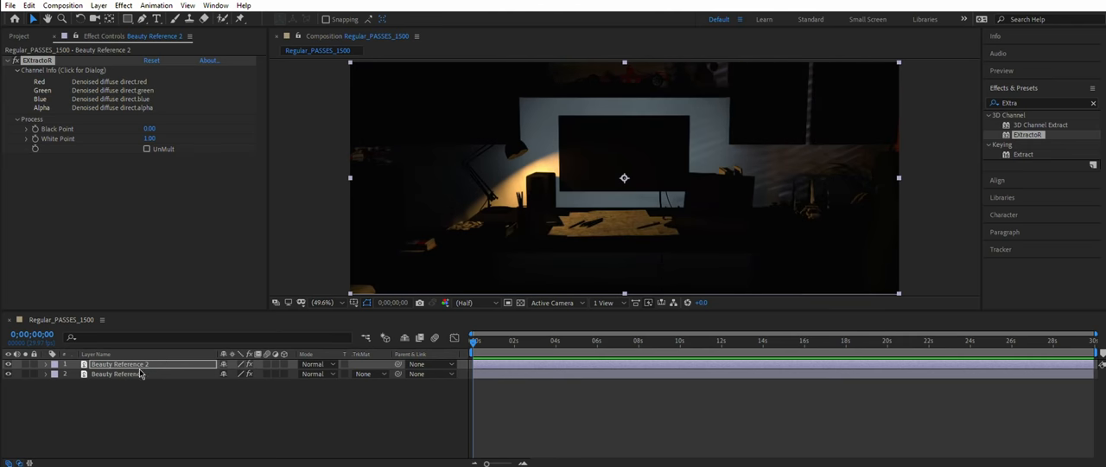
{"action": "type", "text": "Diffuse Direct"}
{"action": "type", "text": "Reflectio"}
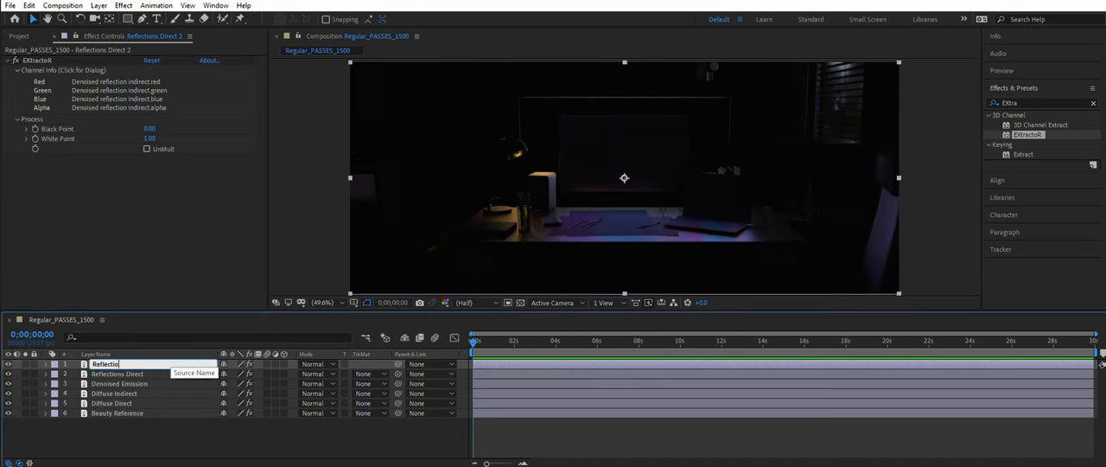
Set all pass layers to Linear Dodge (Add) mode so the passes sum to the lit scene.
{"action": "right_click", "coordinate": [103, 363]}
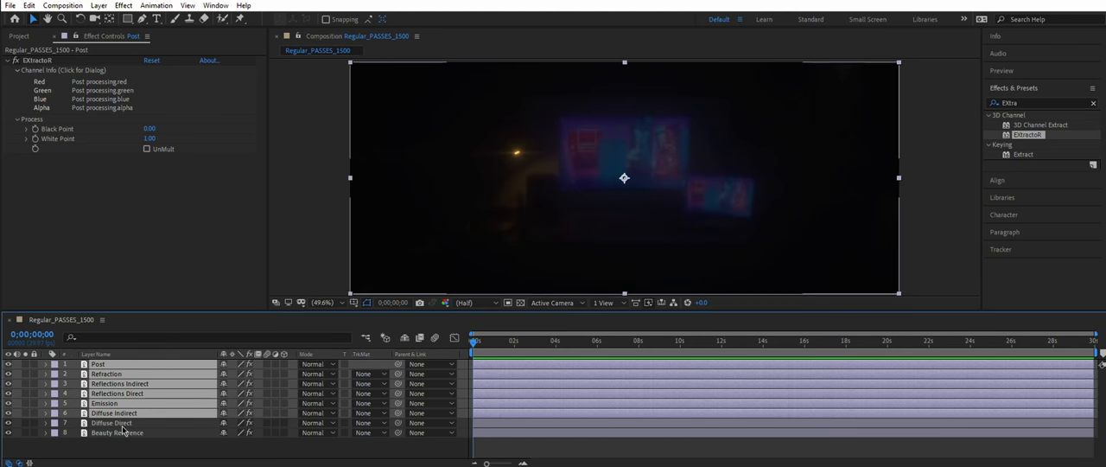
{"action": "mouse_move", "coordinate": [128, 420]}
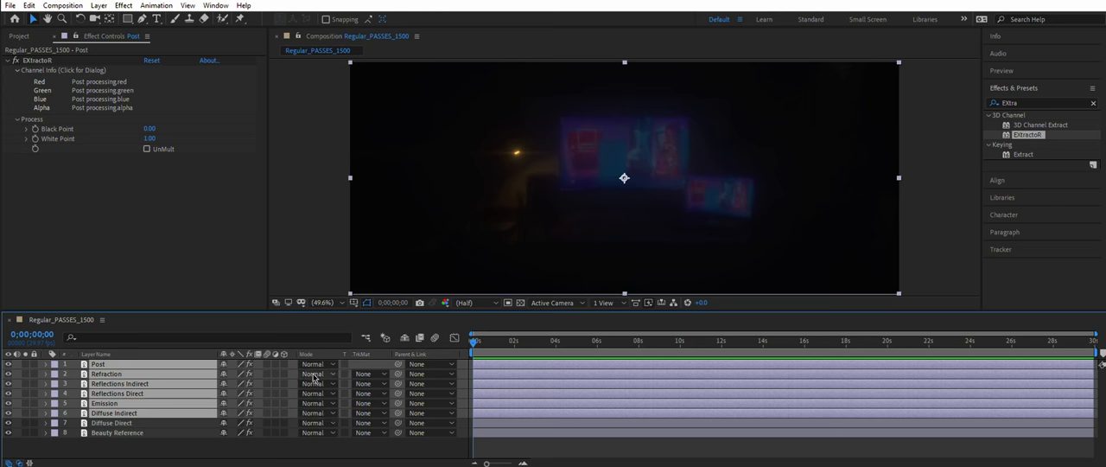
{"action": "left_click", "coordinate": [318, 384]}
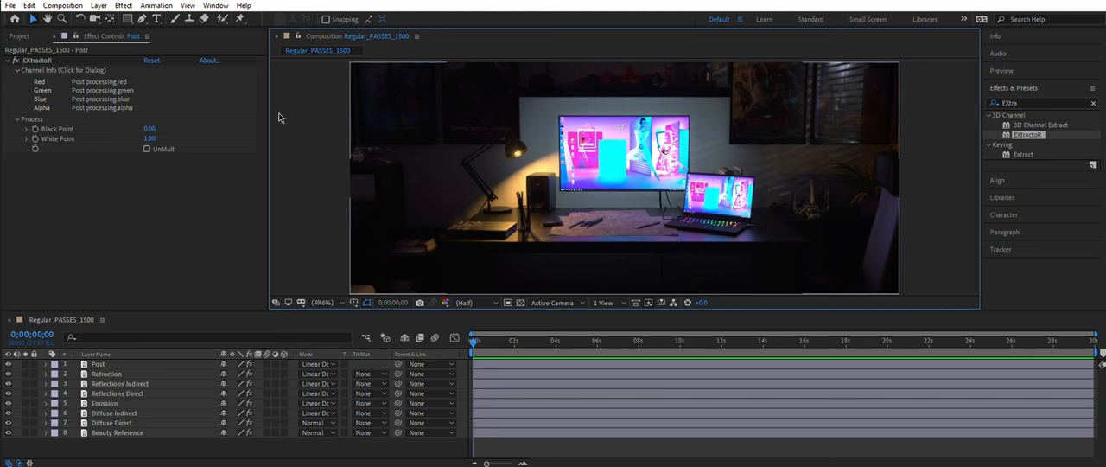
Move Beauty Reference above the passes to compare, then return it to the bottom of the stack.
{"action": "left_click", "coordinate": [24, 35]}
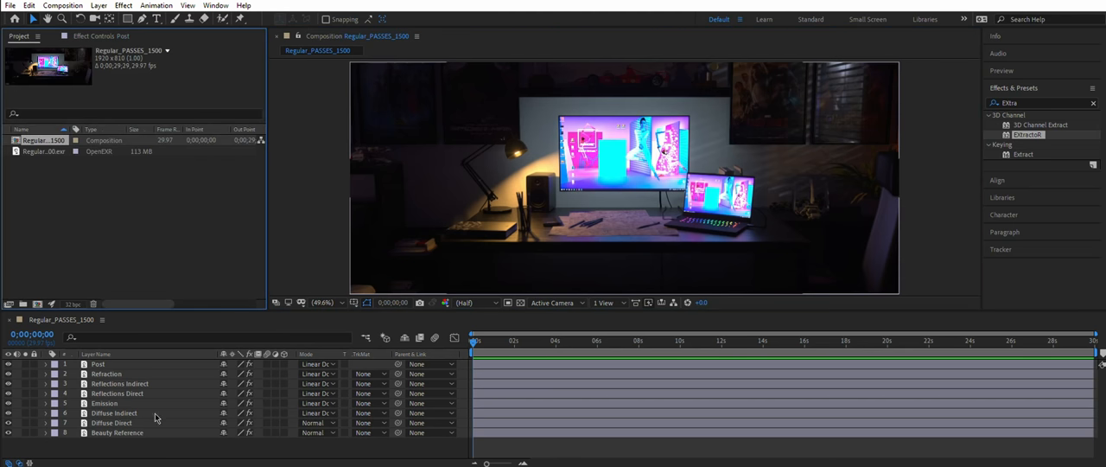
{"action": "left_click", "coordinate": [114, 432]}
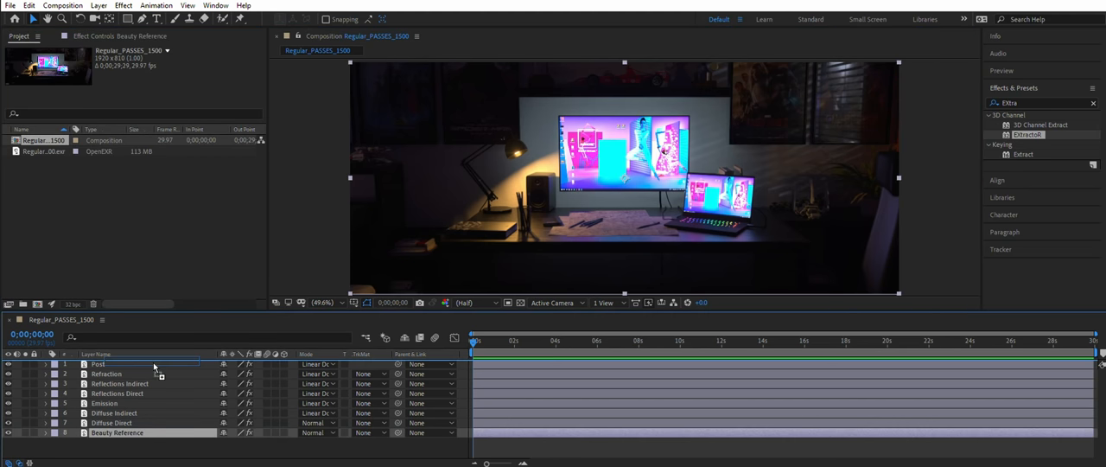
{"action": "left_click_drag", "start_coordinate": [118, 432], "coordinate": [117, 363]}
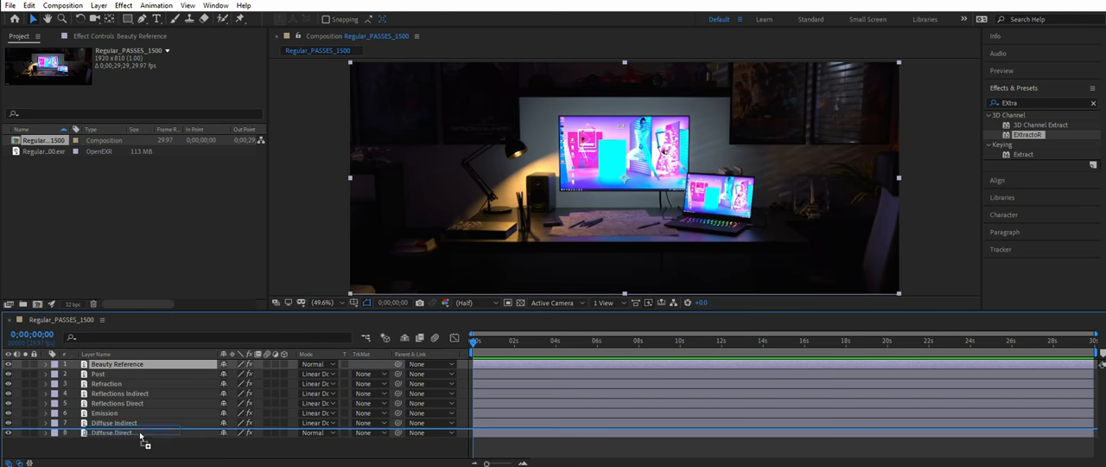
{"action": "left_click_drag", "start_coordinate": [117, 362], "coordinate": [118, 432]}
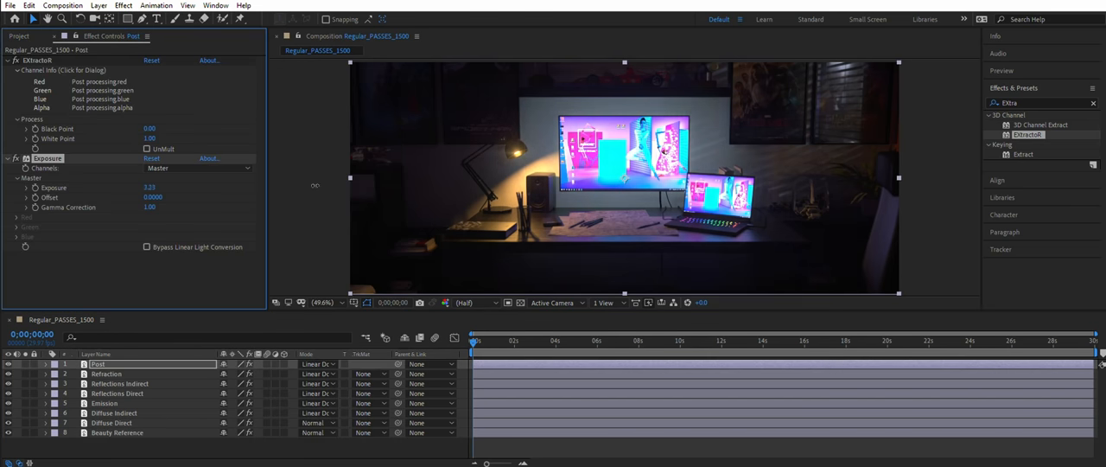
Add Exposure to the Post layer and a colour correction effect to the Emission layer.
{"action": "left_click", "coordinate": [111, 384]}
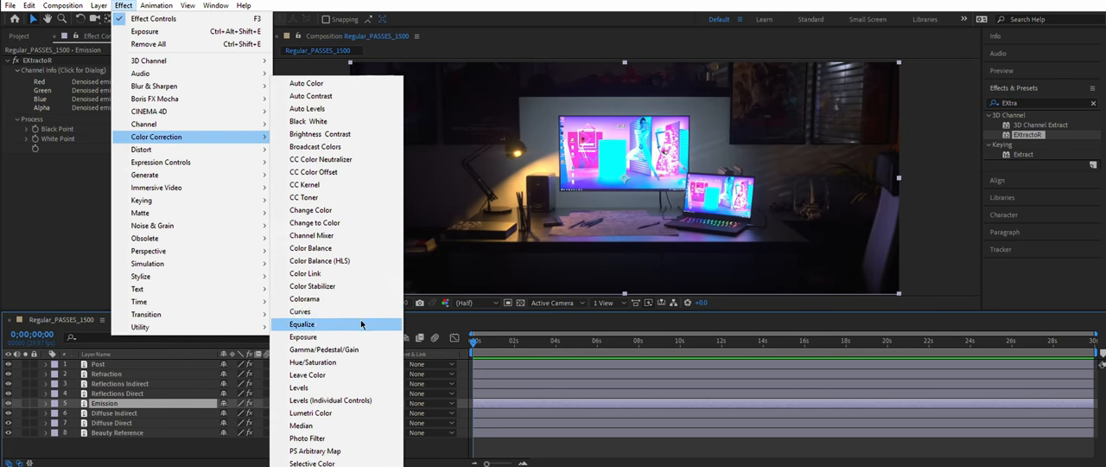
{"action": "left_click", "coordinate": [301, 311]}
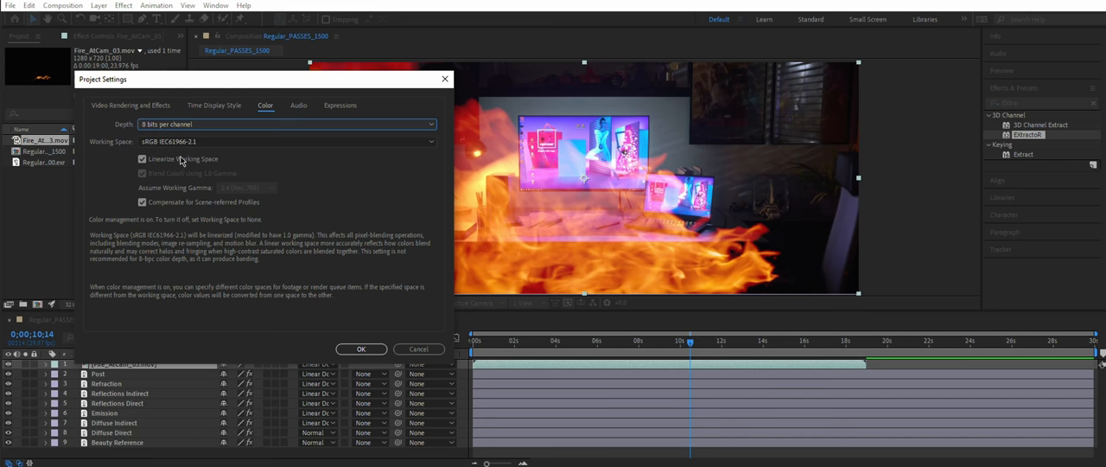
Confirm Linearize Working Space in the project colour settings with the fire clip on top.
{"action": "left_click", "coordinate": [361, 349]}
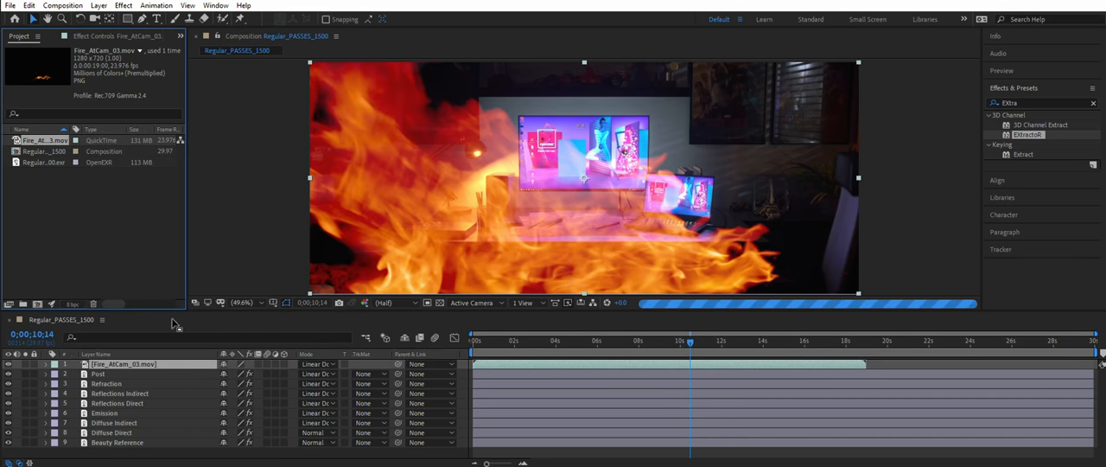
{"action": "mouse_move", "coordinate": [183, 329]}
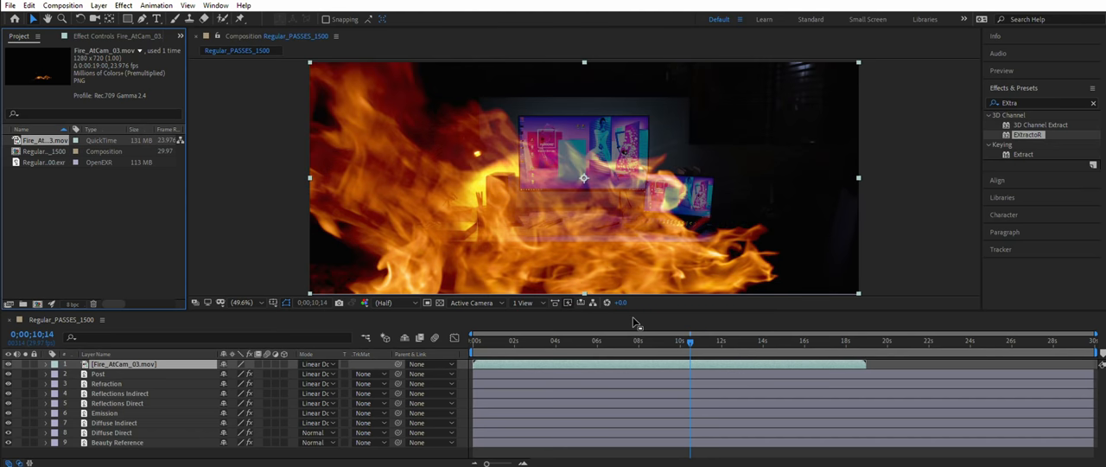
{"action": "mouse_move", "coordinate": [418, 356]}
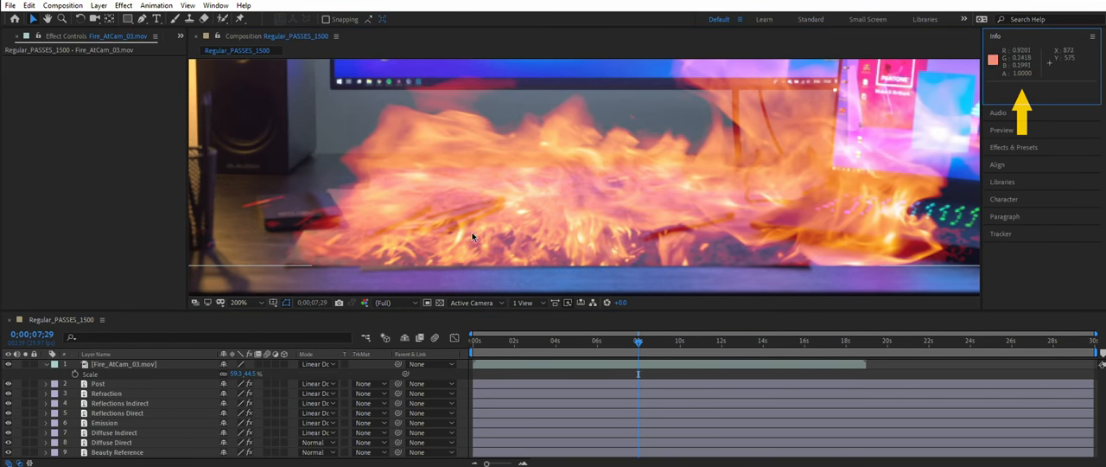
{"action": "mouse_move", "coordinate": [460, 240]}
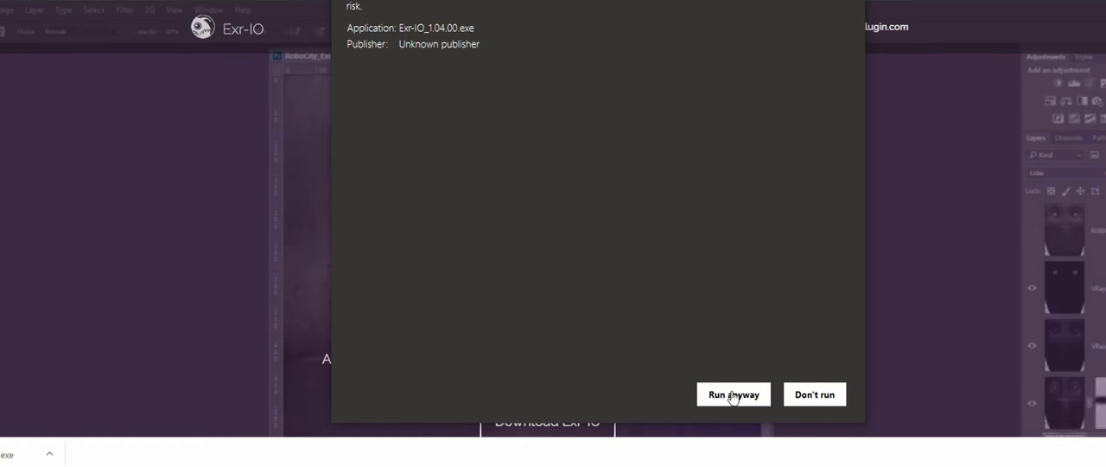
Run the Exr-IO installer past the SmartScreen warning using the default plugin directories.
{"action": "left_click", "coordinate": [733, 394]}
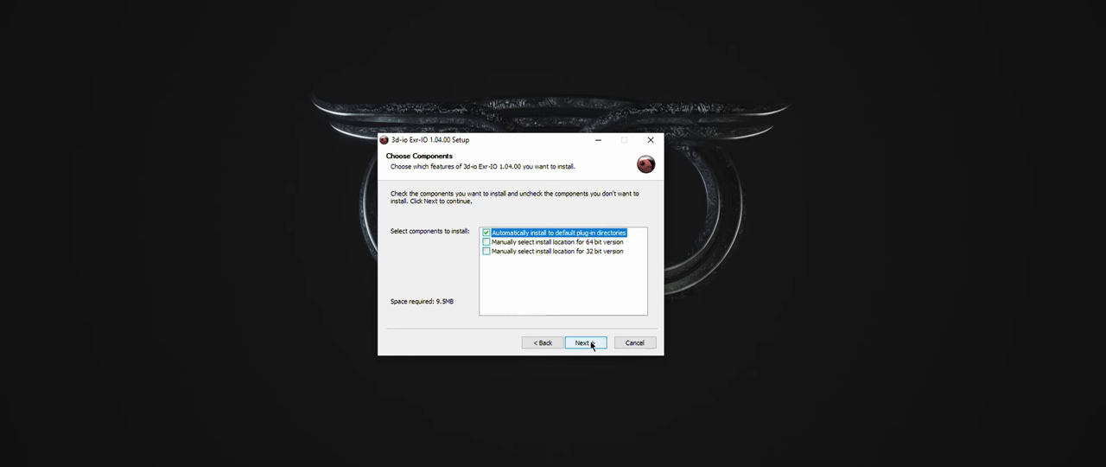
{"action": "left_click", "coordinate": [584, 342]}
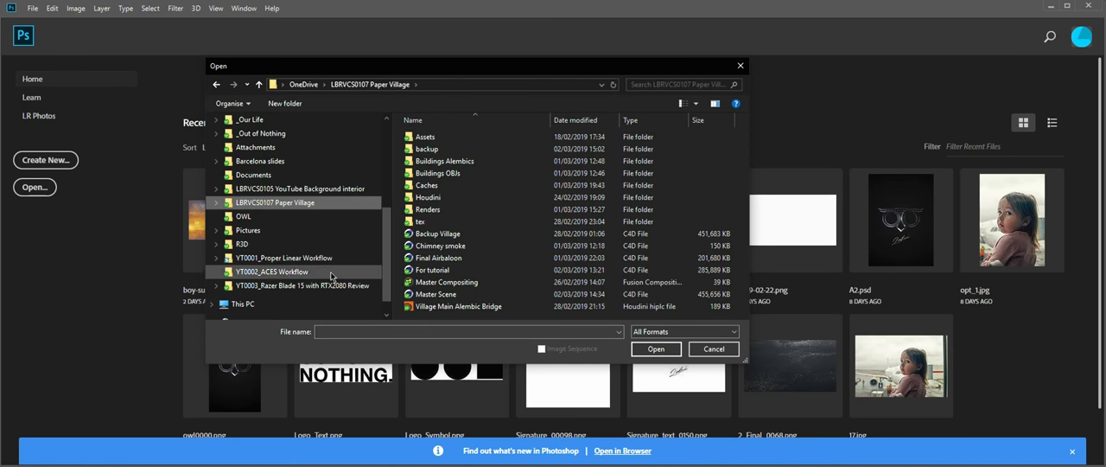
Open the multipass EXR through Exr-IO and scroll down the Layers panel of per-pass layers.
{"action": "double_click", "coordinate": [283, 258]}
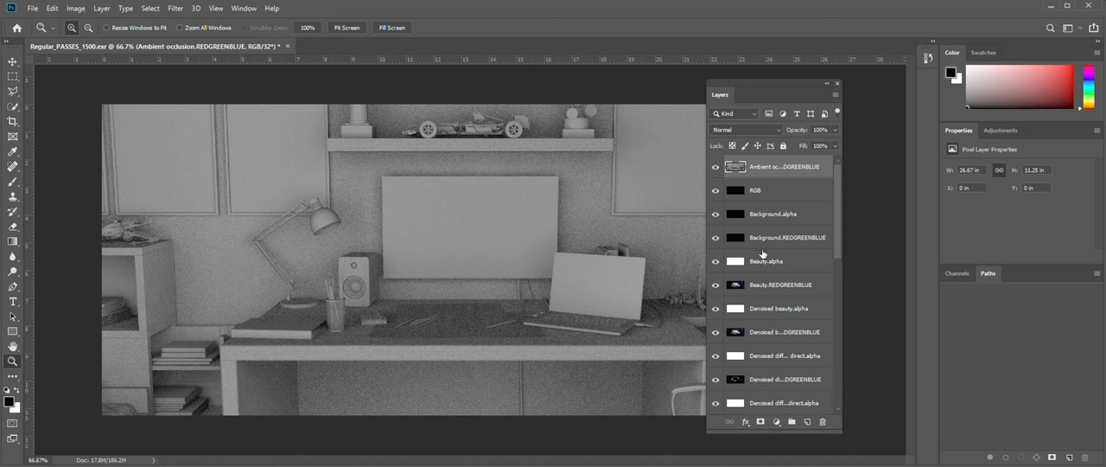
{"action": "scroll", "scroll_direction": "down", "scroll_amount": 3}
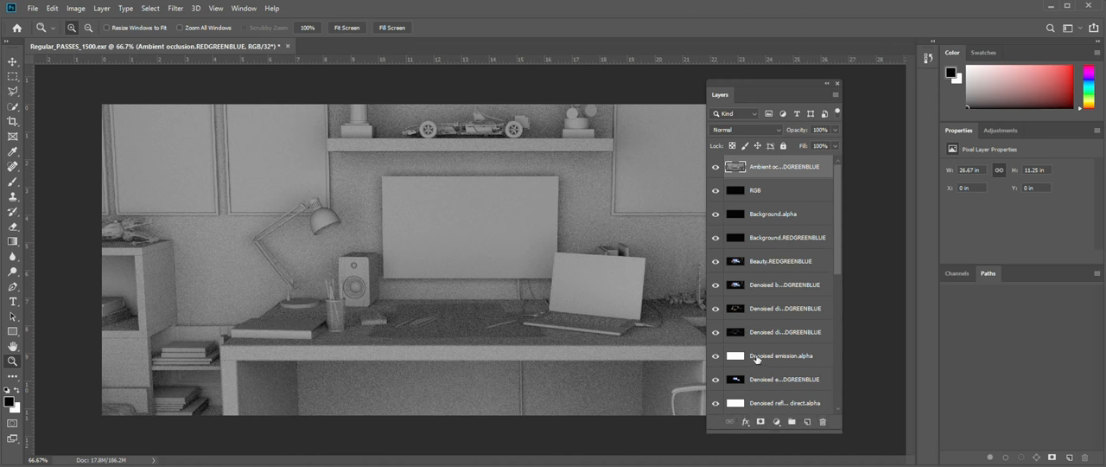
{"action": "scroll", "scroll_direction": "down", "scroll_amount": 3}
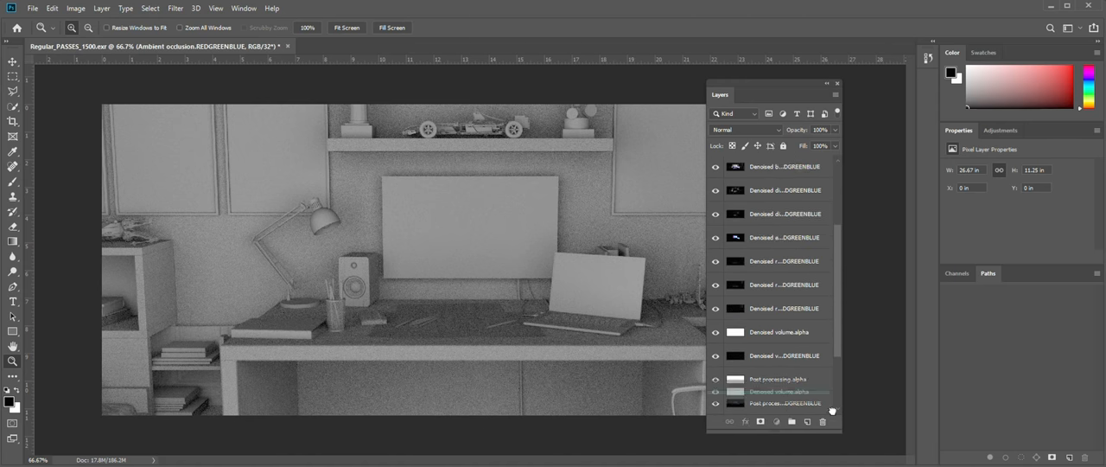
{"action": "scroll", "scroll_direction": "down", "scroll_amount": 3}
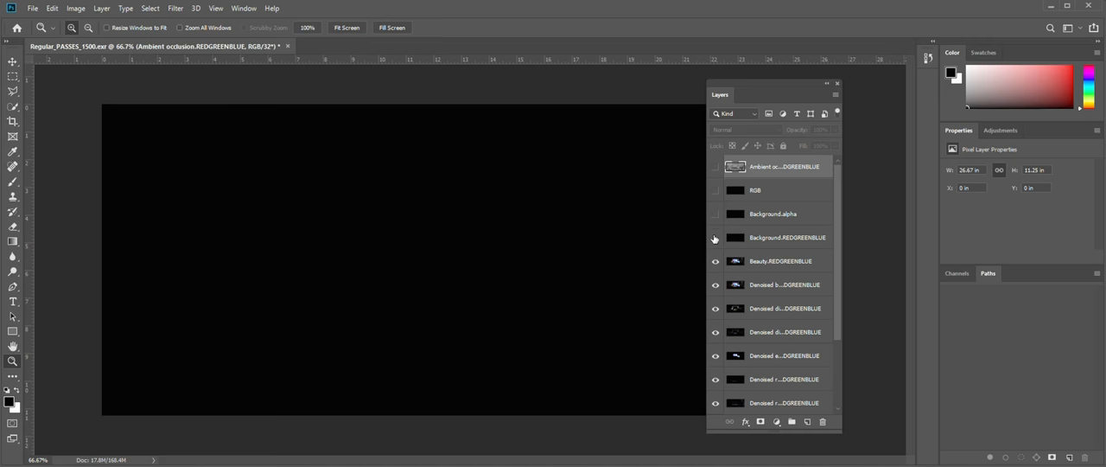
Hide the background pass layer and select the ambient occlusion layer for removal.
{"action": "left_click", "coordinate": [716, 237]}
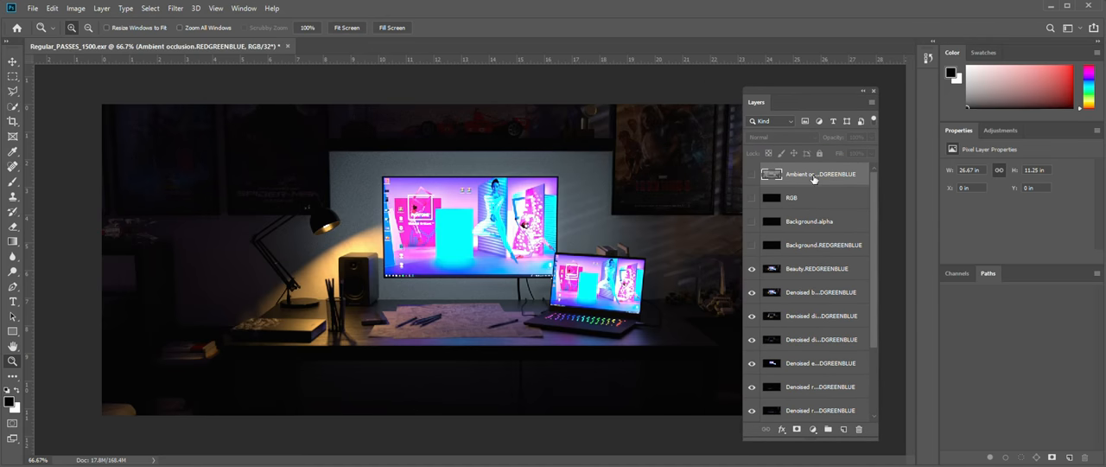
{"action": "left_click", "coordinate": [815, 268]}
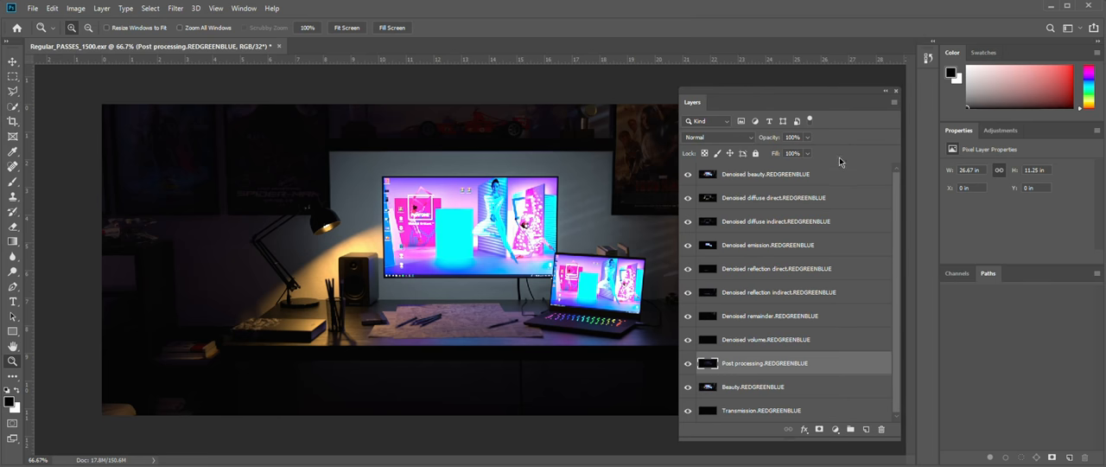
{"action": "mouse_move", "coordinate": [804, 203]}
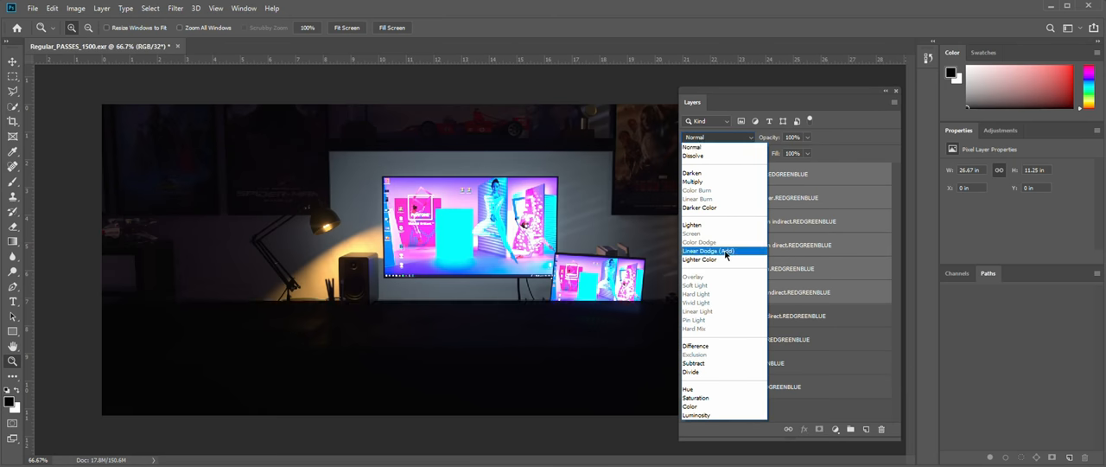
Set pass layers to Linear Dodge (Add) and add Exposure adjustment layers above emission and at the top.
{"action": "left_click", "coordinate": [707, 251]}
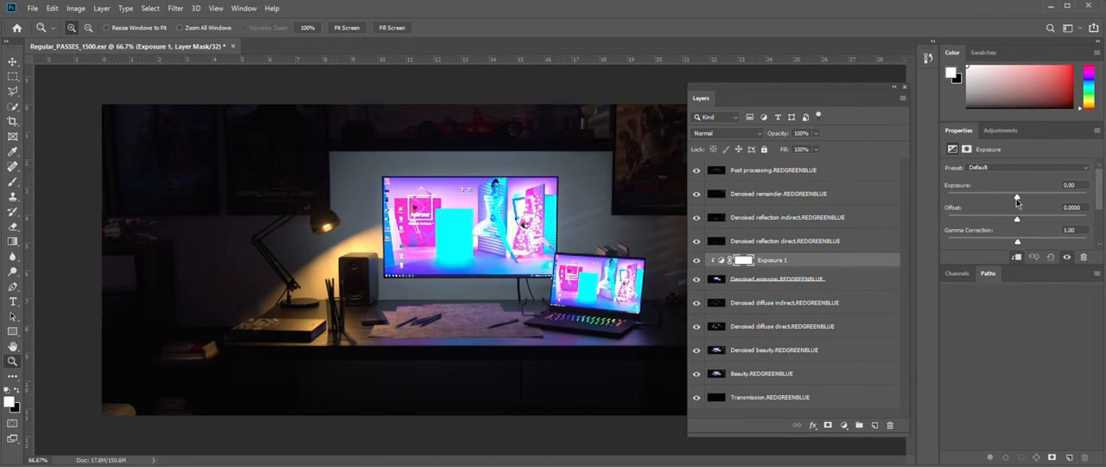
{"action": "left_click", "coordinate": [785, 300]}
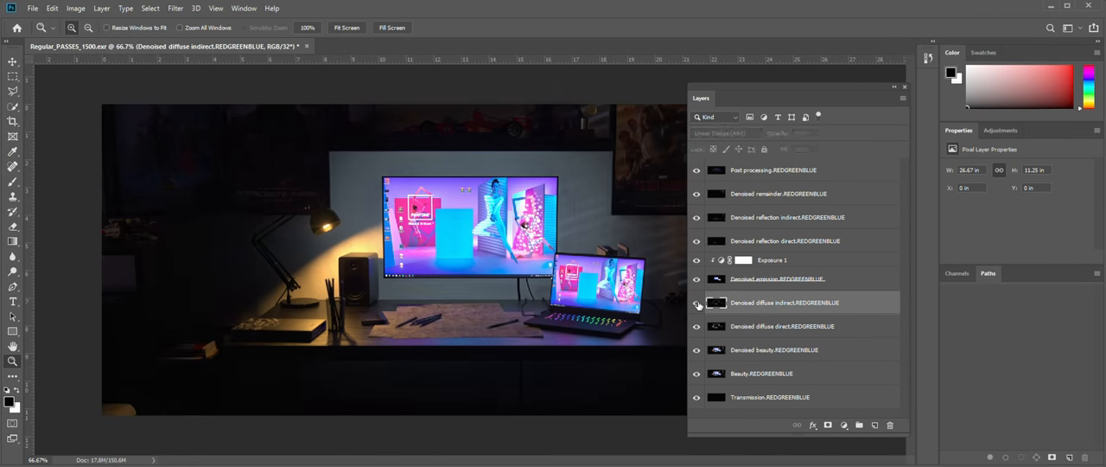
{"action": "left_click", "coordinate": [788, 169]}
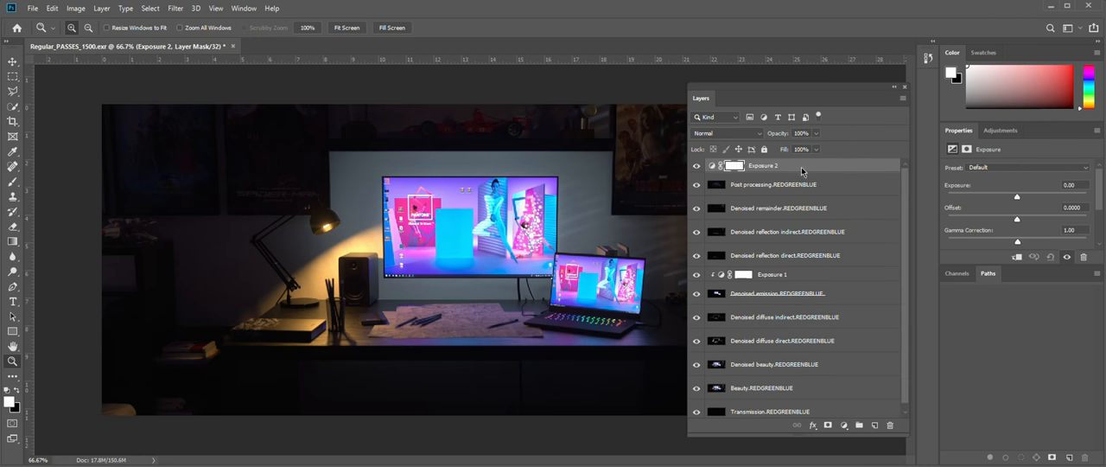
{"action": "left_click_drag", "start_coordinate": [1016, 197], "coordinate": [1041, 197]}
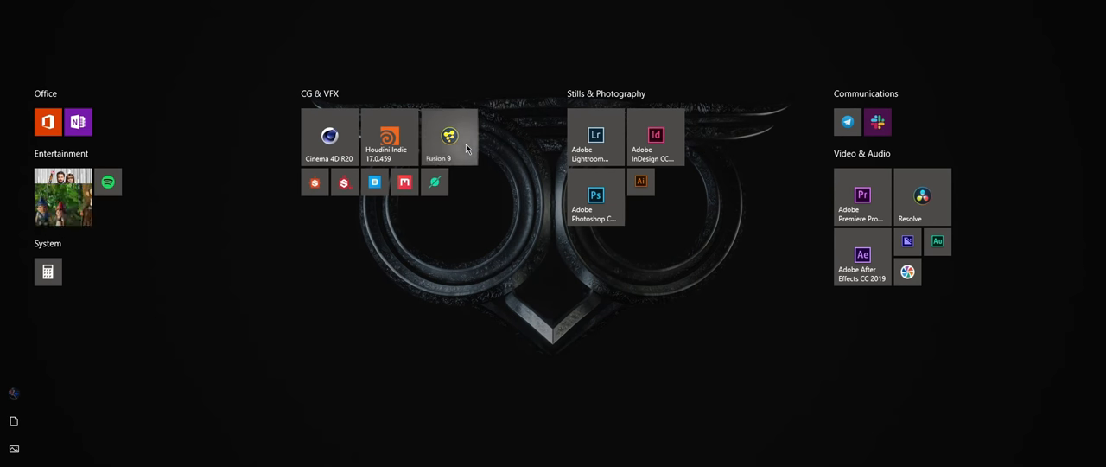
Launch Fusion with the EXR in a Loader and open Reactor from the menu.
{"action": "left_click", "coordinate": [436, 137]}
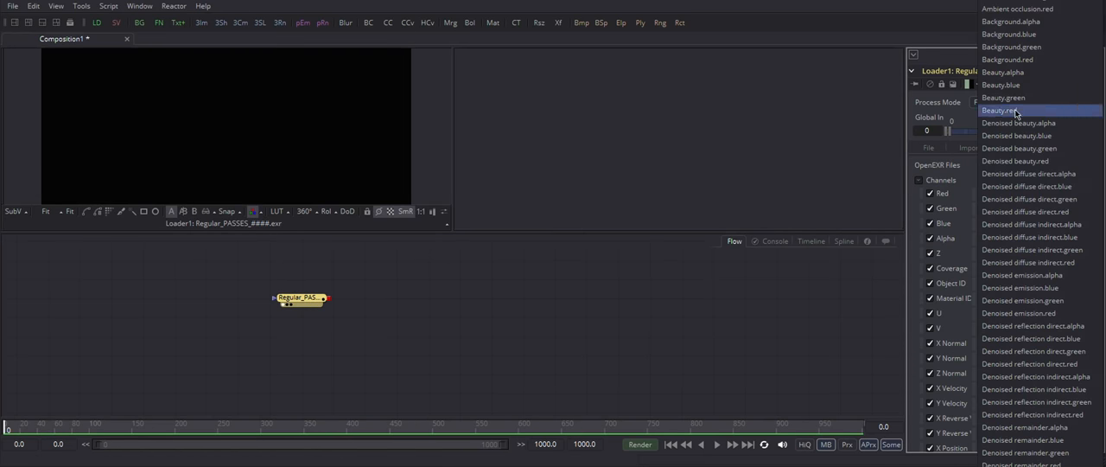
{"action": "left_click", "coordinate": [999, 110]}
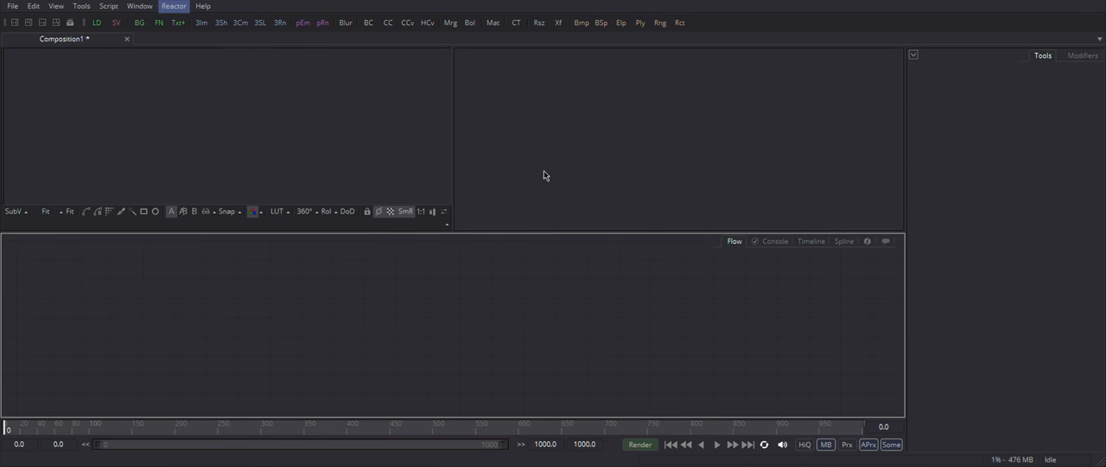
{"action": "left_click", "coordinate": [172, 5]}
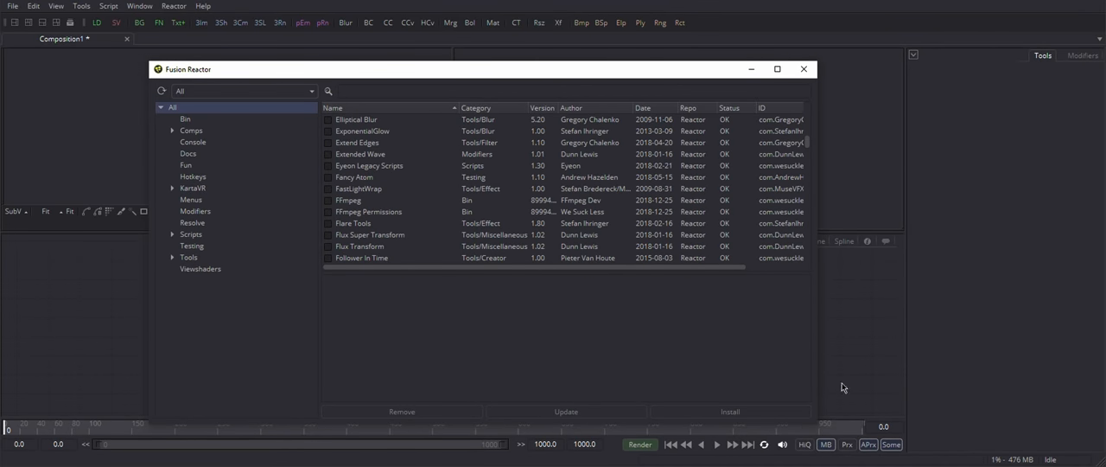
{"action": "mouse_move", "coordinate": [802, 69]}
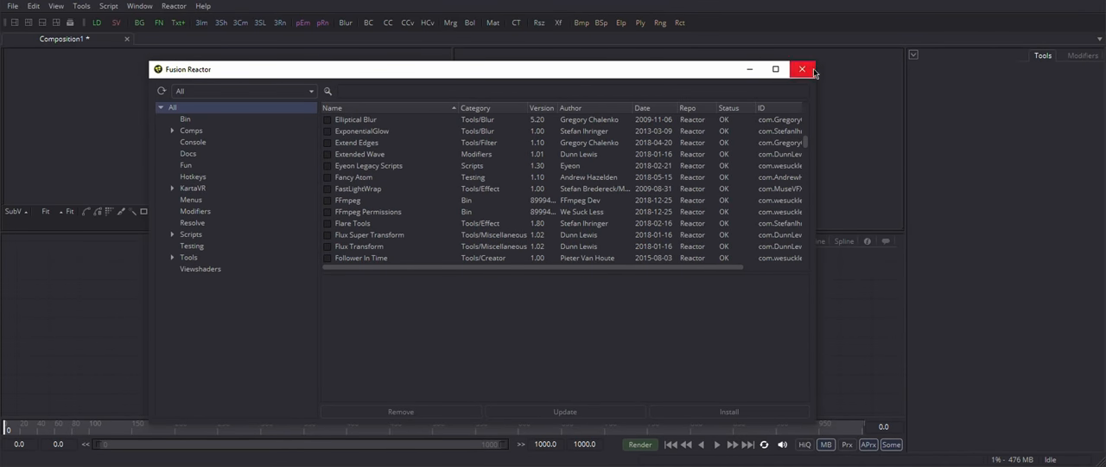
{"action": "left_click", "coordinate": [802, 69]}
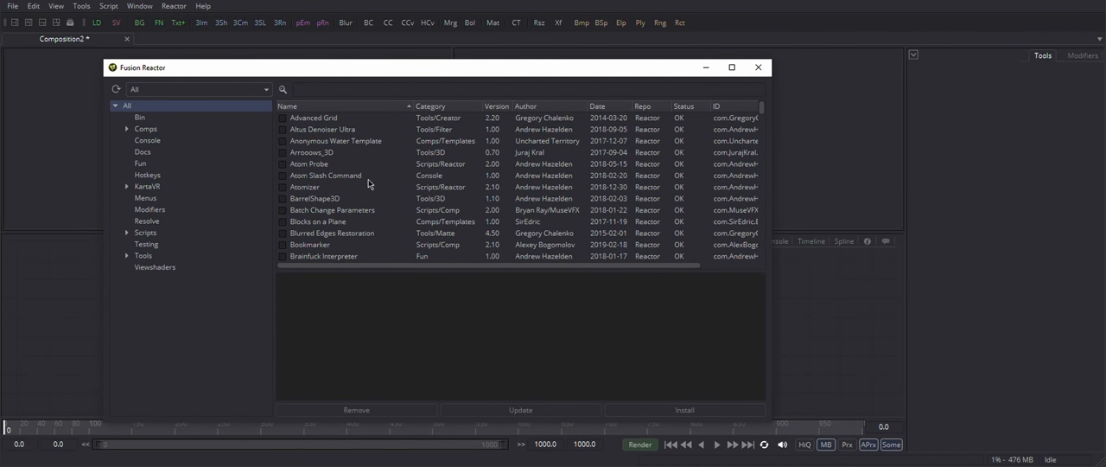
Install hos_SplitEXR_Ultra from the Scripts category and close Reactor.
{"action": "left_click", "coordinate": [145, 232]}
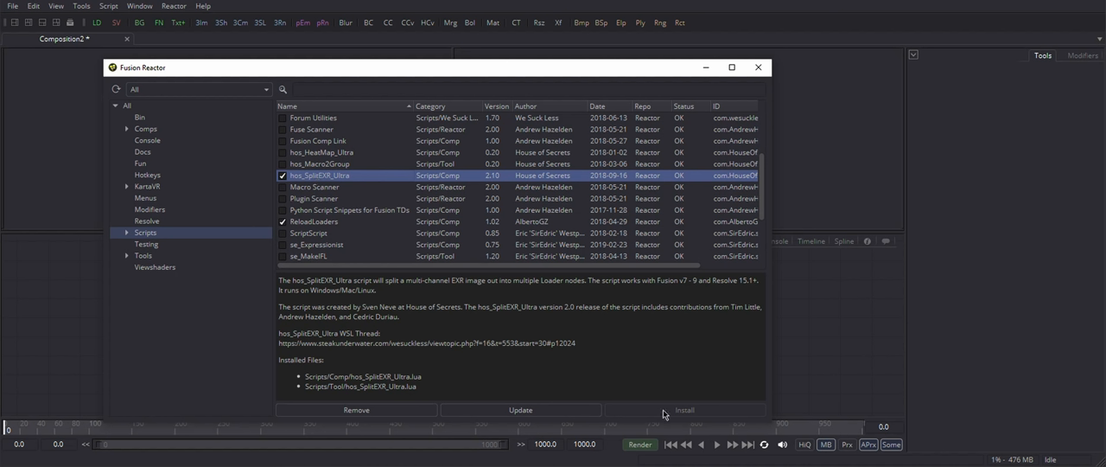
{"action": "mouse_move", "coordinate": [693, 418]}
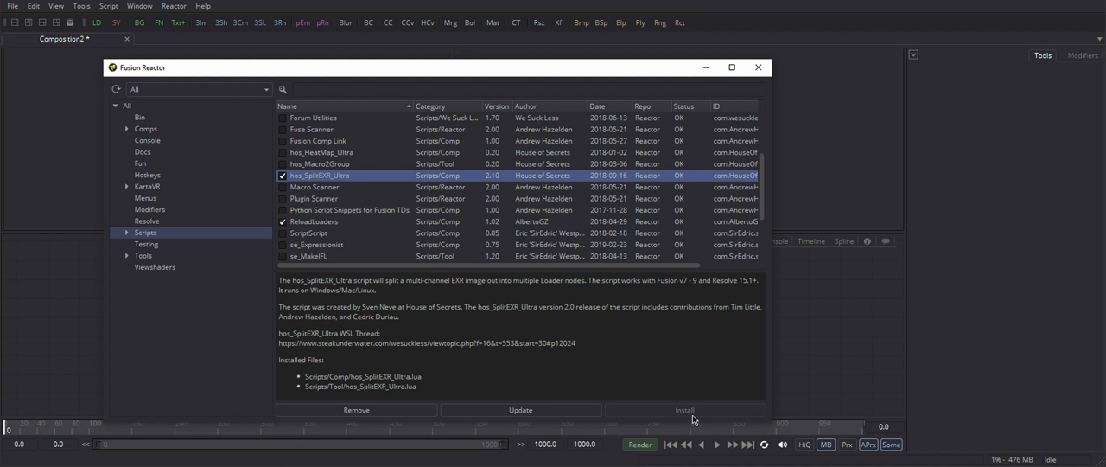
{"action": "mouse_move", "coordinate": [408, 221]}
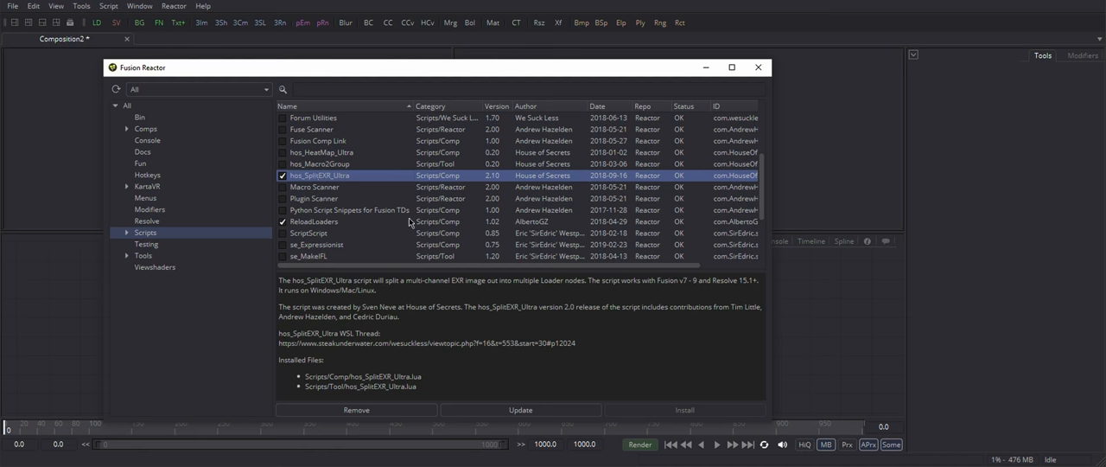
{"action": "mouse_move", "coordinate": [761, 68]}
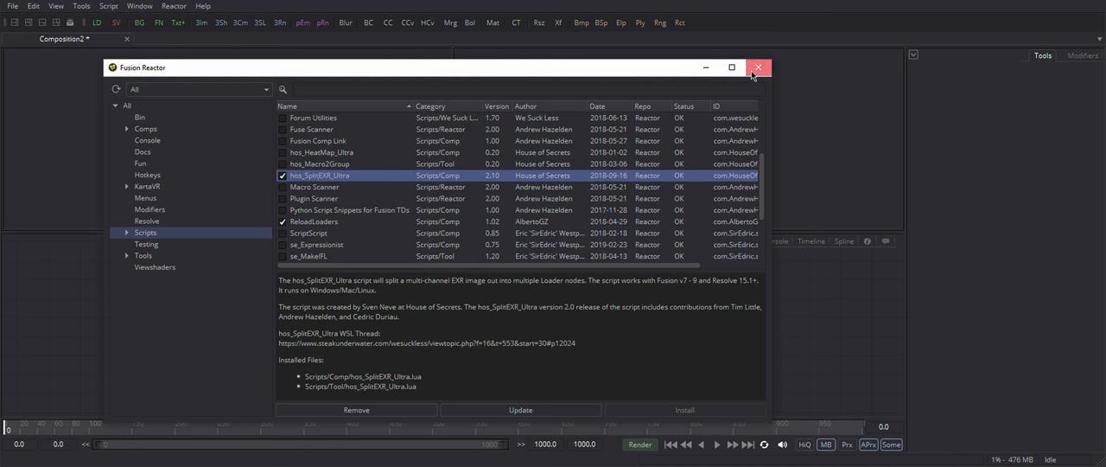
{"action": "left_click", "coordinate": [761, 67]}
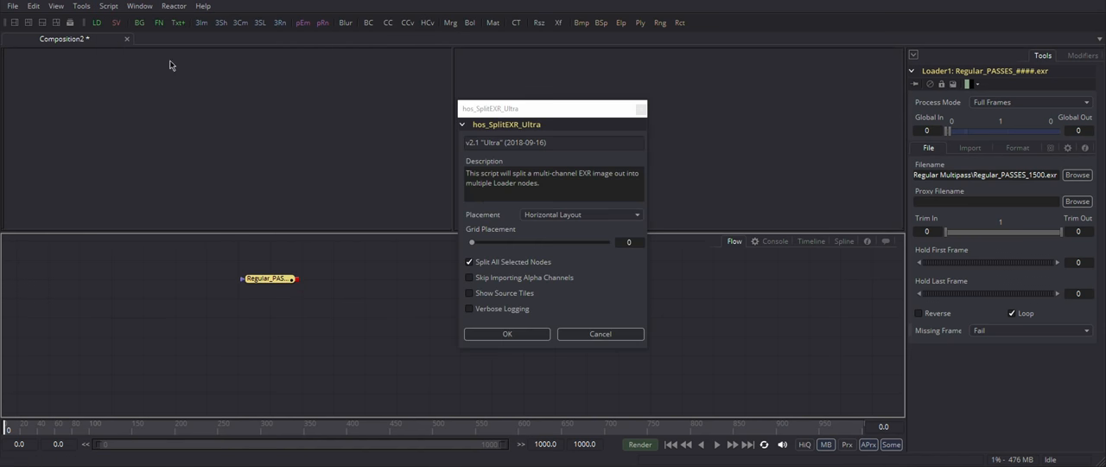
Run hos_SplitEXR_Ultra on the Loader with Show Source Tiles enabled.
{"action": "left_click", "coordinate": [470, 293]}
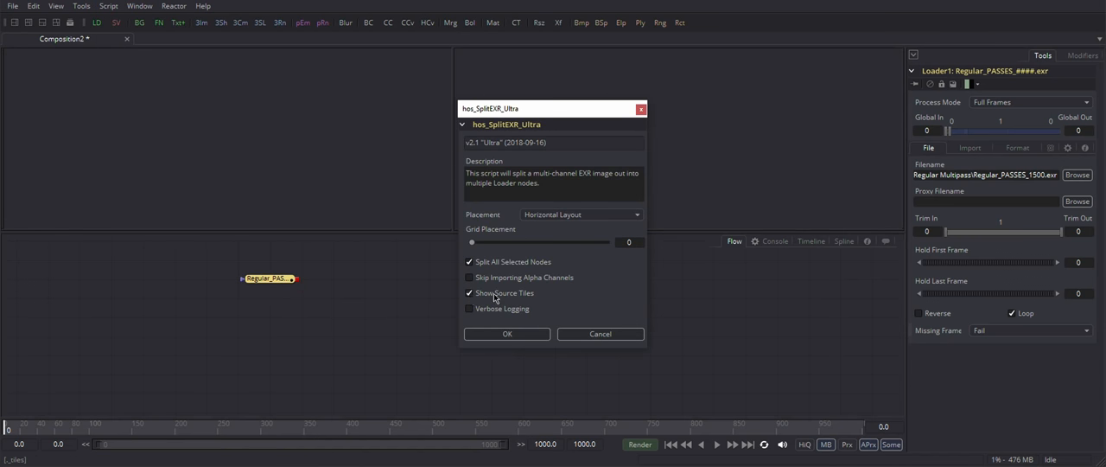
{"action": "left_click", "coordinate": [508, 334]}
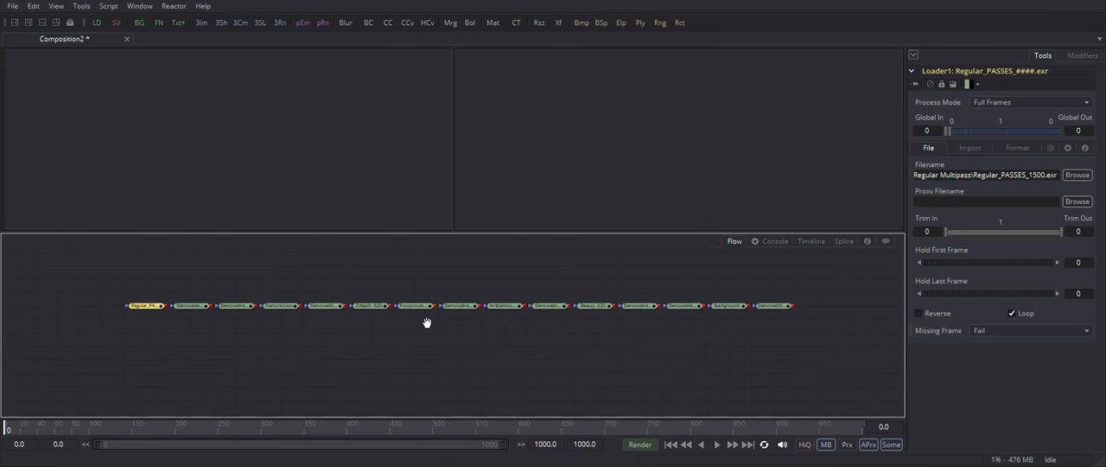
View the emission and other split pass loaders, ending on the Beauty loader.
{"action": "left_click", "coordinate": [187, 300]}
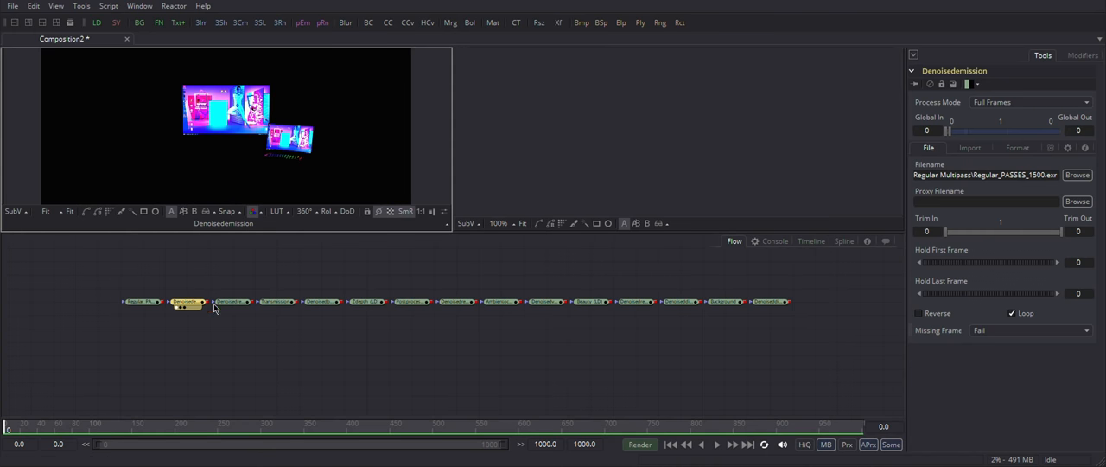
{"action": "left_click", "coordinate": [325, 301]}
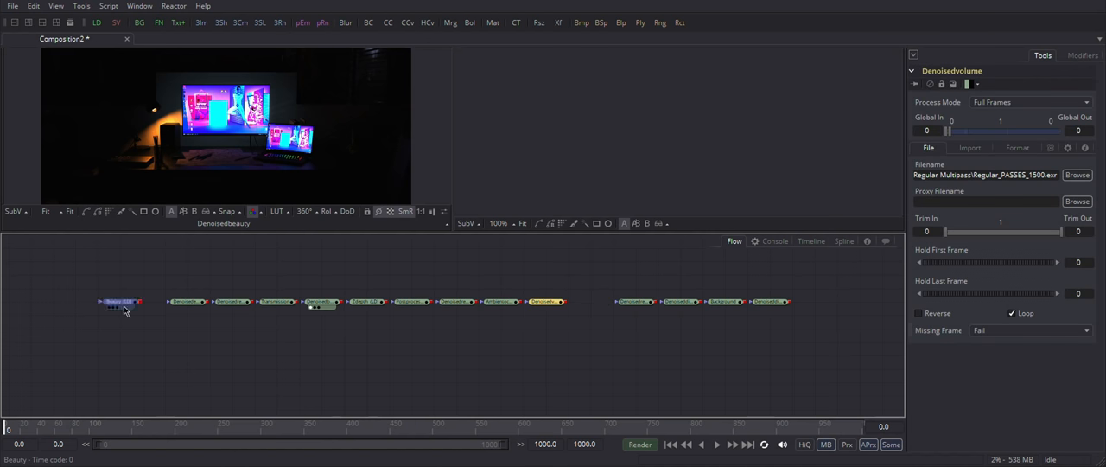
{"action": "left_click", "coordinate": [119, 301]}
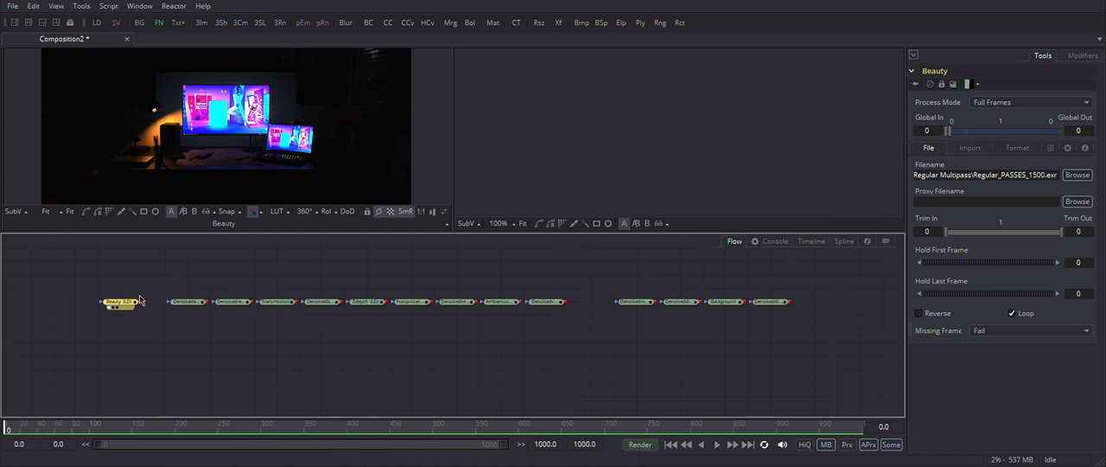
Reposition the split pass Loaders, including reflection, into two compact rows in the Flow view.
{"action": "left_click_drag", "start_coordinate": [67, 266], "coordinate": [795, 366]}
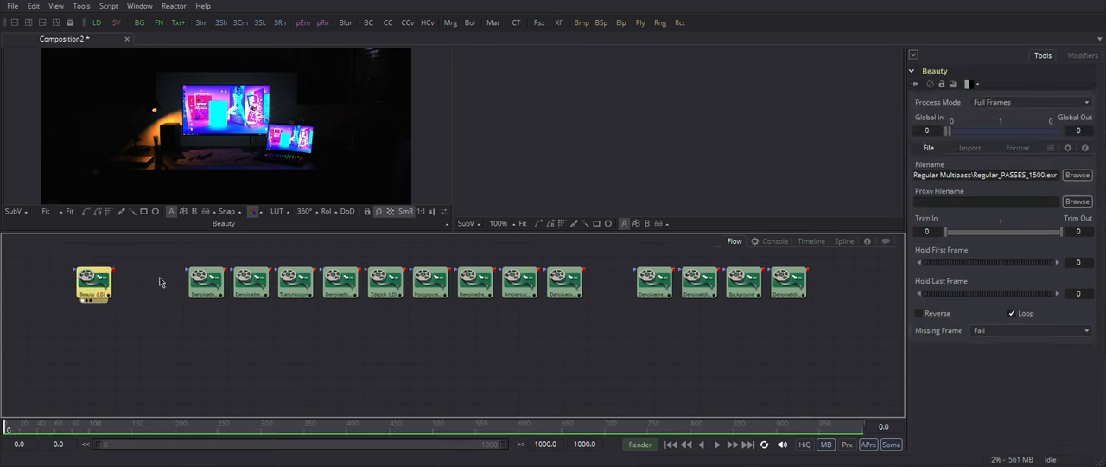
{"action": "left_click", "coordinate": [695, 284]}
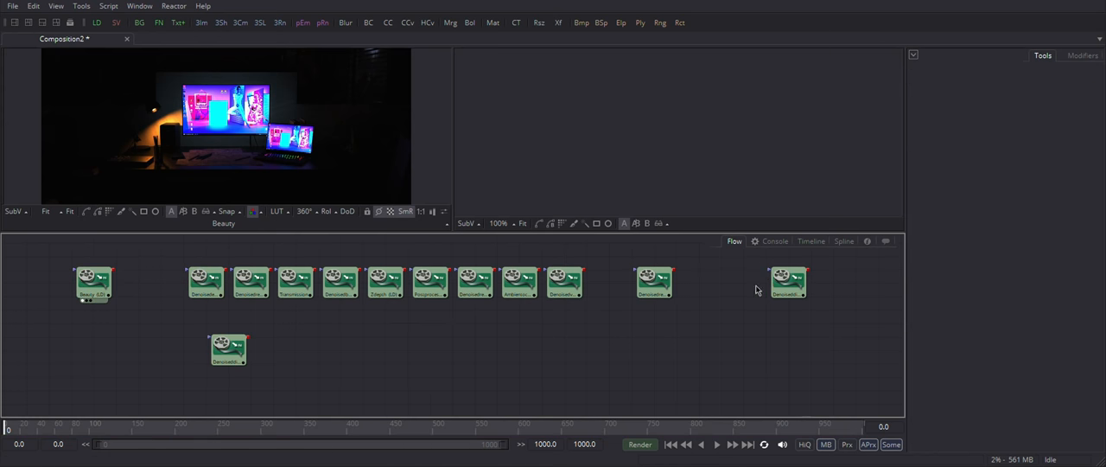
{"action": "left_click", "coordinate": [473, 282]}
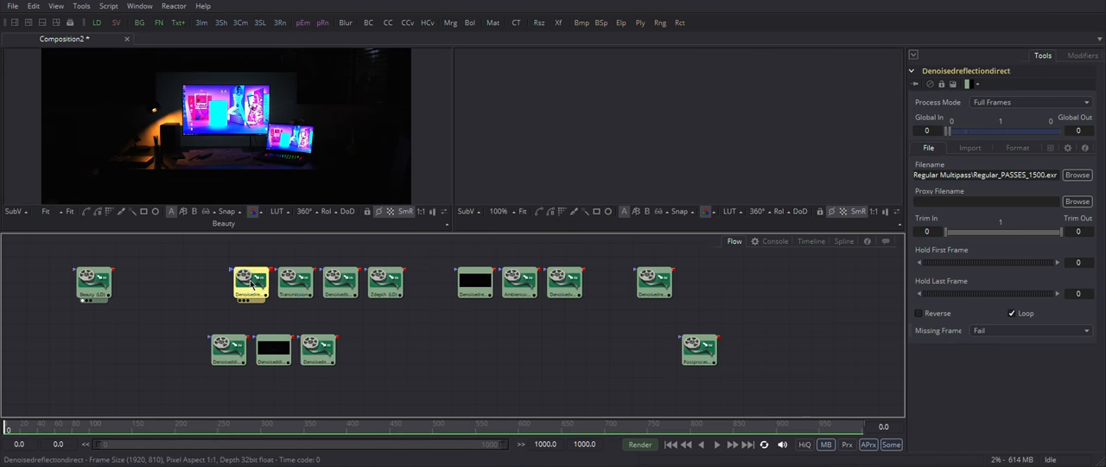
{"action": "left_click", "coordinate": [294, 284]}
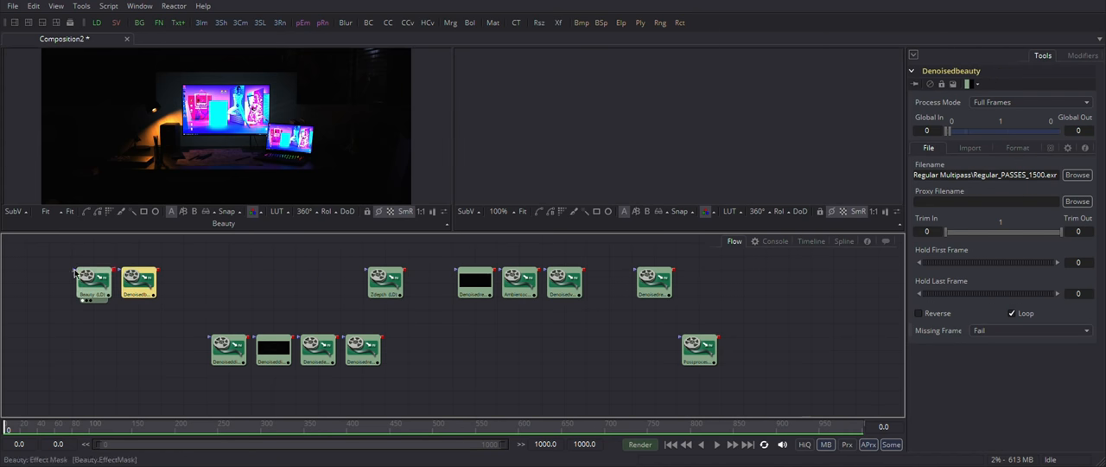
{"action": "left_click", "coordinate": [563, 284]}
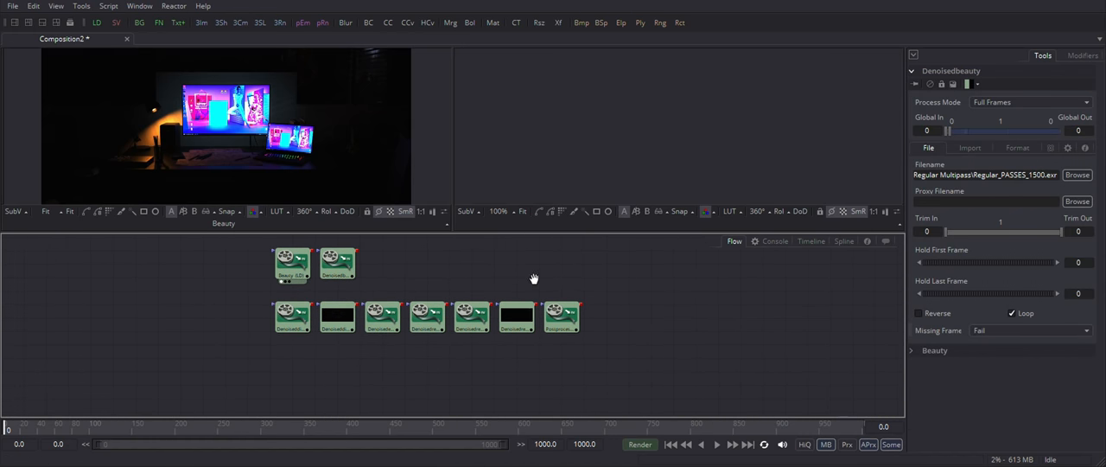
Add a Merge node under each pass loader and wire them into one chain.
{"action": "left_click", "coordinate": [292, 316]}
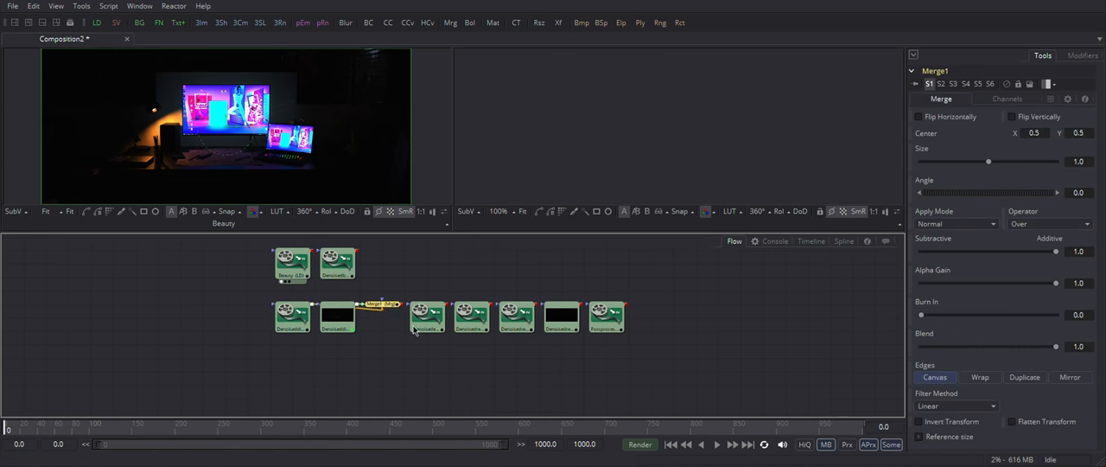
{"action": "left_click_drag", "start_coordinate": [377, 297], "coordinate": [615, 371]}
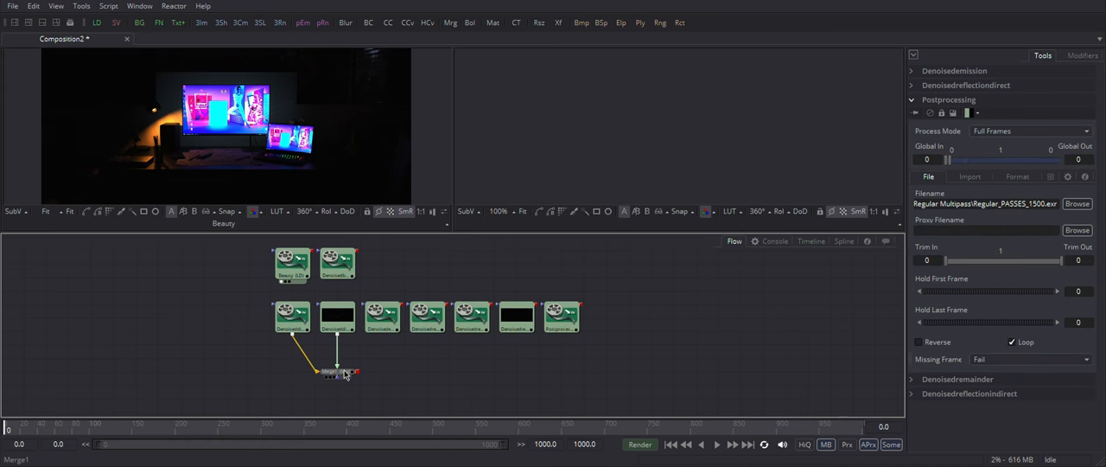
{"action": "left_click", "coordinate": [332, 370]}
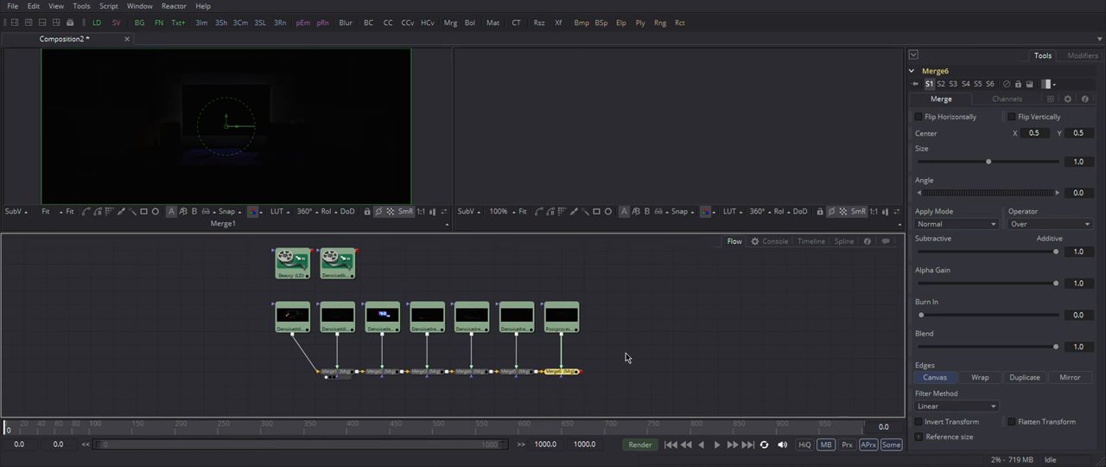
{"action": "mouse_move", "coordinate": [797, 413]}
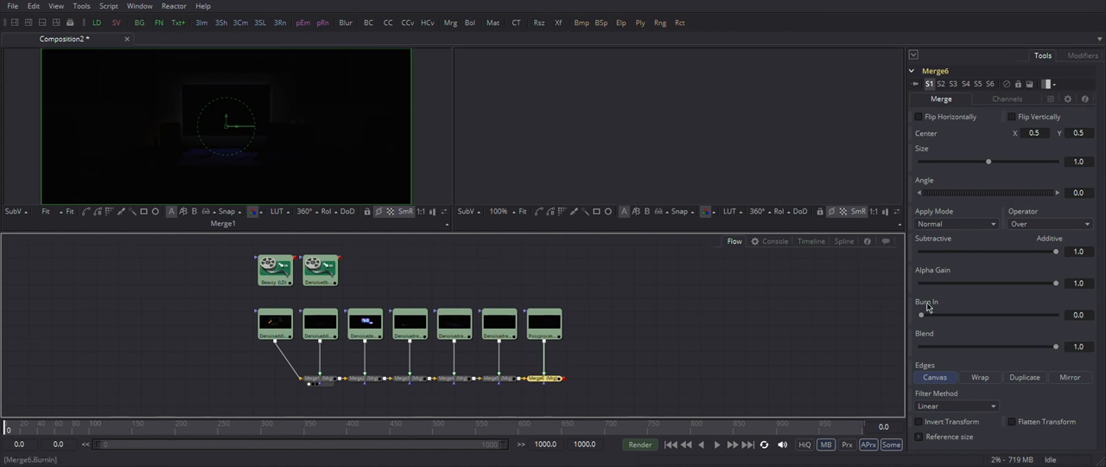
{"action": "left_click_drag", "start_coordinate": [920, 314], "coordinate": [1050, 315]}
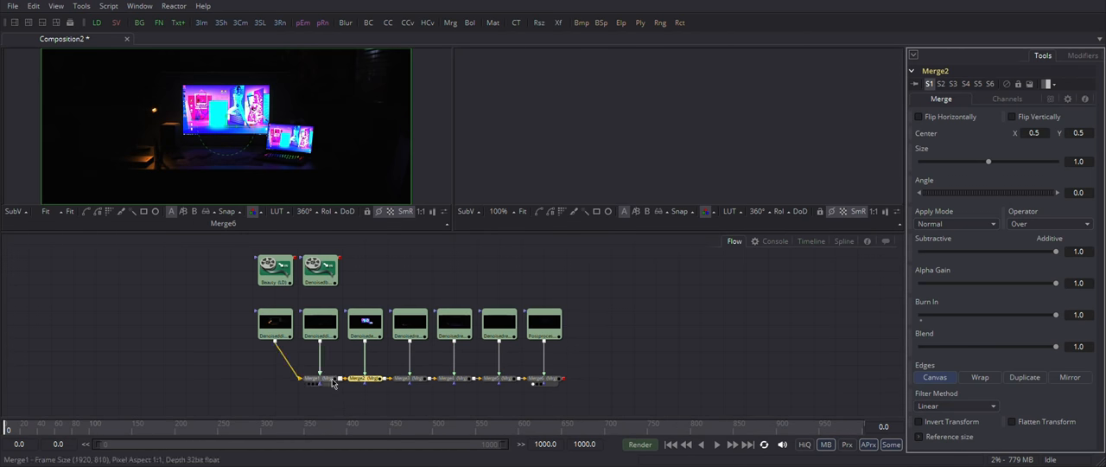
Show the final Merge result in one viewer and the DenoisedBeauty pass in the other.
{"action": "left_click", "coordinate": [318, 270]}
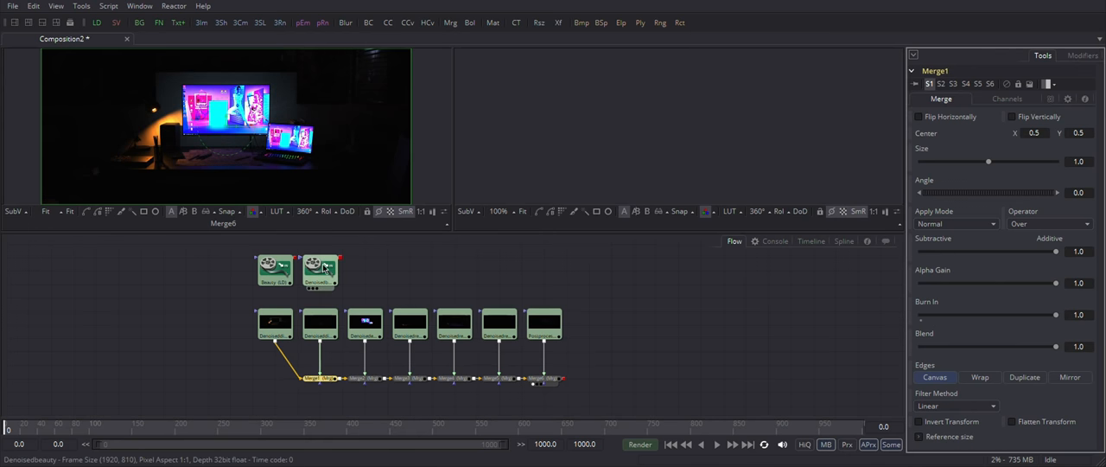
{"action": "left_click", "coordinate": [318, 273]}
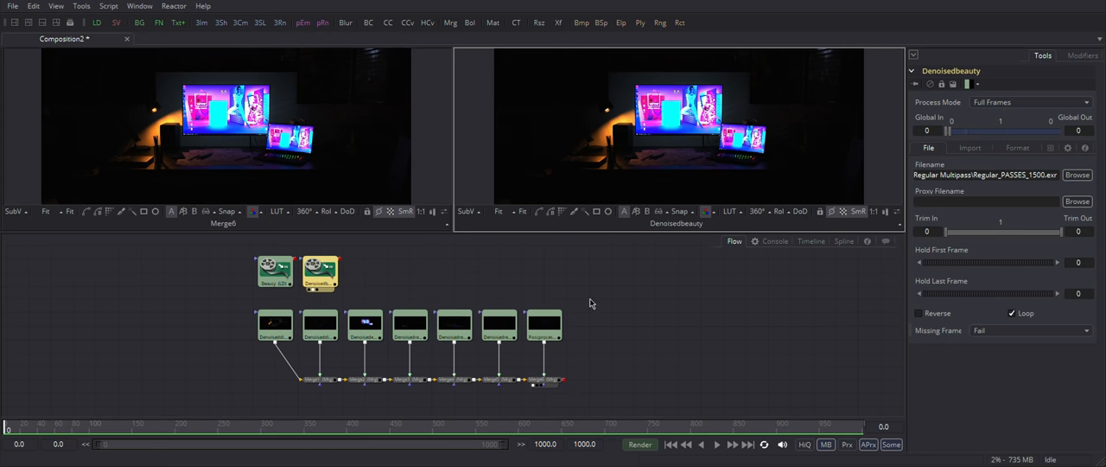
{"action": "mouse_move", "coordinate": [698, 154]}
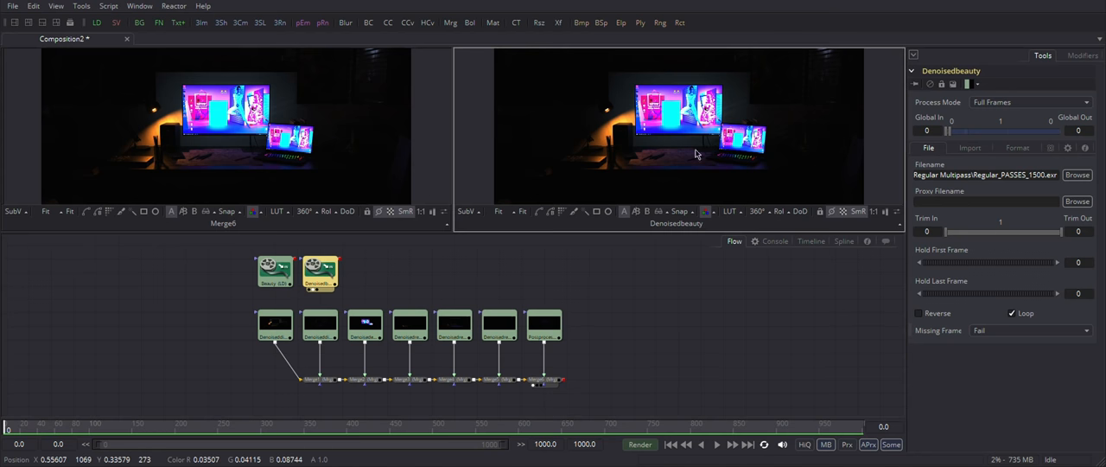
{"action": "mouse_move", "coordinate": [588, 301]}
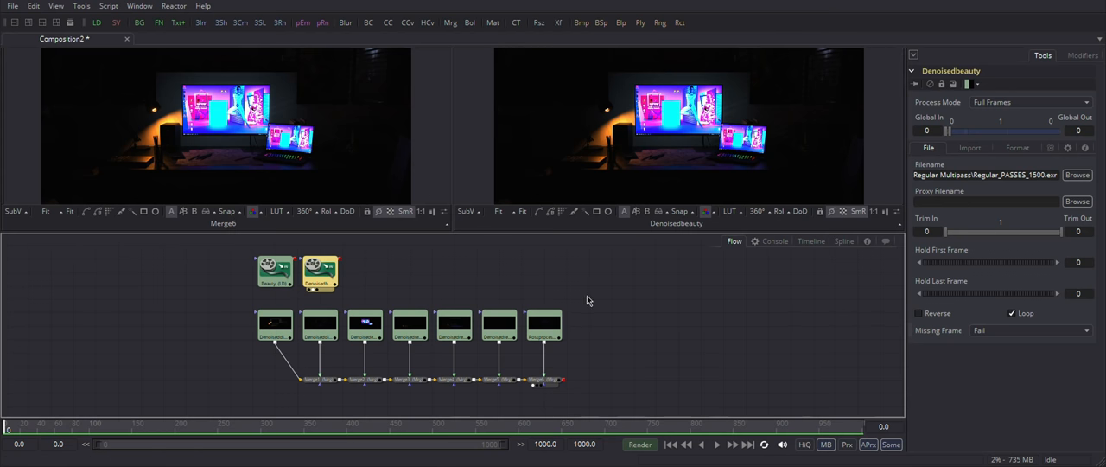
{"action": "mouse_move", "coordinate": [633, 346]}
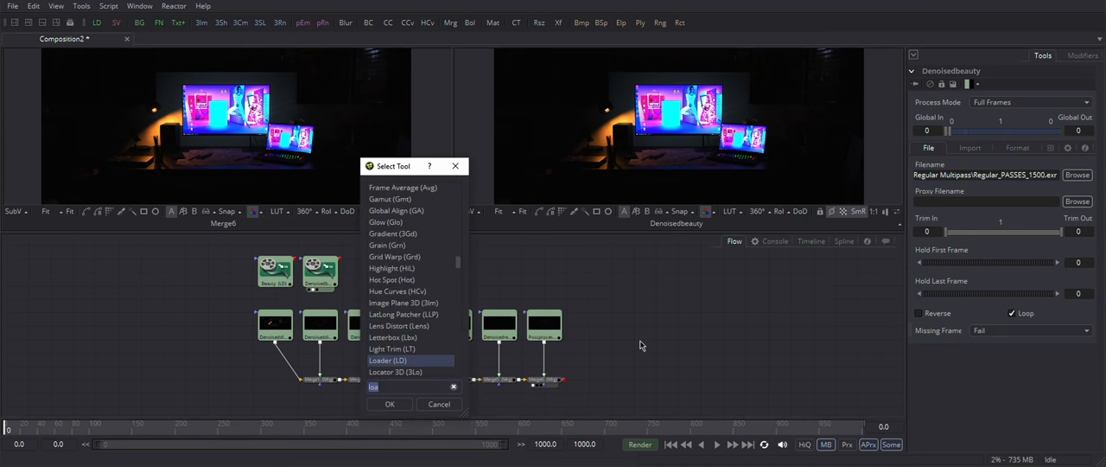
Append a Gamut node to the Merge chain with Output Space sRGB and Add Gamma on.
{"action": "type", "text": "ga"}
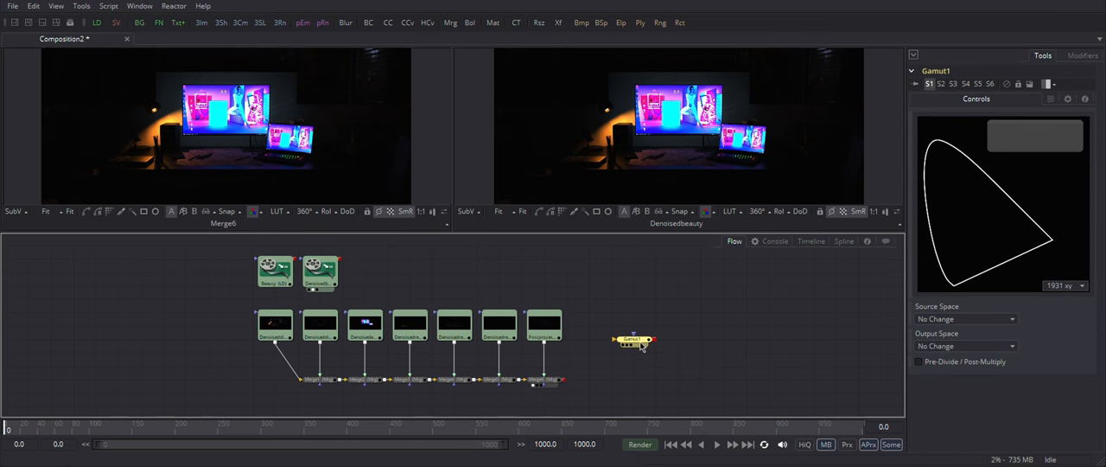
{"action": "left_click_drag", "start_coordinate": [632, 339], "coordinate": [609, 380]}
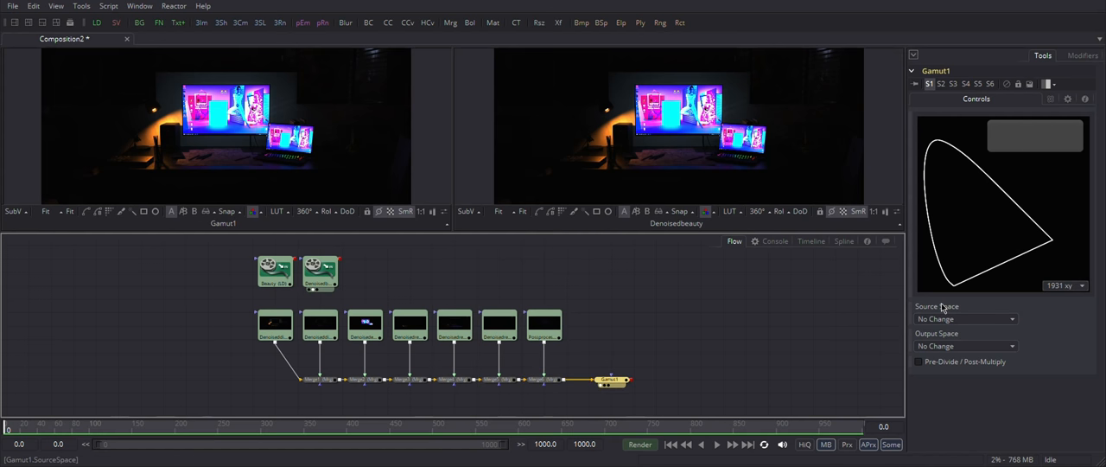
{"action": "mouse_move", "coordinate": [940, 322]}
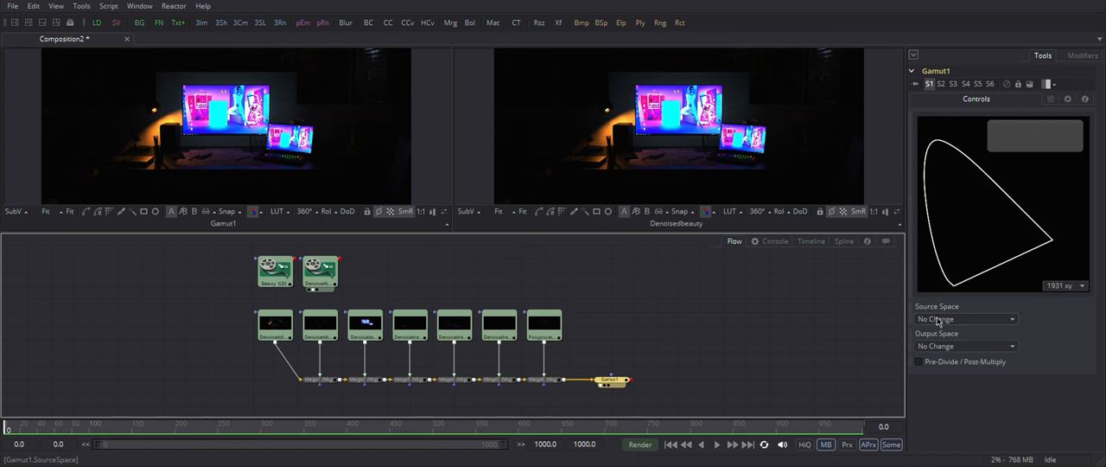
{"action": "left_click", "coordinate": [964, 318]}
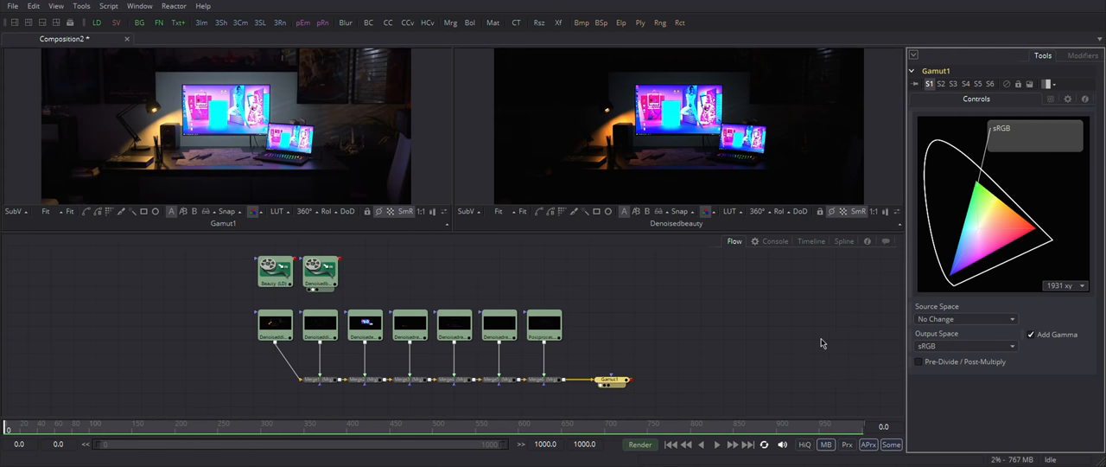
{"action": "left_click", "coordinate": [1037, 335]}
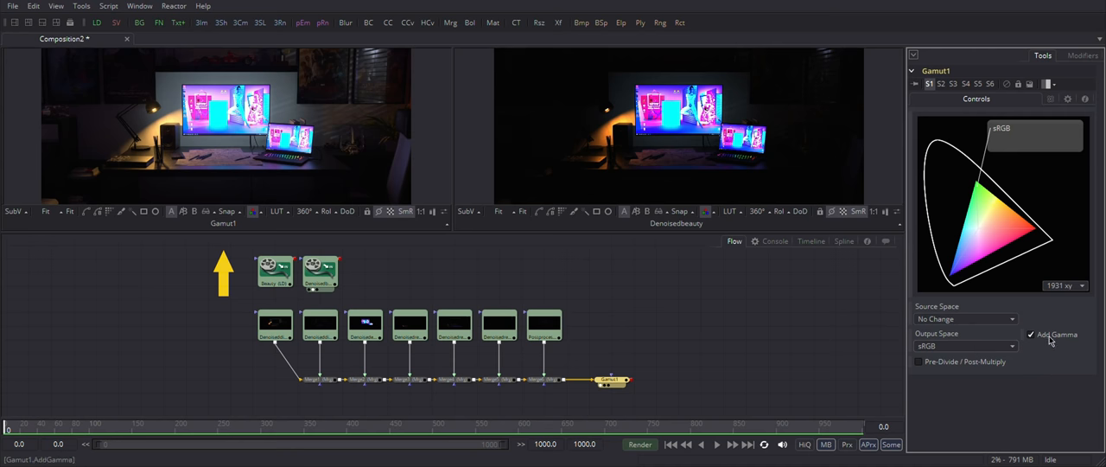
{"action": "mouse_move", "coordinate": [255, 121]}
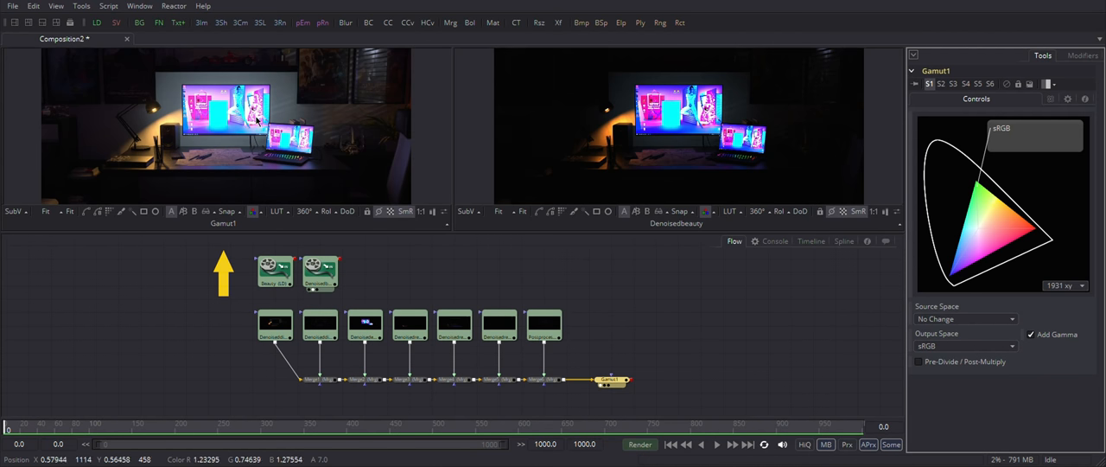
{"action": "mouse_move", "coordinate": [332, 128]}
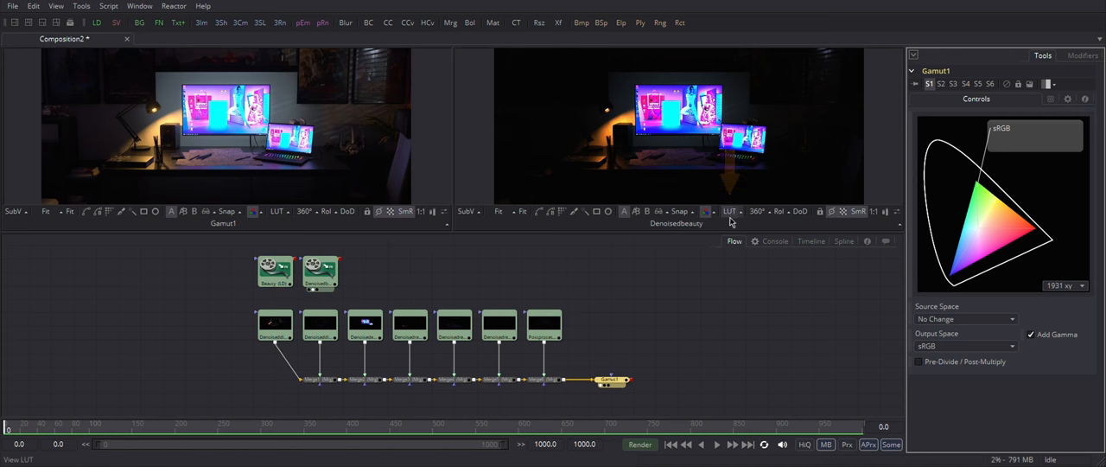
Apply a Gamut View LUT with sRGB output and gamma to the DenoisedBeauty viewer.
{"action": "left_click", "coordinate": [730, 211]}
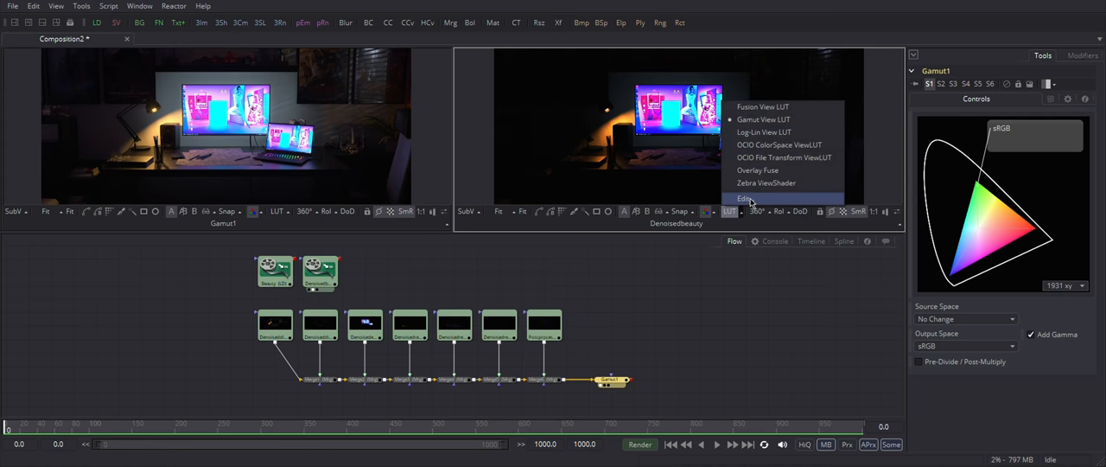
{"action": "left_click", "coordinate": [747, 197]}
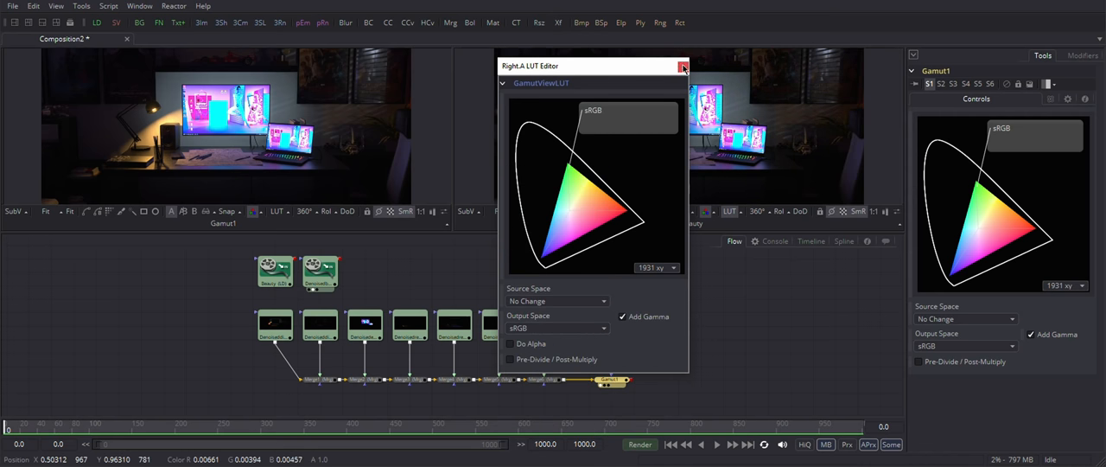
{"action": "left_click", "coordinate": [681, 66]}
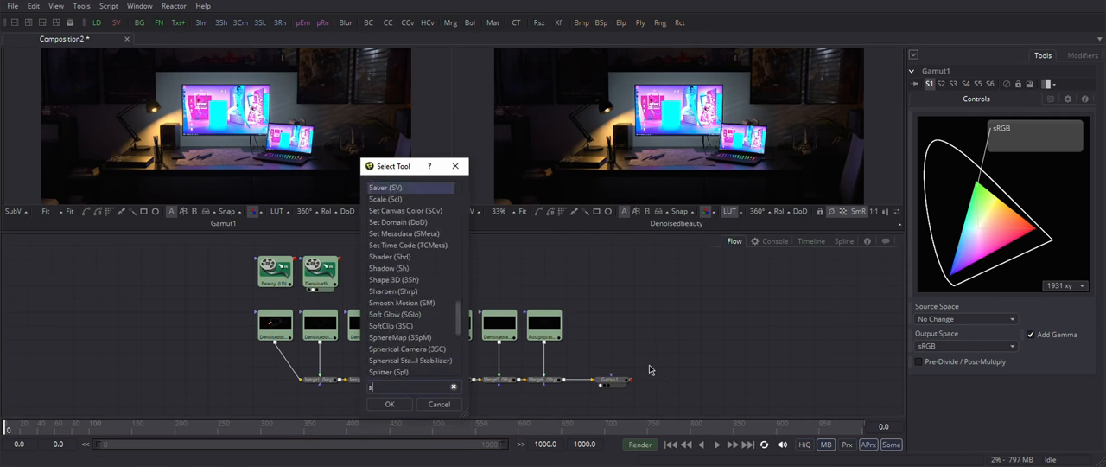
Add a Saver writing sRGB.png into the sRGB folder and connect it after the Gamut node.
{"action": "type", "text": "saver"}
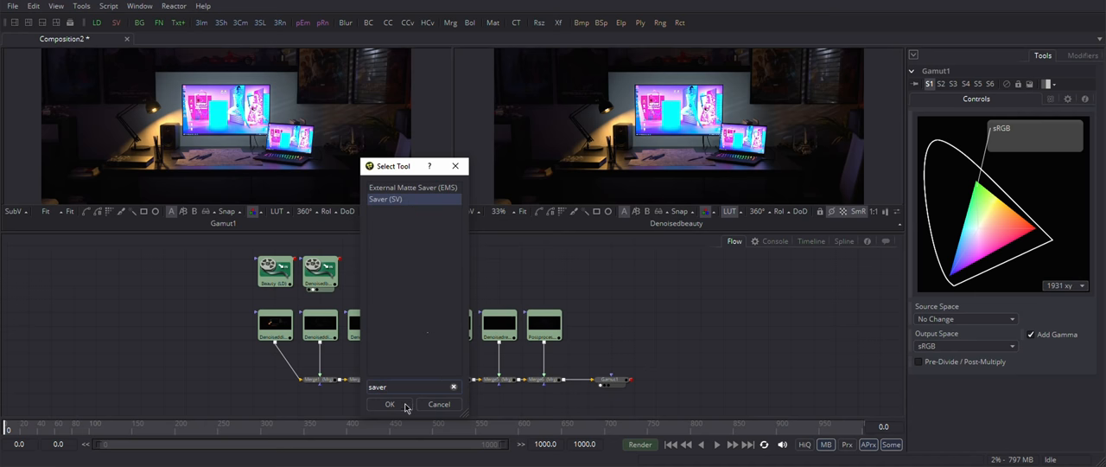
{"action": "left_click", "coordinate": [388, 404]}
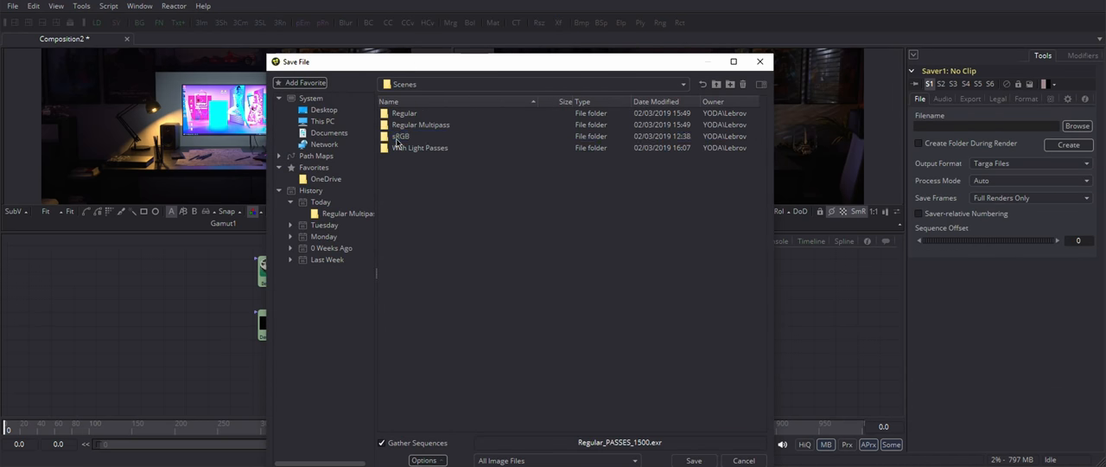
{"action": "double_click", "coordinate": [398, 135]}
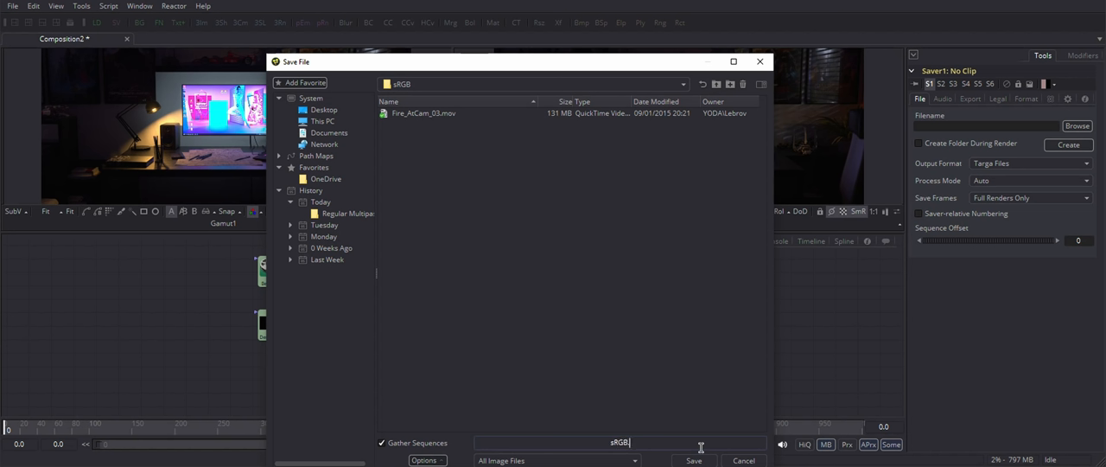
{"action": "left_click", "coordinate": [695, 459]}
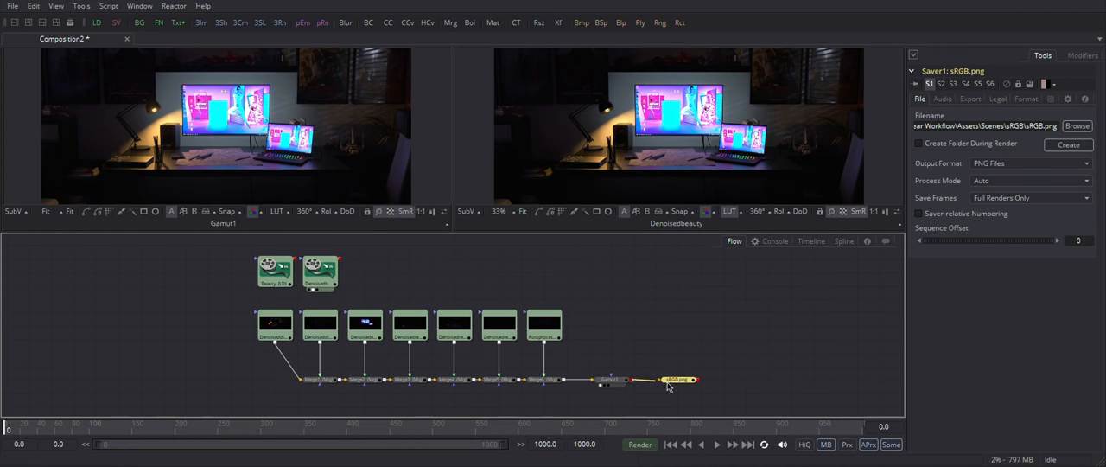
{"action": "left_click", "coordinate": [695, 381]}
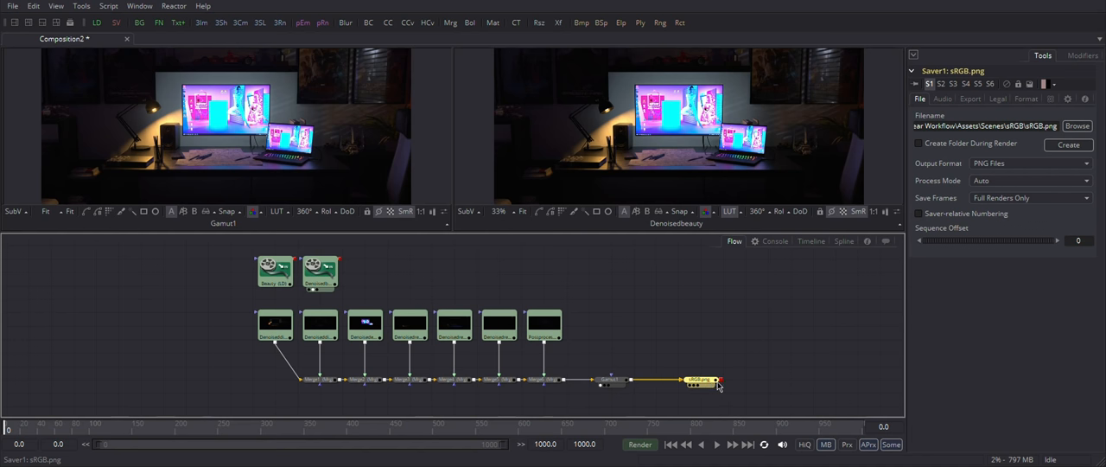
{"action": "mouse_move", "coordinate": [705, 380]}
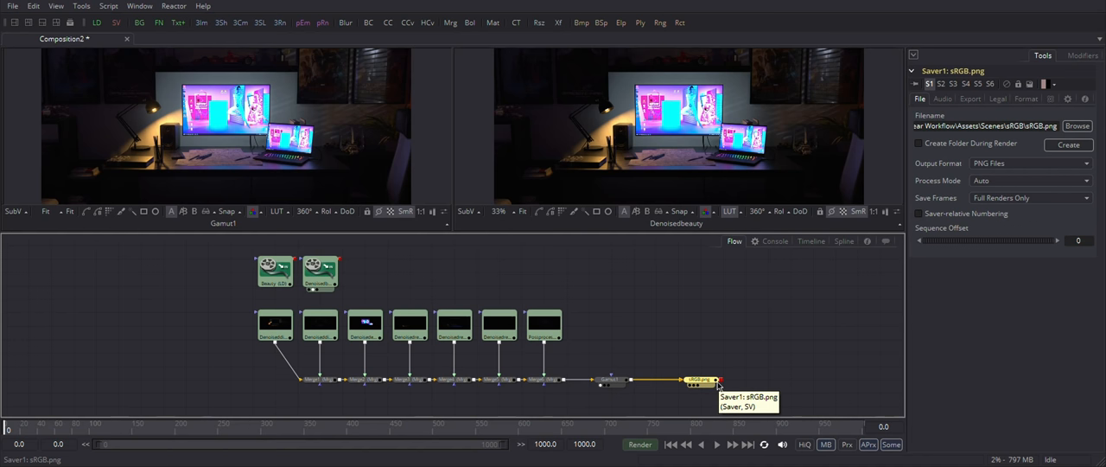
{"action": "mouse_move", "coordinate": [670, 342]}
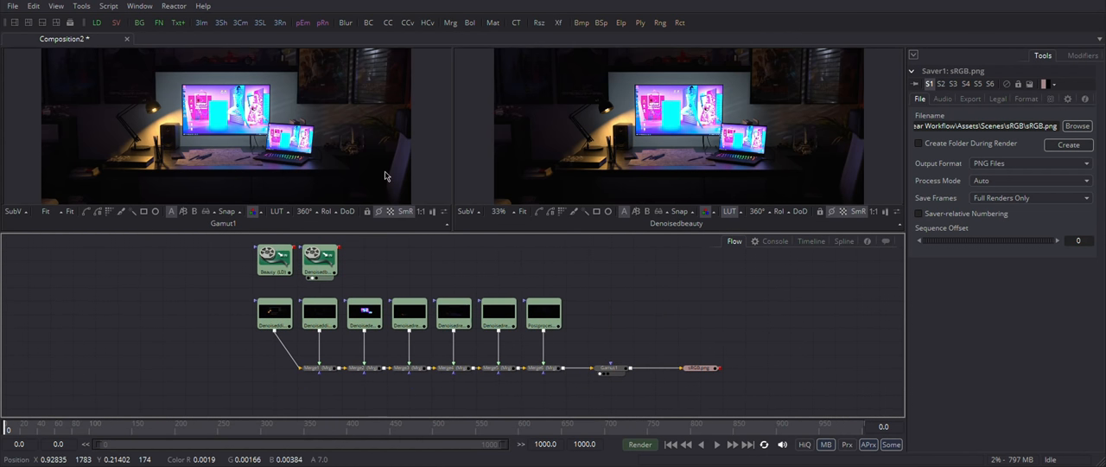
{"action": "mouse_move", "coordinate": [380, 170]}
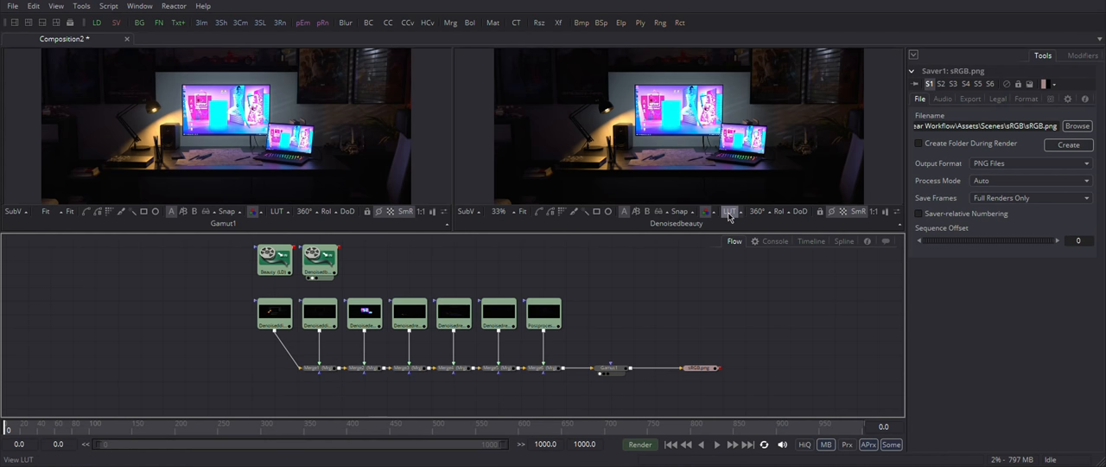
{"action": "mouse_move", "coordinate": [544, 193]}
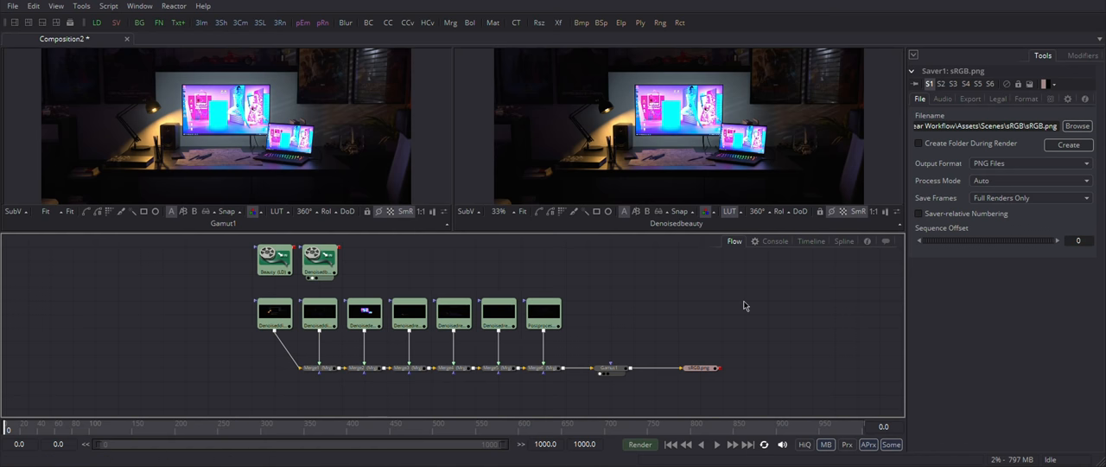
{"action": "mouse_move", "coordinate": [576, 383]}
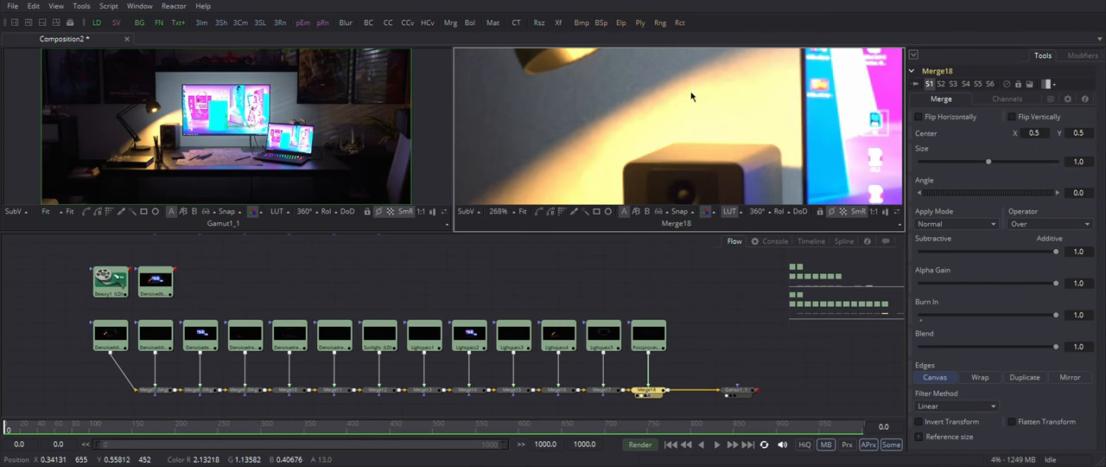
{"action": "mouse_move", "coordinate": [441, 293]}
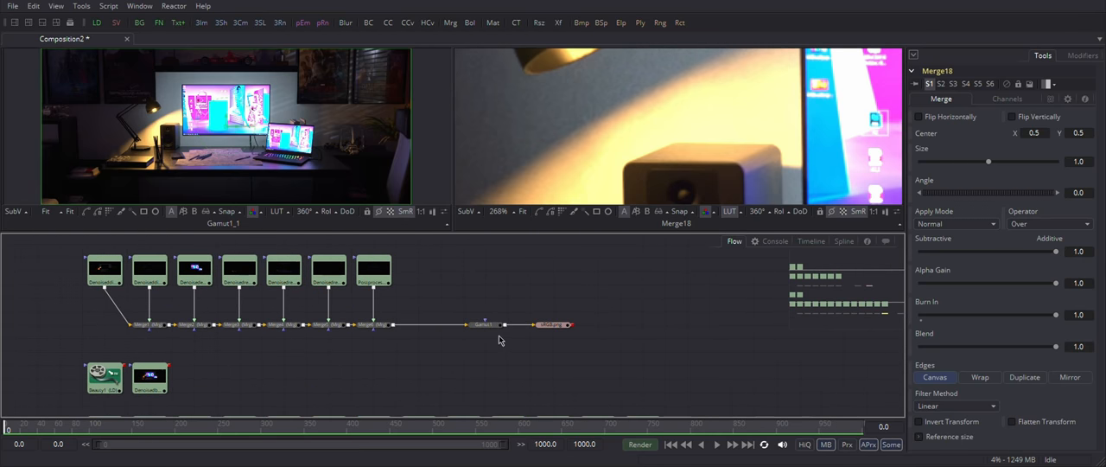
Load the Merge6 result of the light-pass chain into the viewer.
{"action": "left_click", "coordinate": [370, 324]}
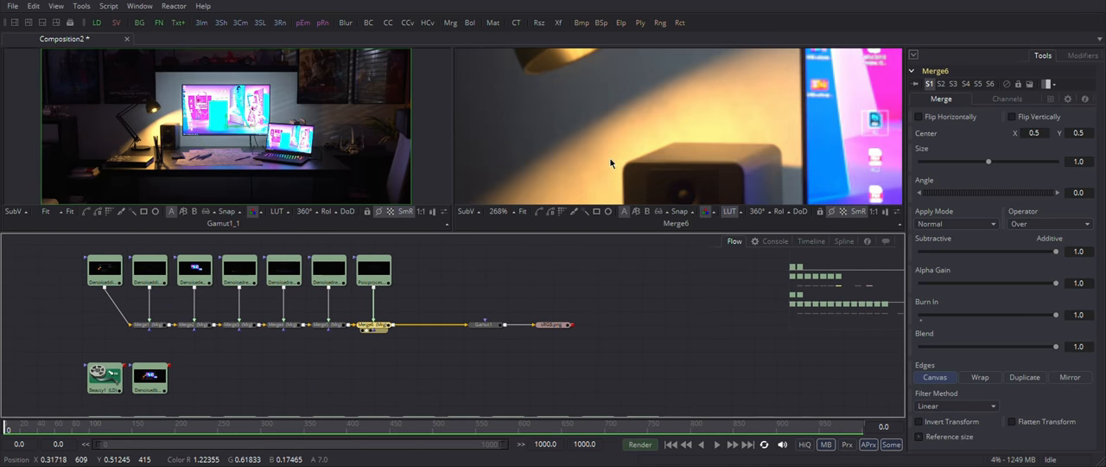
{"action": "mouse_move", "coordinate": [611, 372]}
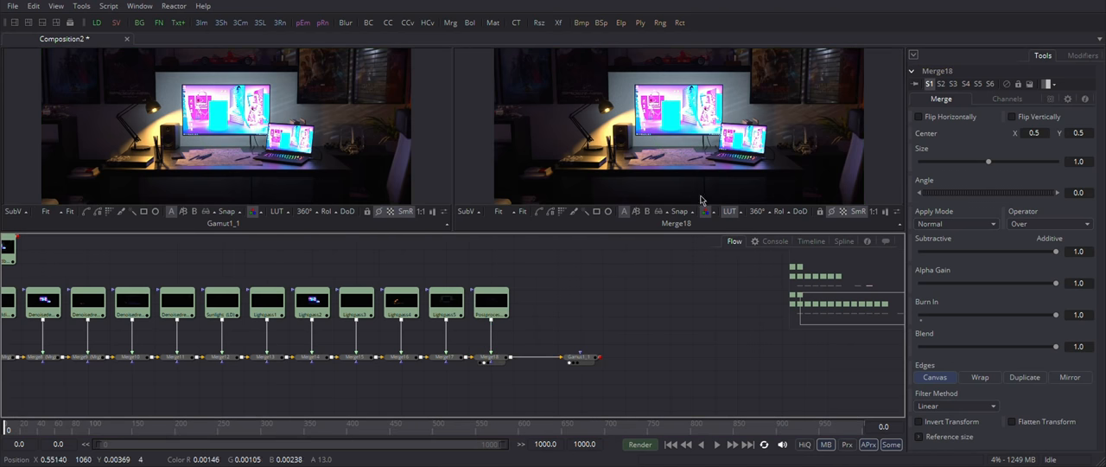
{"action": "mouse_move", "coordinate": [492, 139]}
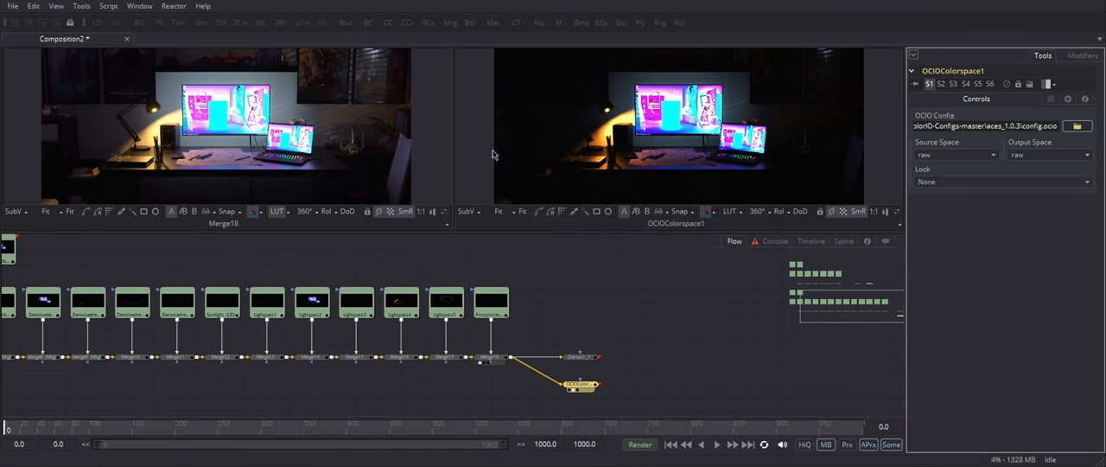
Set OCIOColorspace1 source to linear, output to Output - Rec.709, then review Lightpass2 and its merge.
{"action": "left_click", "coordinate": [1061, 154]}
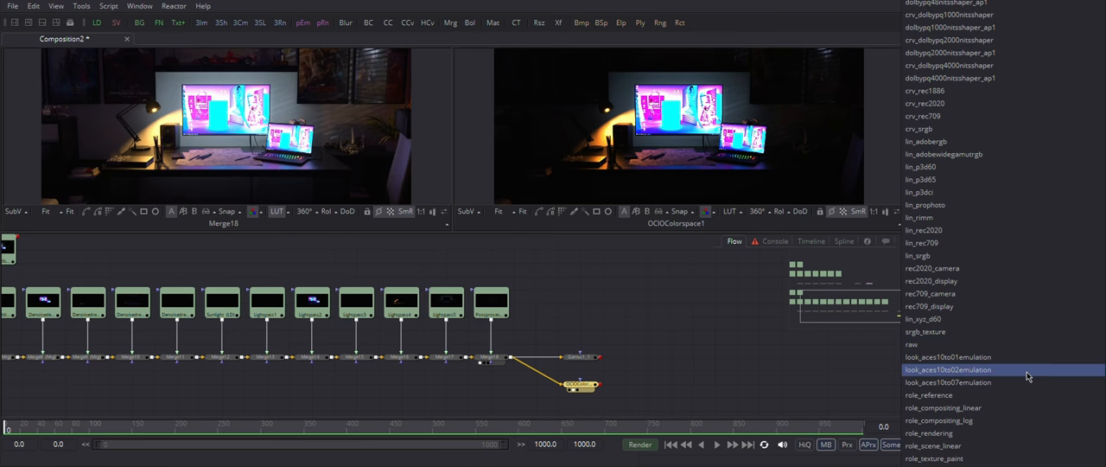
{"action": "scroll", "scroll_direction": "down", "scroll_amount": 3}
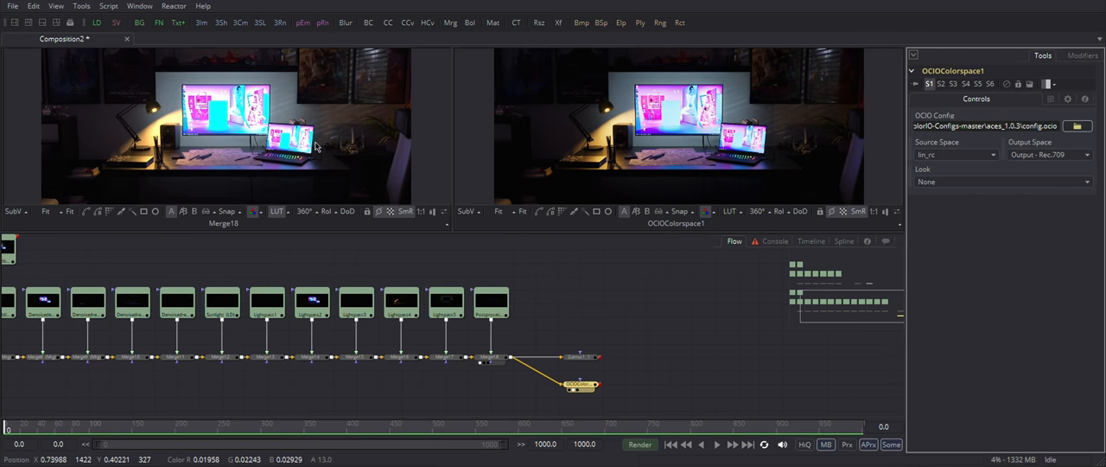
{"action": "mouse_move", "coordinate": [593, 125]}
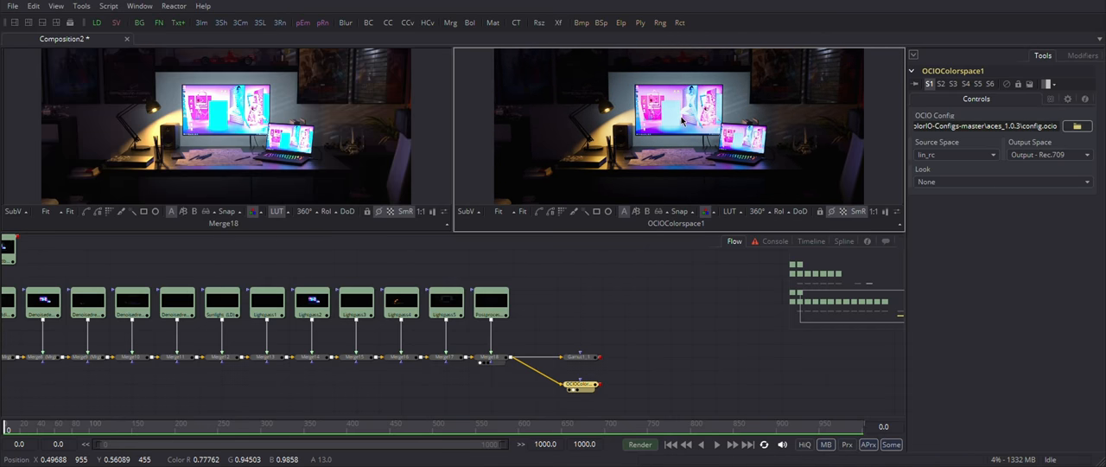
{"action": "left_click", "coordinate": [311, 301]}
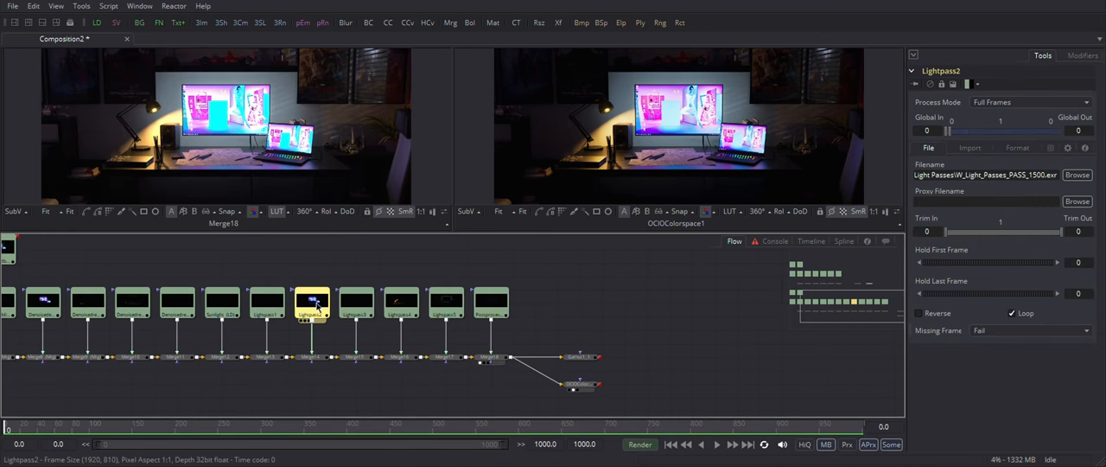
{"action": "left_click", "coordinate": [310, 354]}
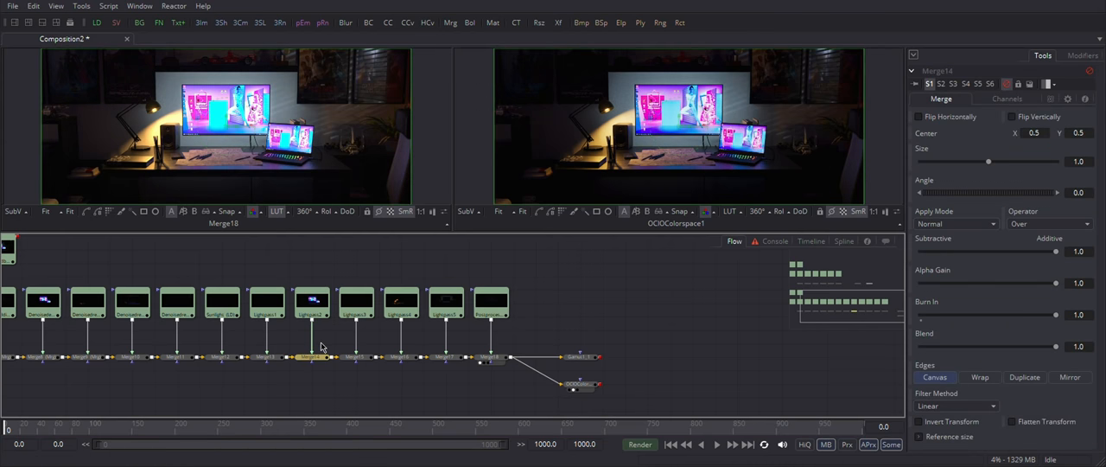
{"action": "mouse_move", "coordinate": [608, 313]}
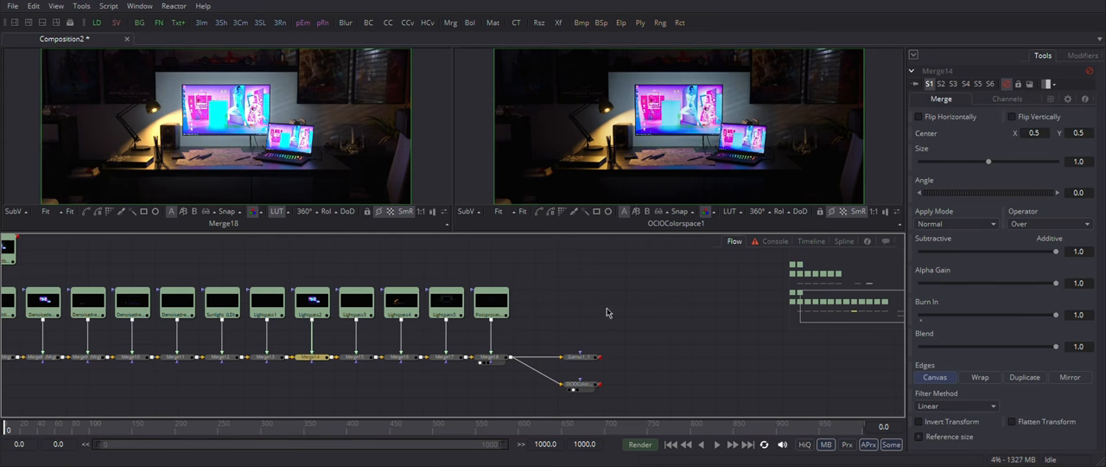